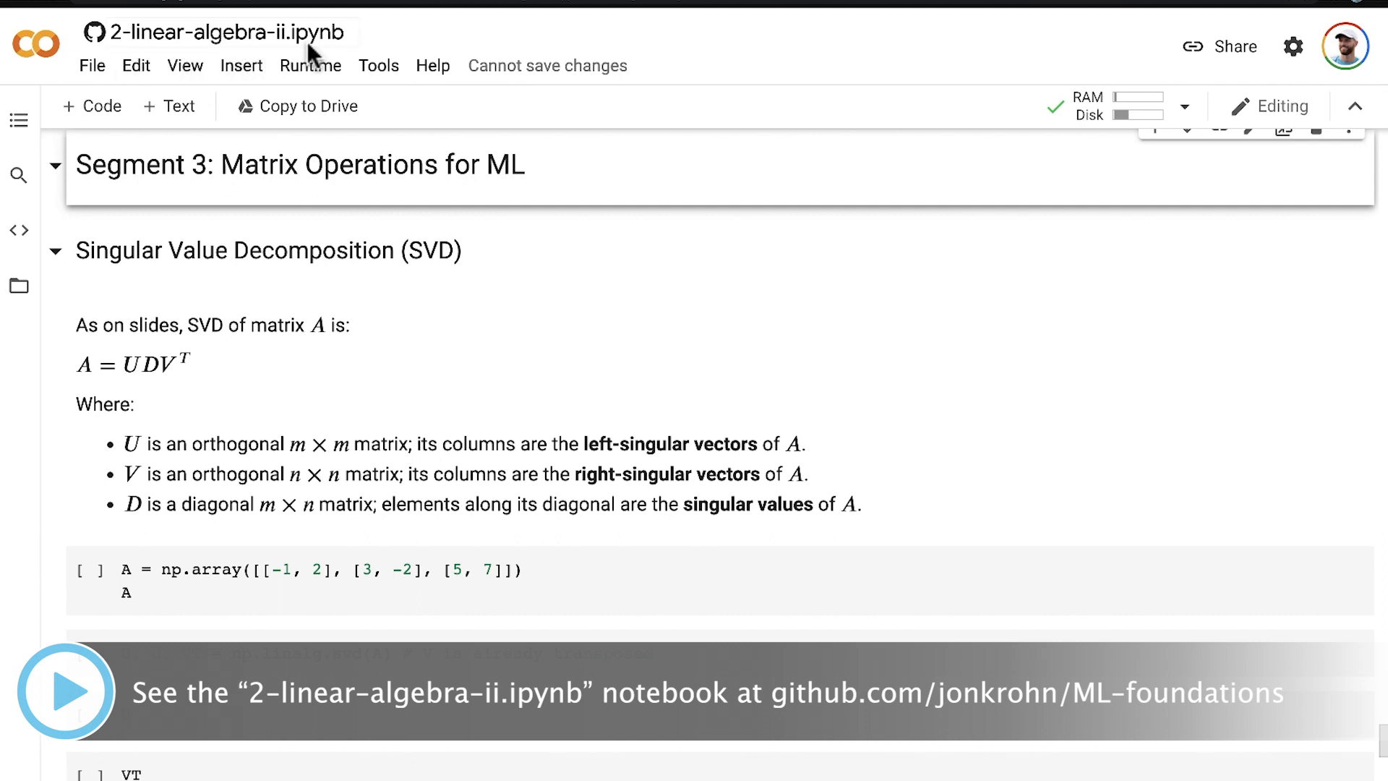
{"action": "mouse_move", "coordinate": [69, 226]}
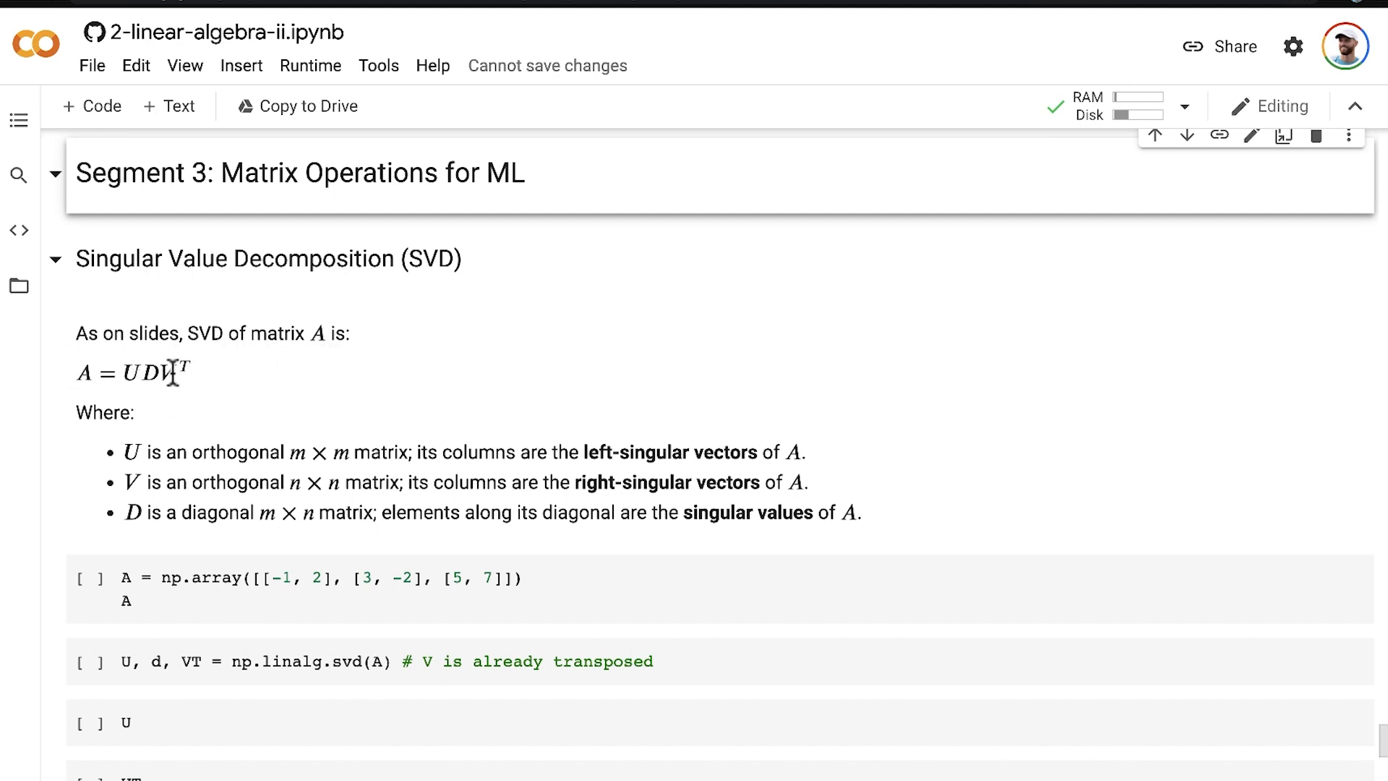
{"action": "mouse_move", "coordinate": [158, 409]}
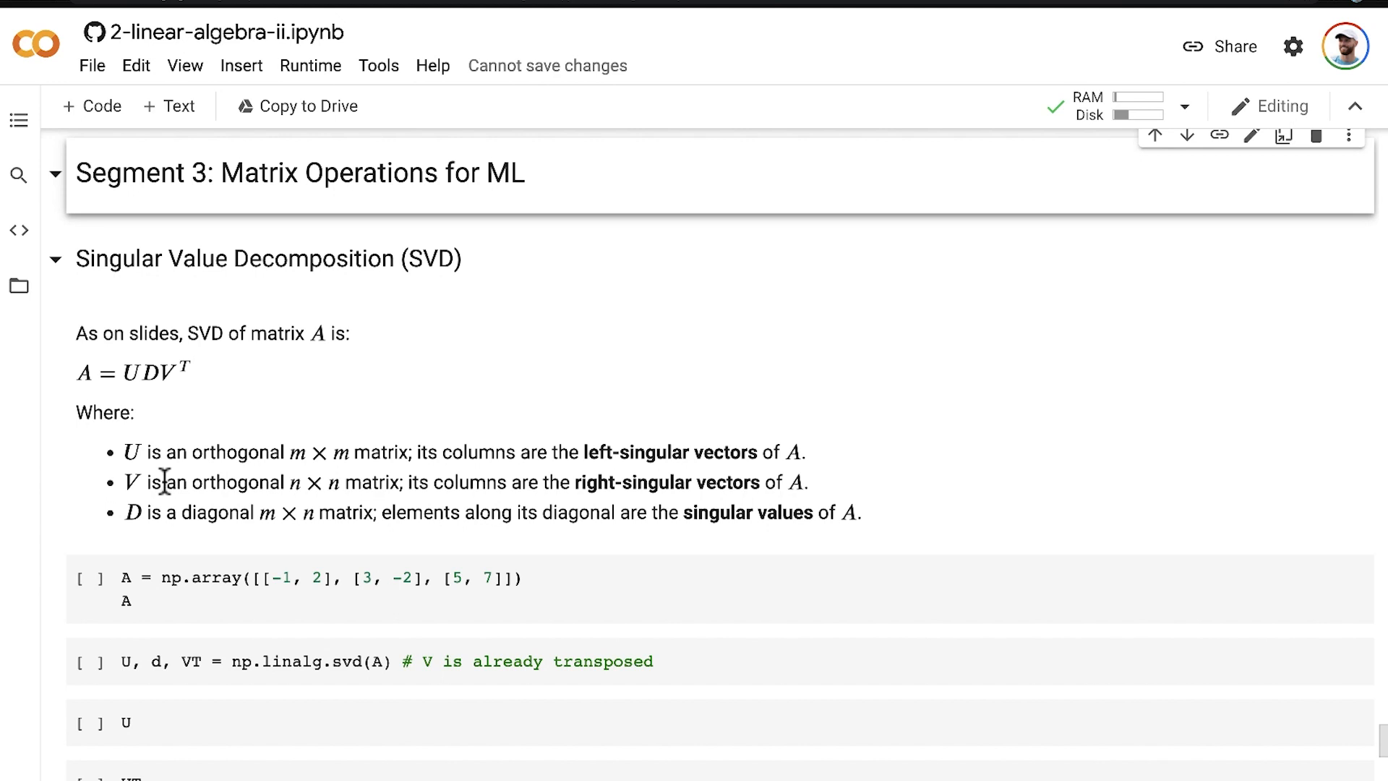
{"action": "mouse_move", "coordinate": [493, 484]}
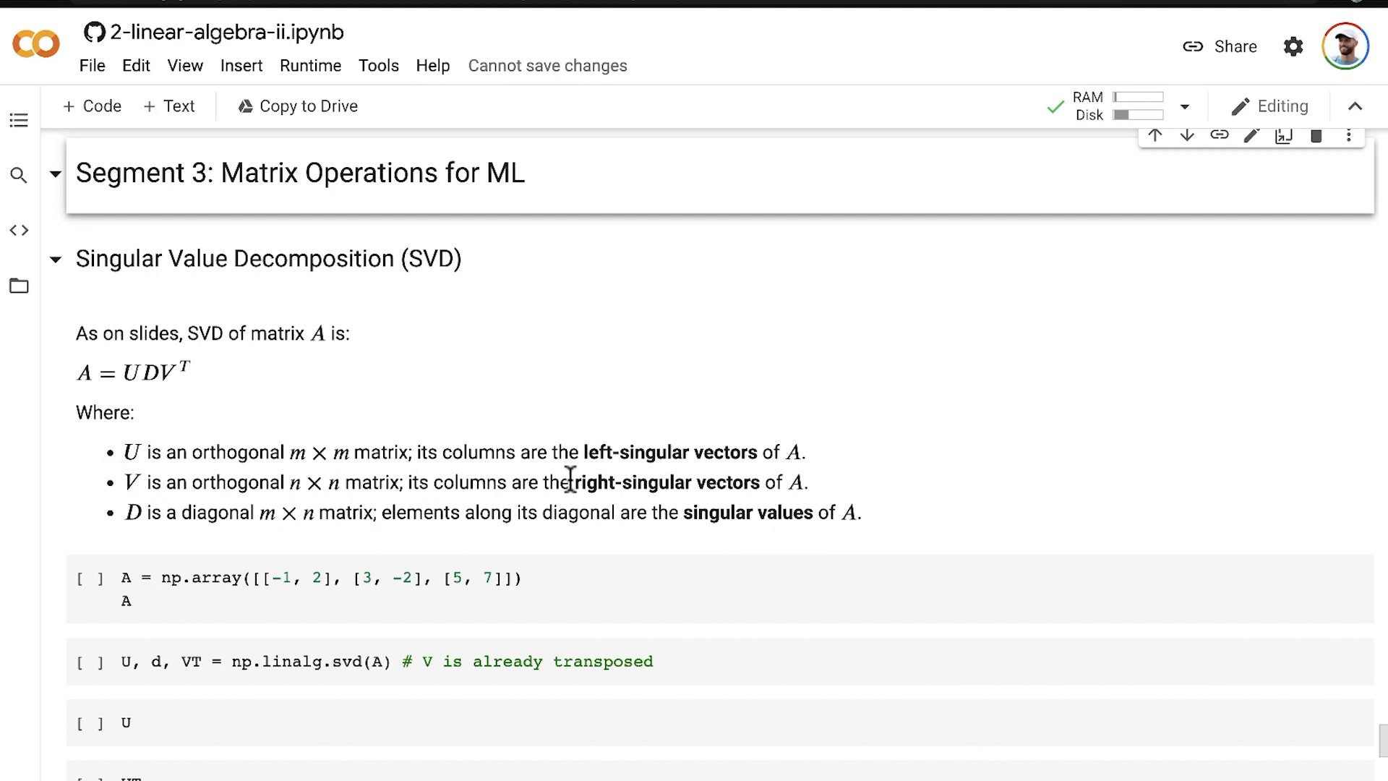
{"action": "mouse_move", "coordinate": [792, 482]}
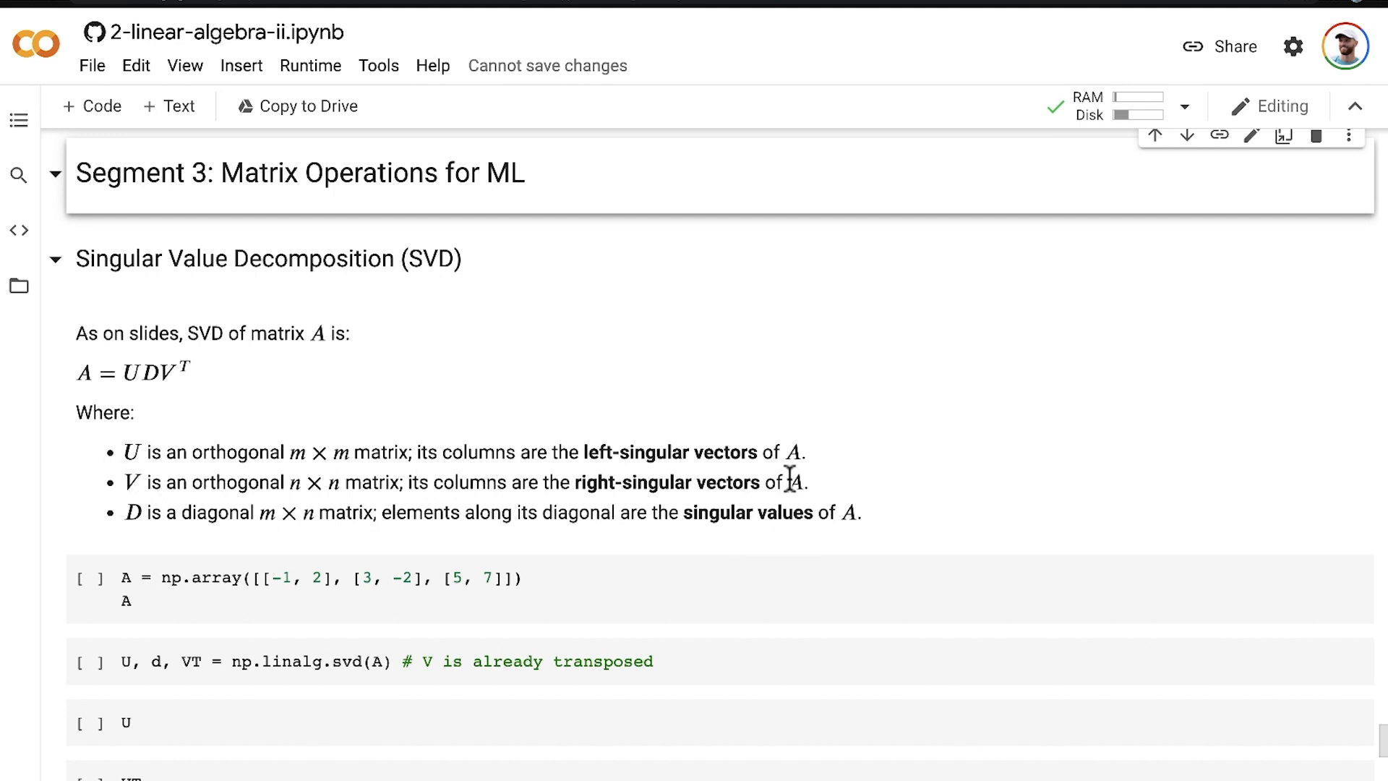
{"action": "mouse_move", "coordinate": [137, 519]}
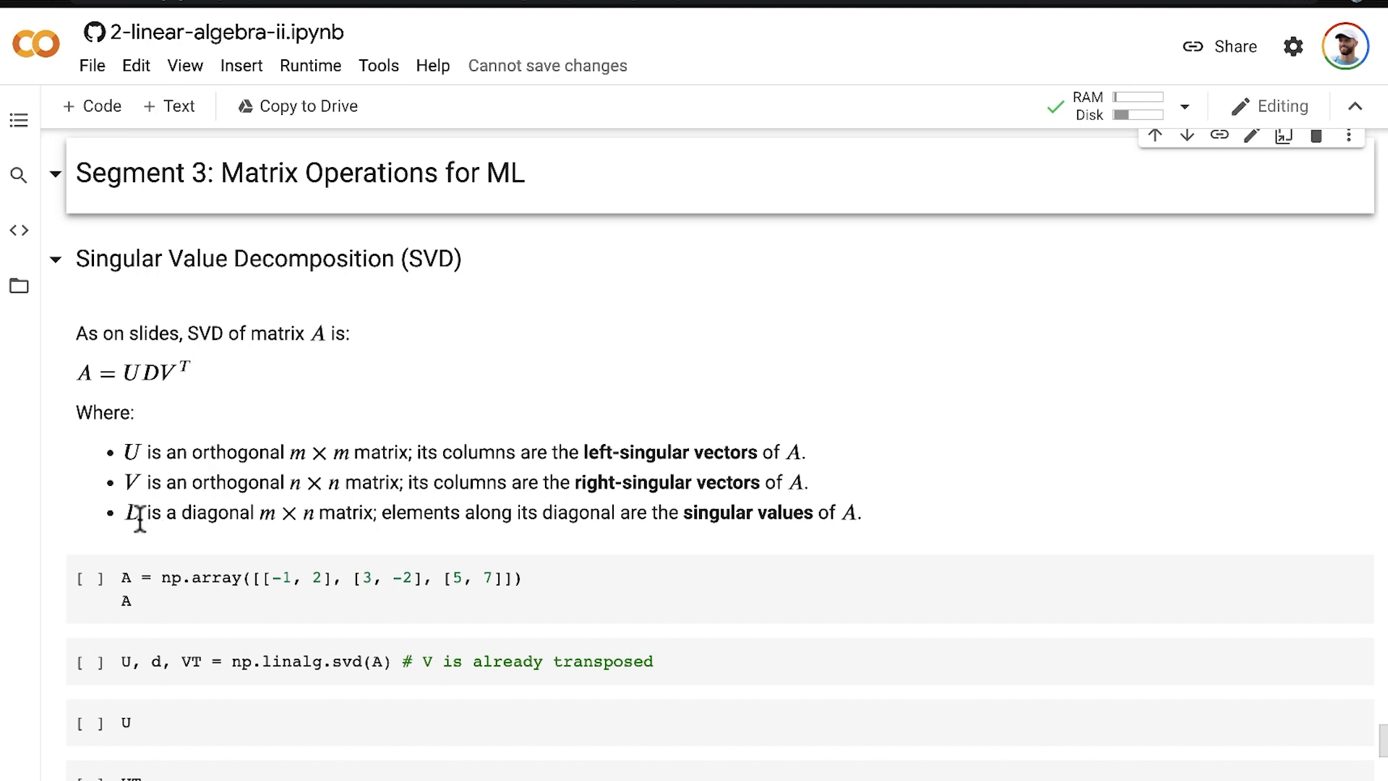
{"action": "mouse_move", "coordinate": [142, 438]}
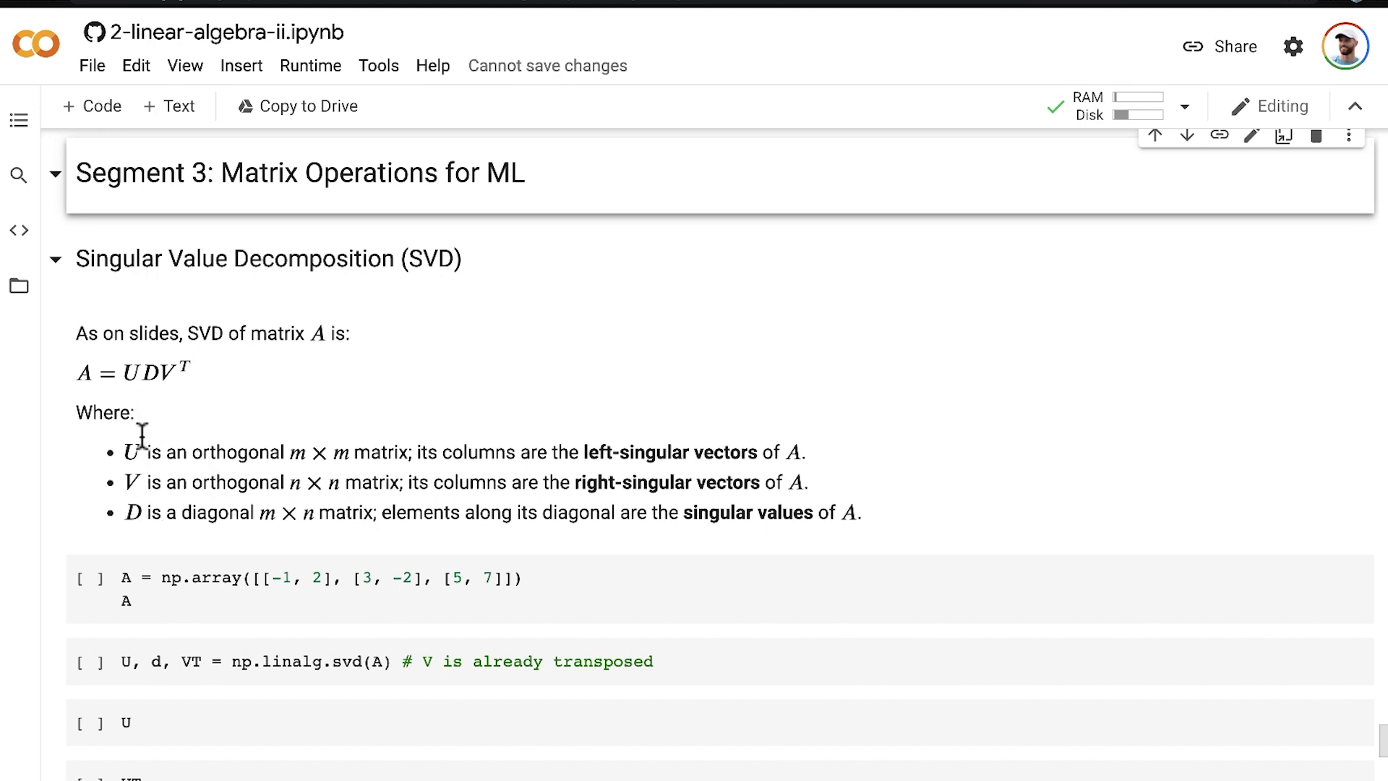
{"action": "mouse_move", "coordinate": [332, 509]}
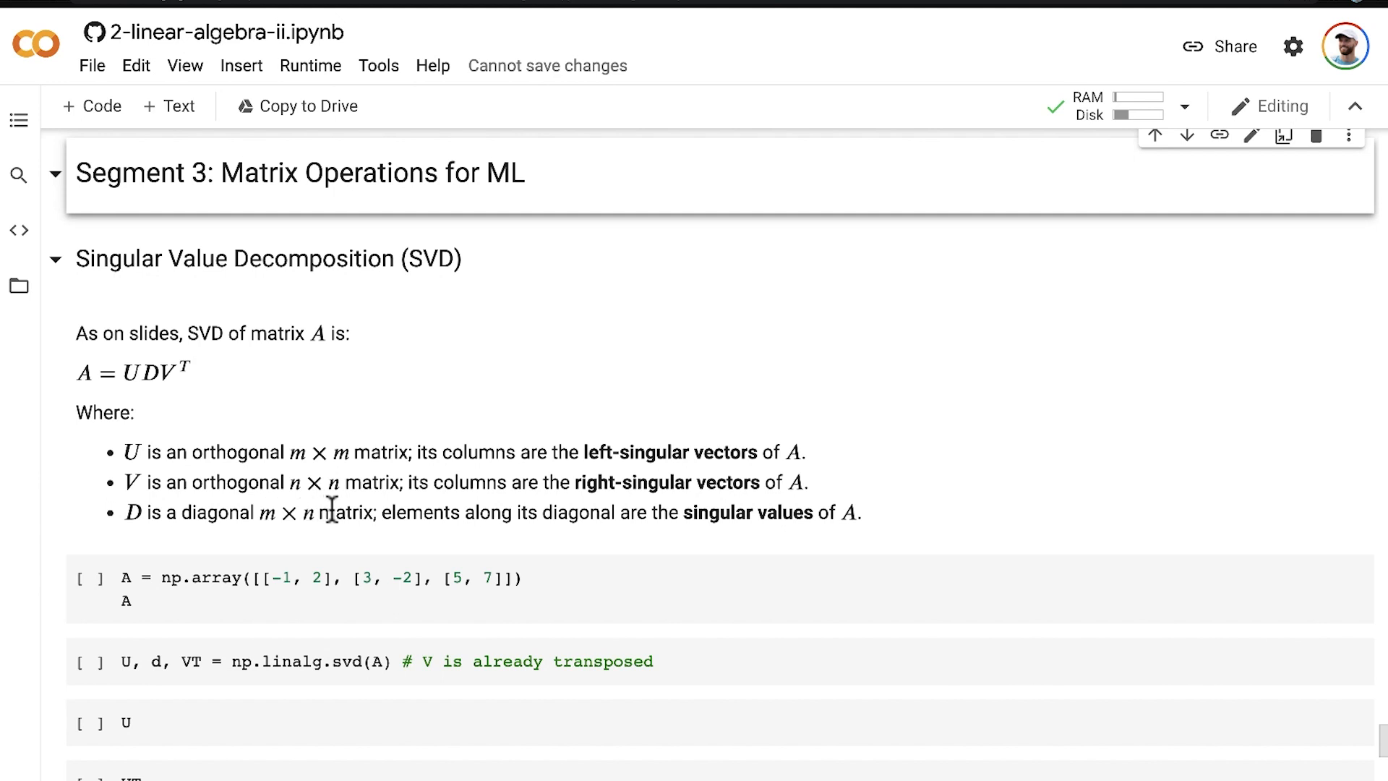
{"action": "mouse_move", "coordinate": [378, 512]}
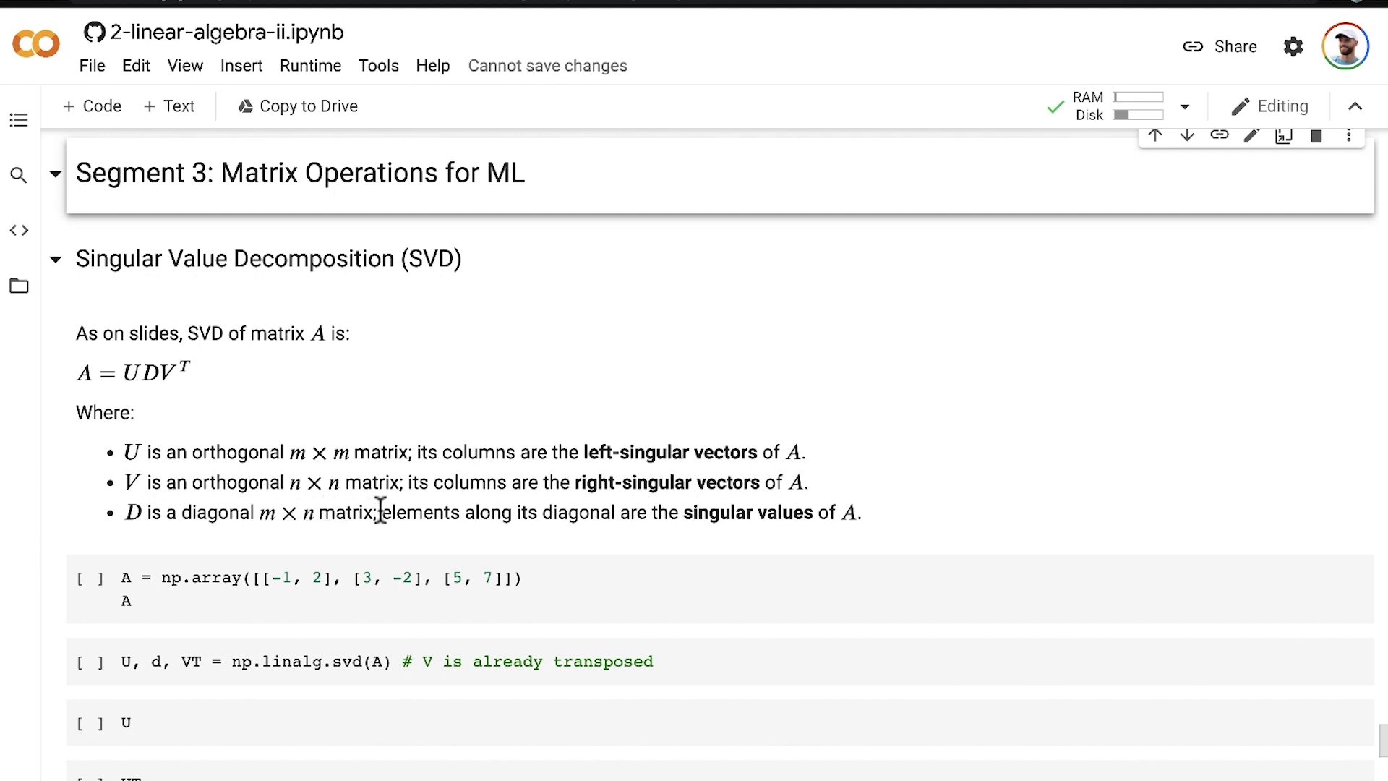
{"action": "mouse_move", "coordinate": [655, 511]}
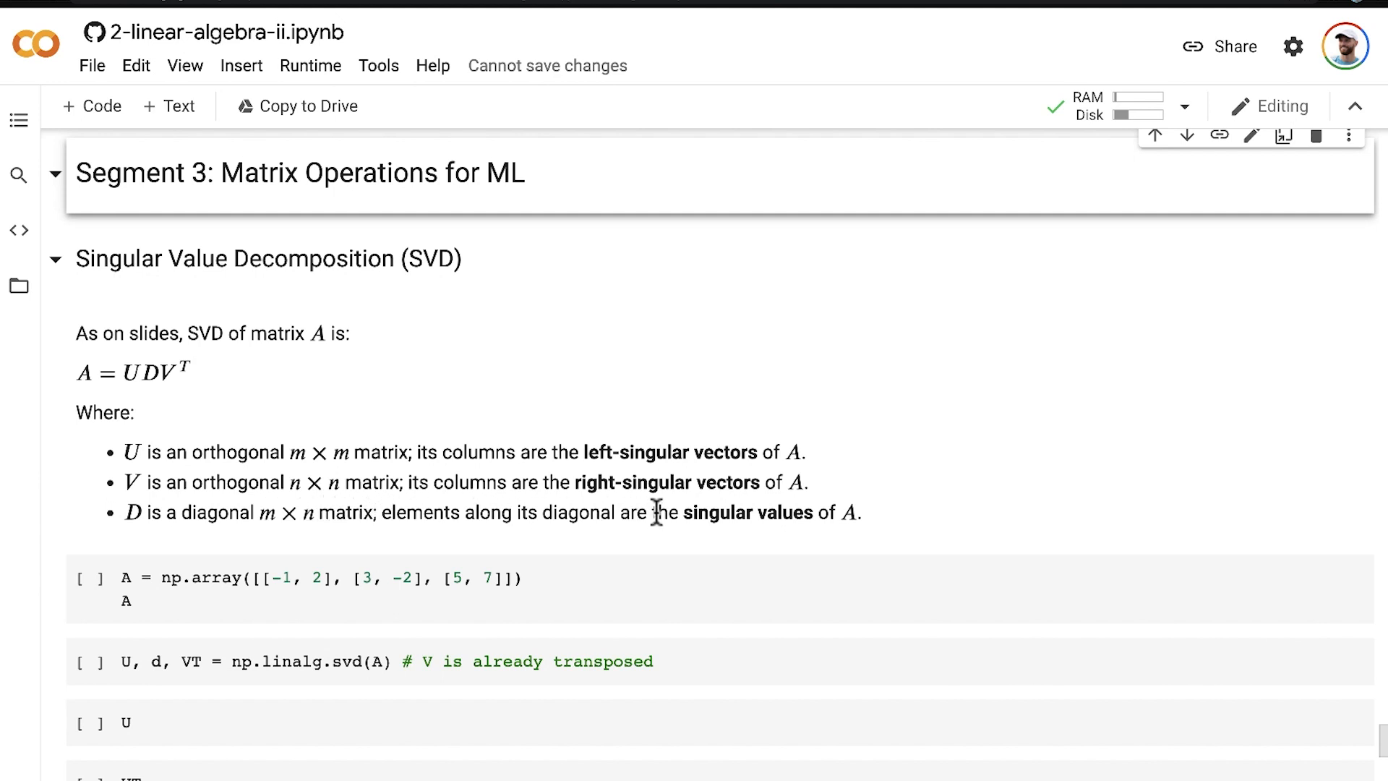
{"action": "mouse_move", "coordinate": [842, 513]}
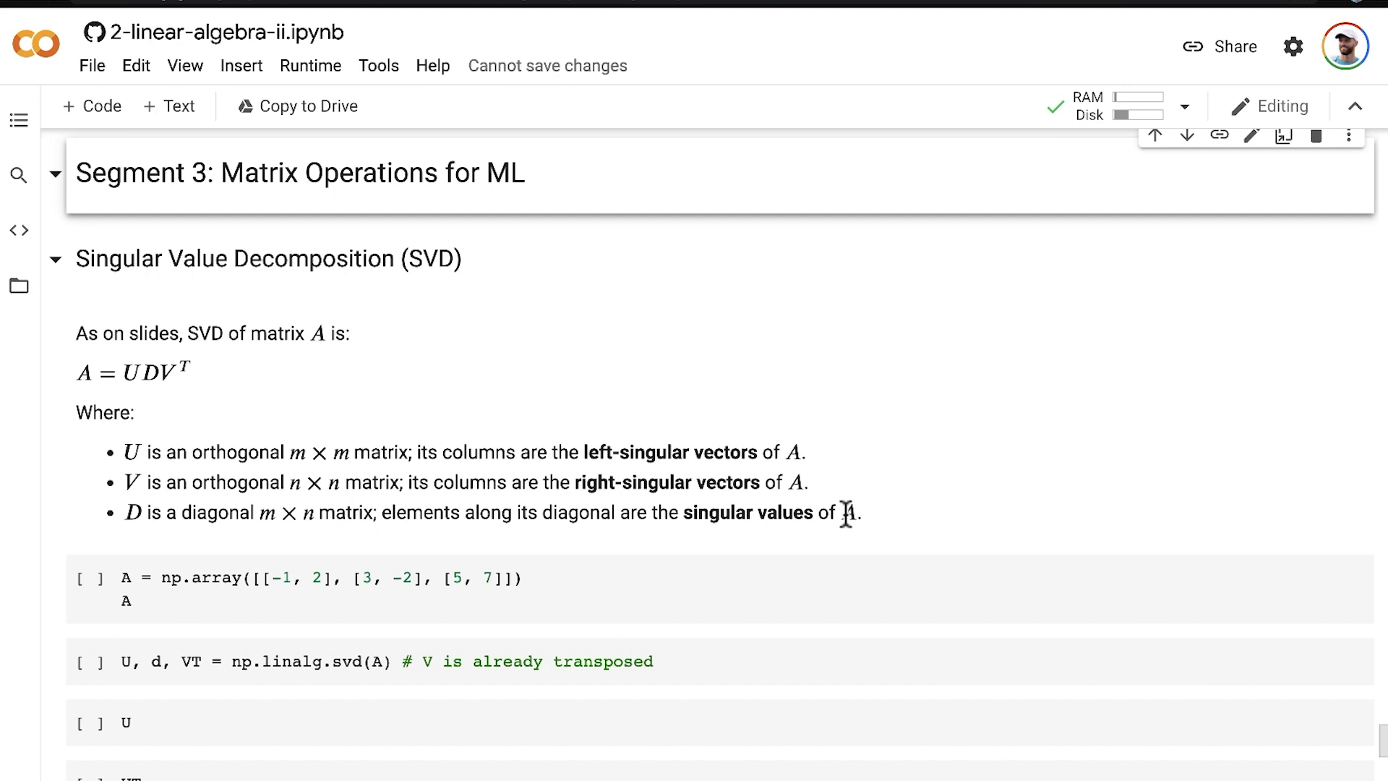
{"action": "mouse_move", "coordinate": [92, 553]}
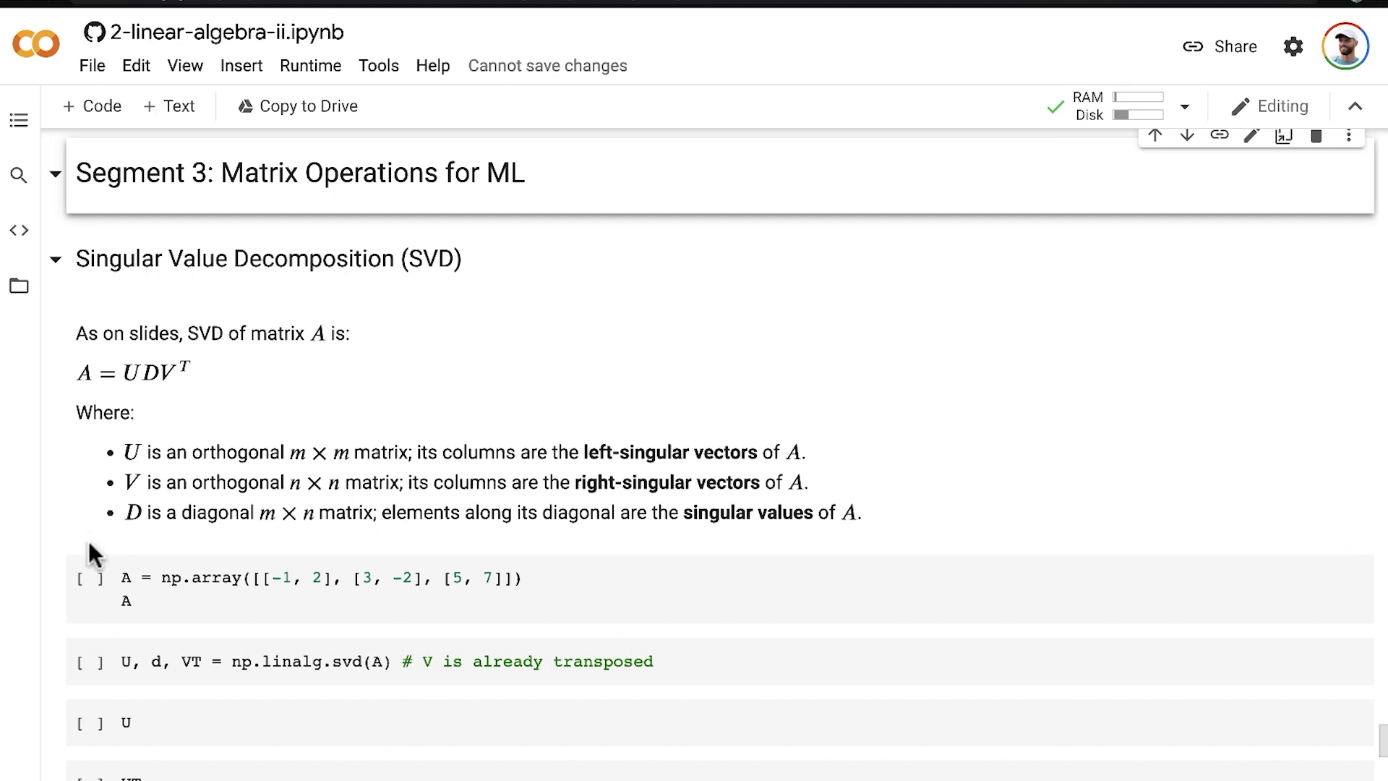
Run the cell defining the 3×2 matrix A with np.array and show its output
{"action": "left_click", "coordinate": [89, 575]}
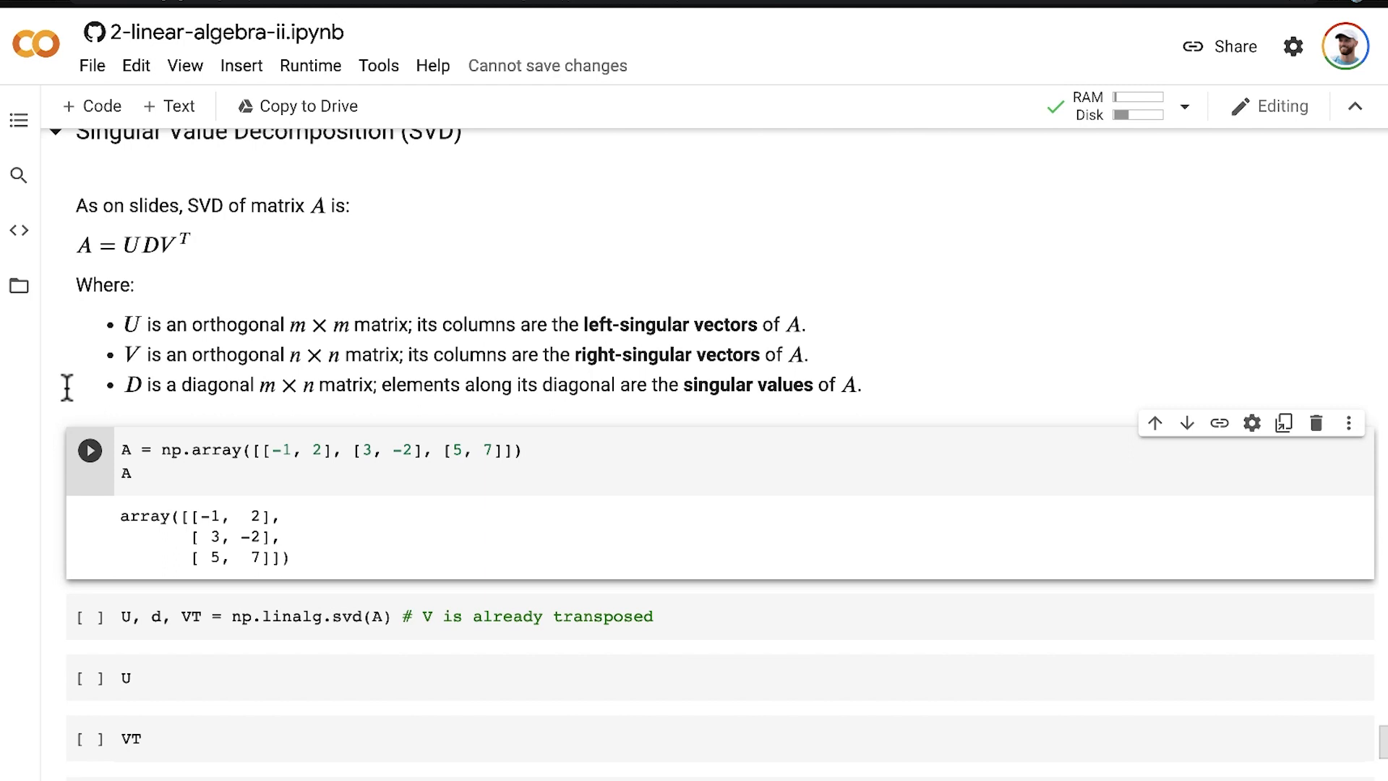
{"action": "mouse_move", "coordinate": [72, 478]}
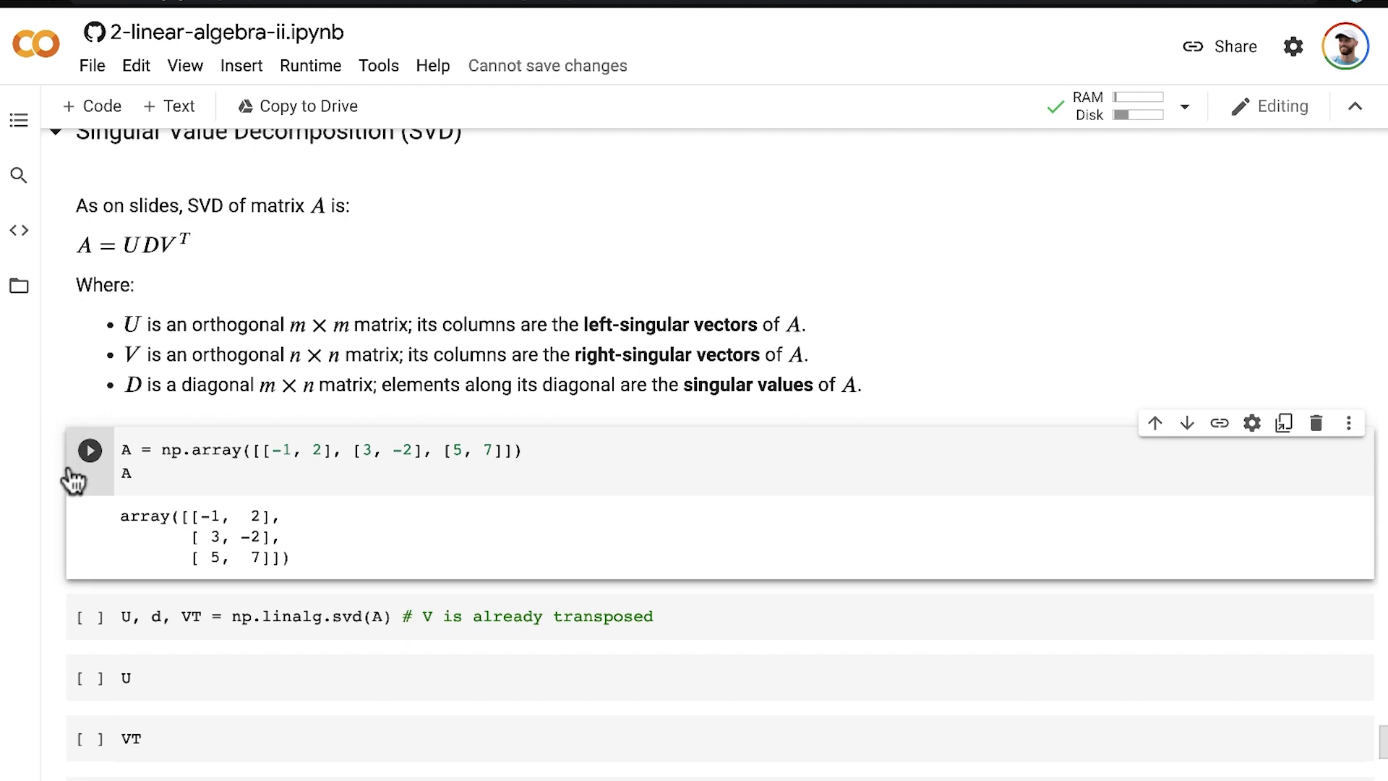
{"action": "left_click", "coordinate": [128, 616]}
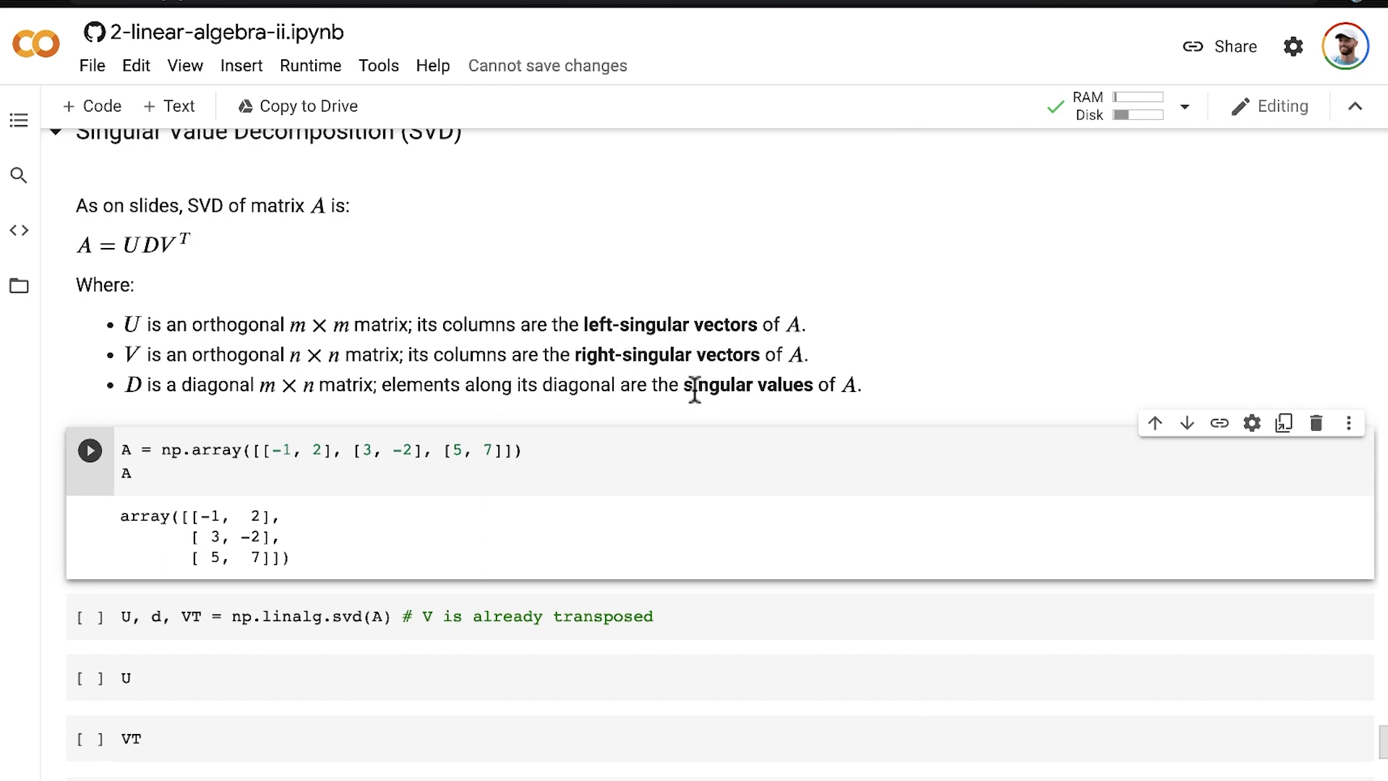
{"action": "mouse_move", "coordinate": [772, 385]}
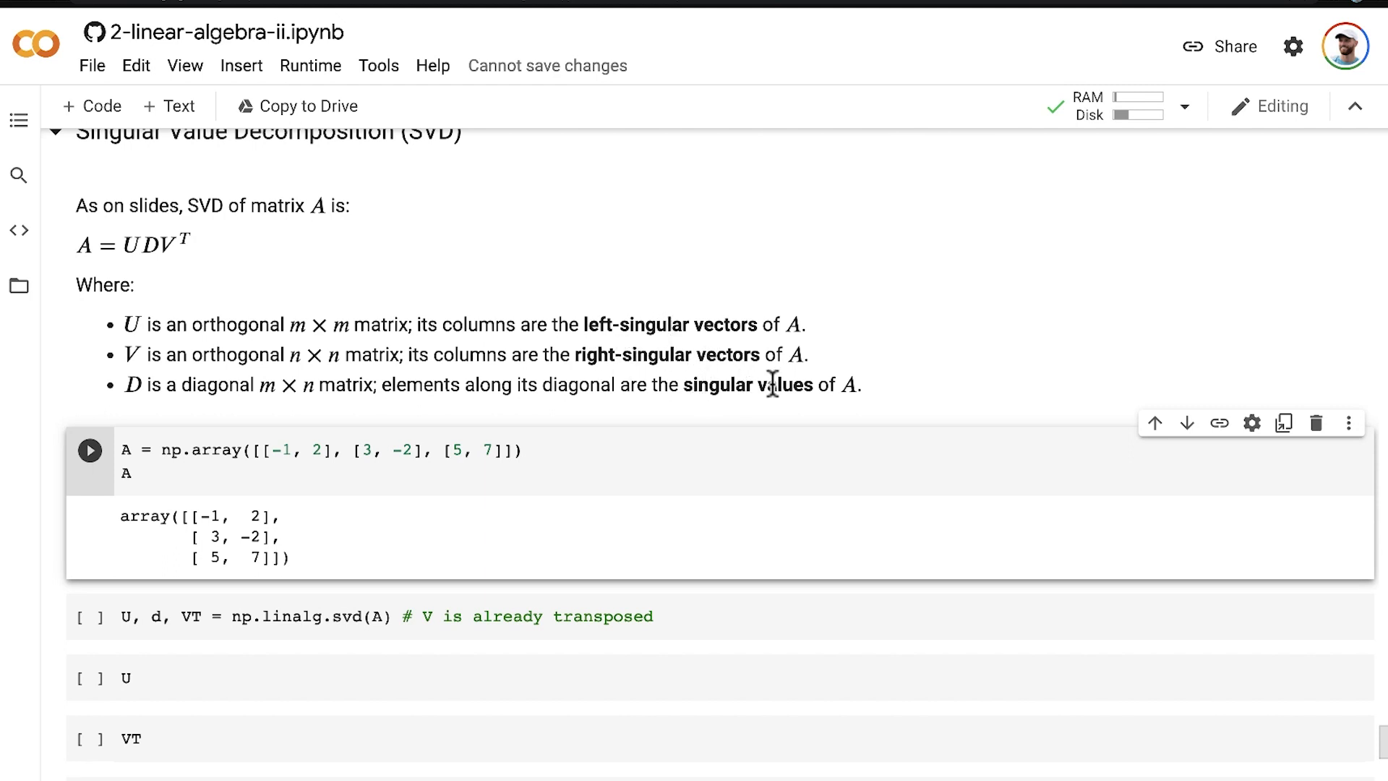
{"action": "mouse_move", "coordinate": [64, 370]}
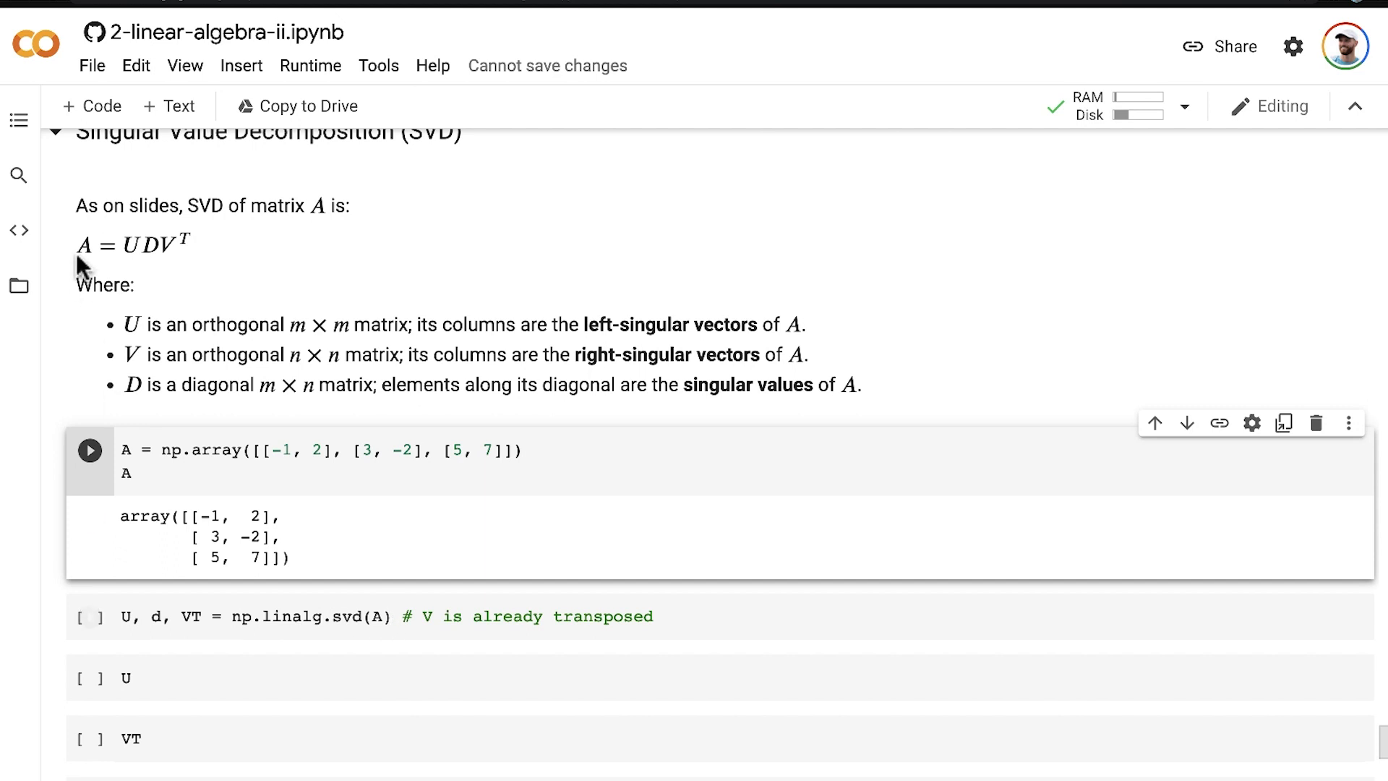
{"action": "mouse_move", "coordinate": [83, 372]}
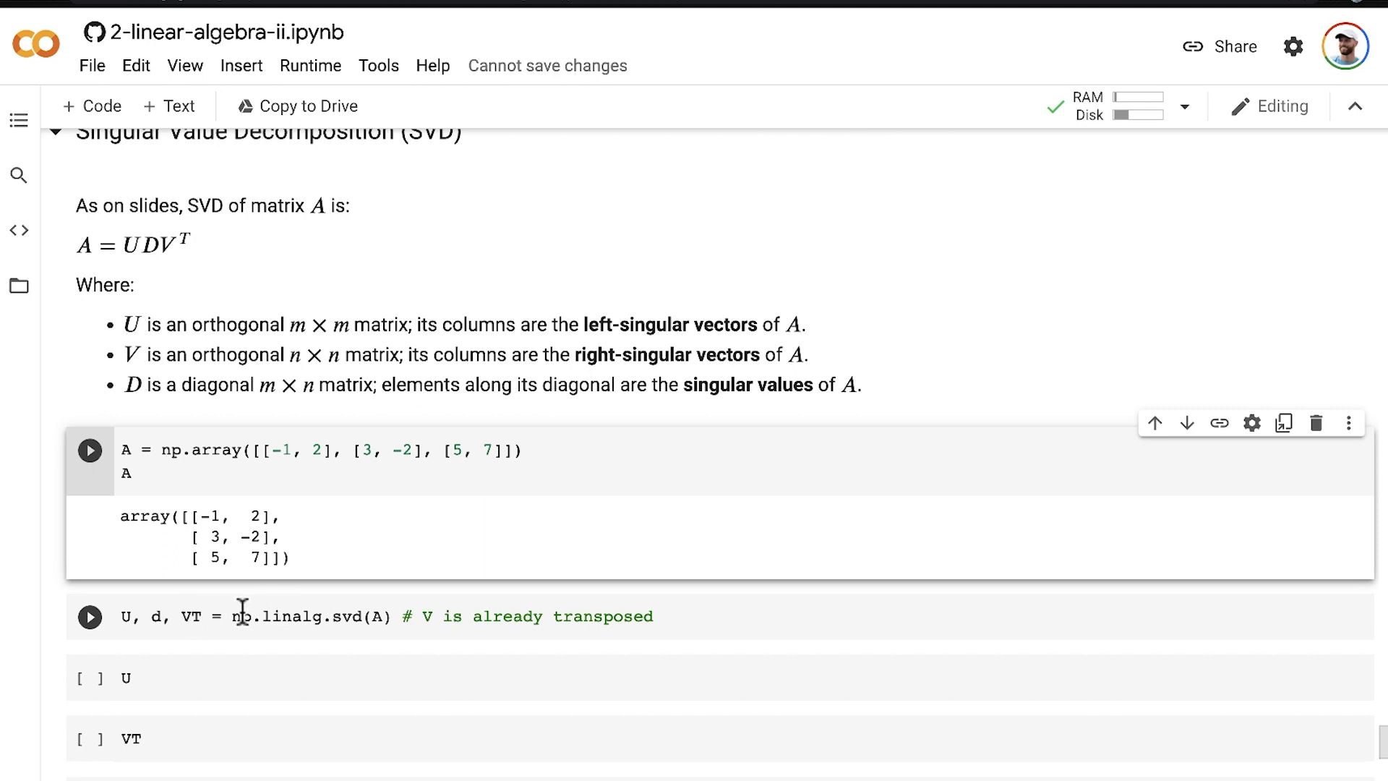
Run np.linalg.svd(A) to decompose A into U, d and VT
{"action": "double_click", "coordinate": [309, 617]}
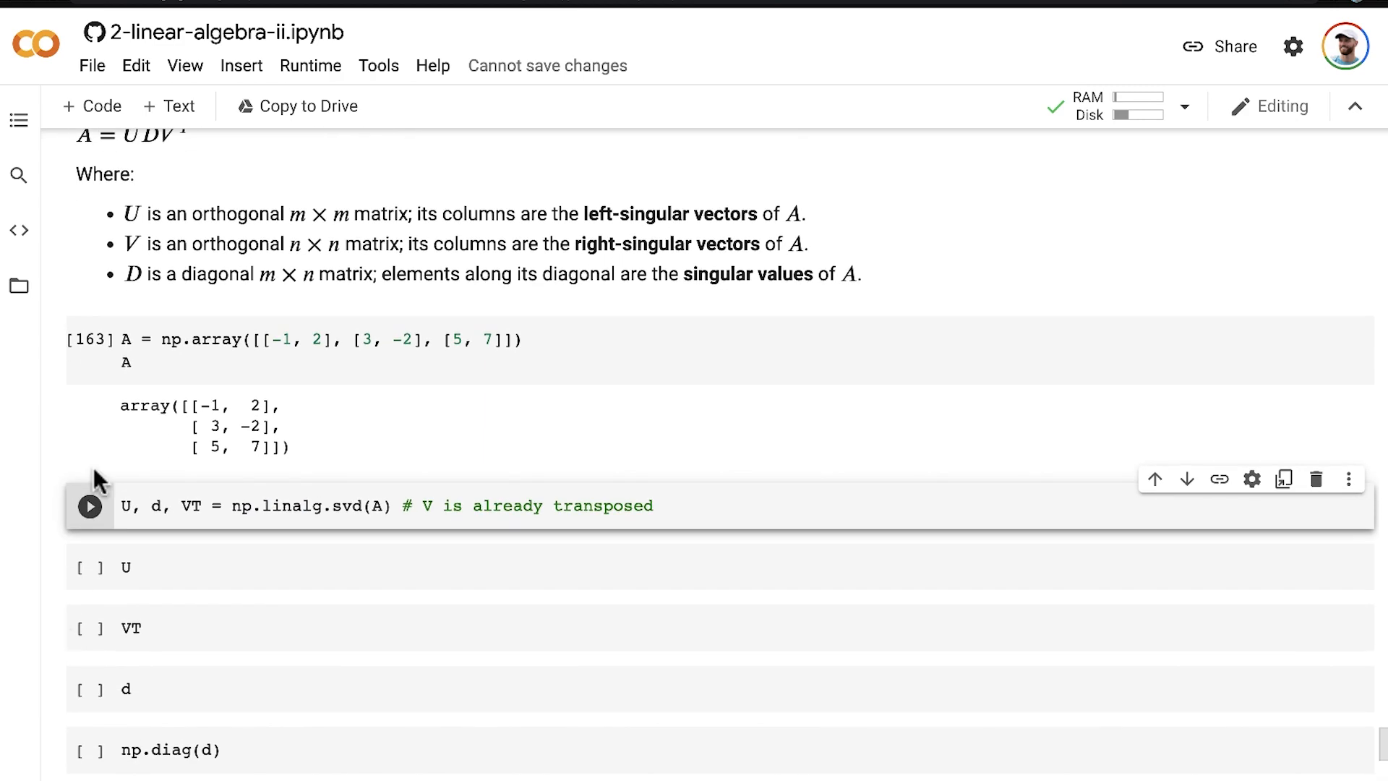
{"action": "mouse_move", "coordinate": [134, 261]}
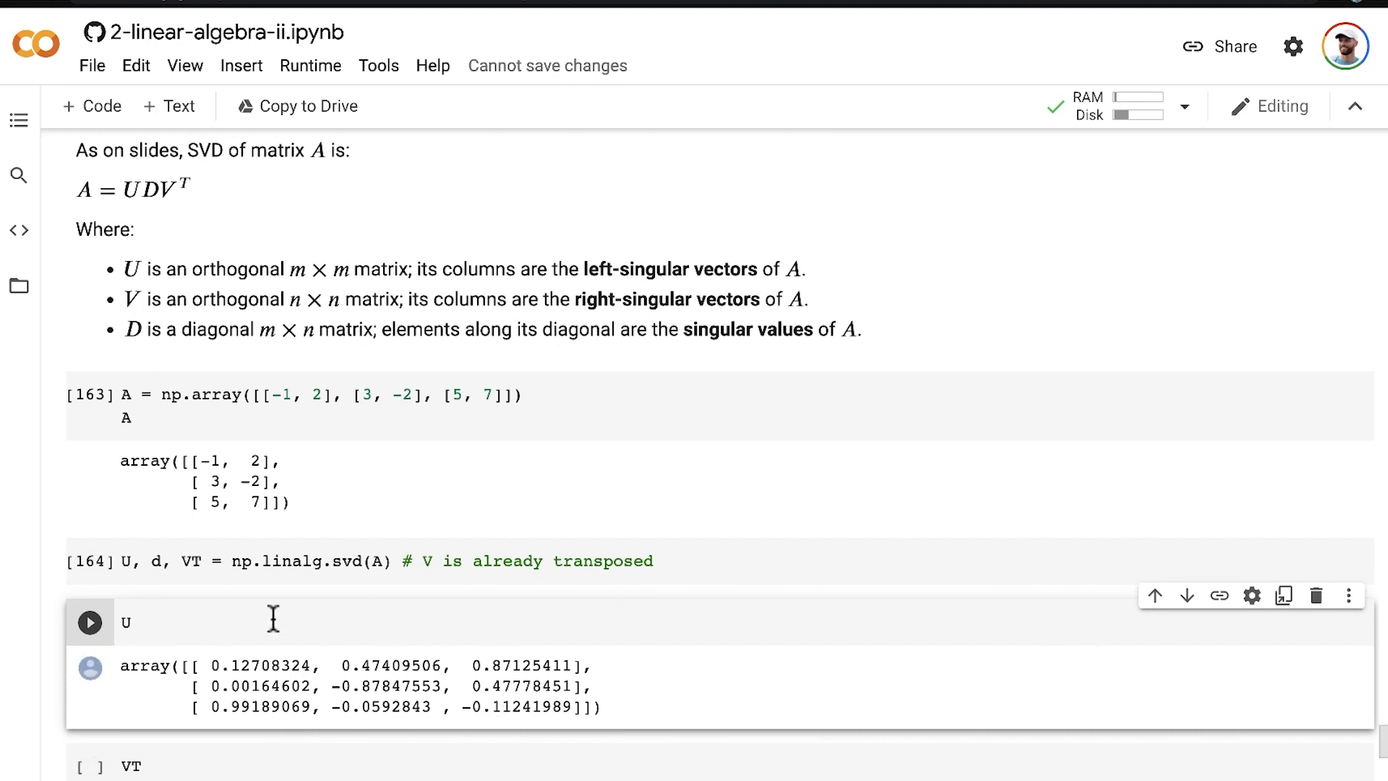
{"action": "mouse_move", "coordinate": [502, 610]}
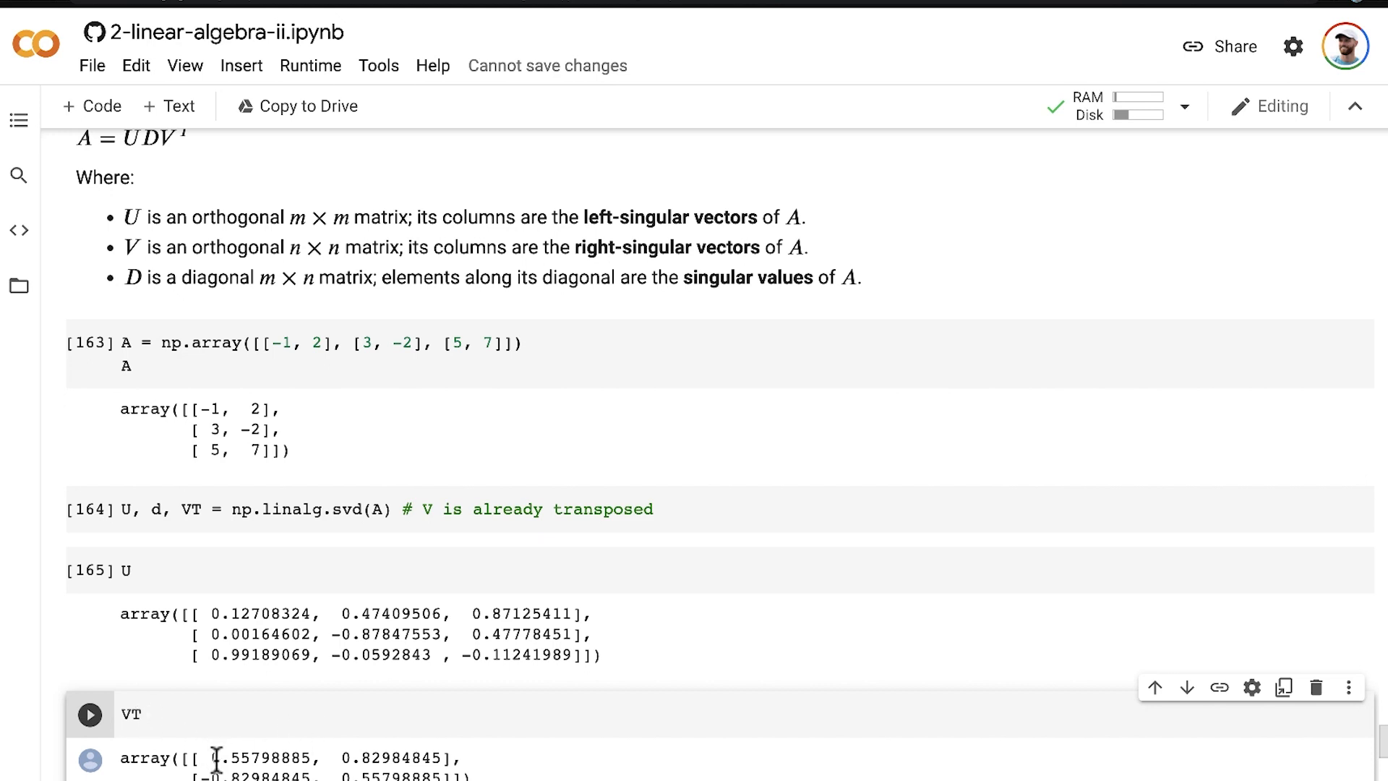
{"action": "mouse_move", "coordinate": [270, 764]}
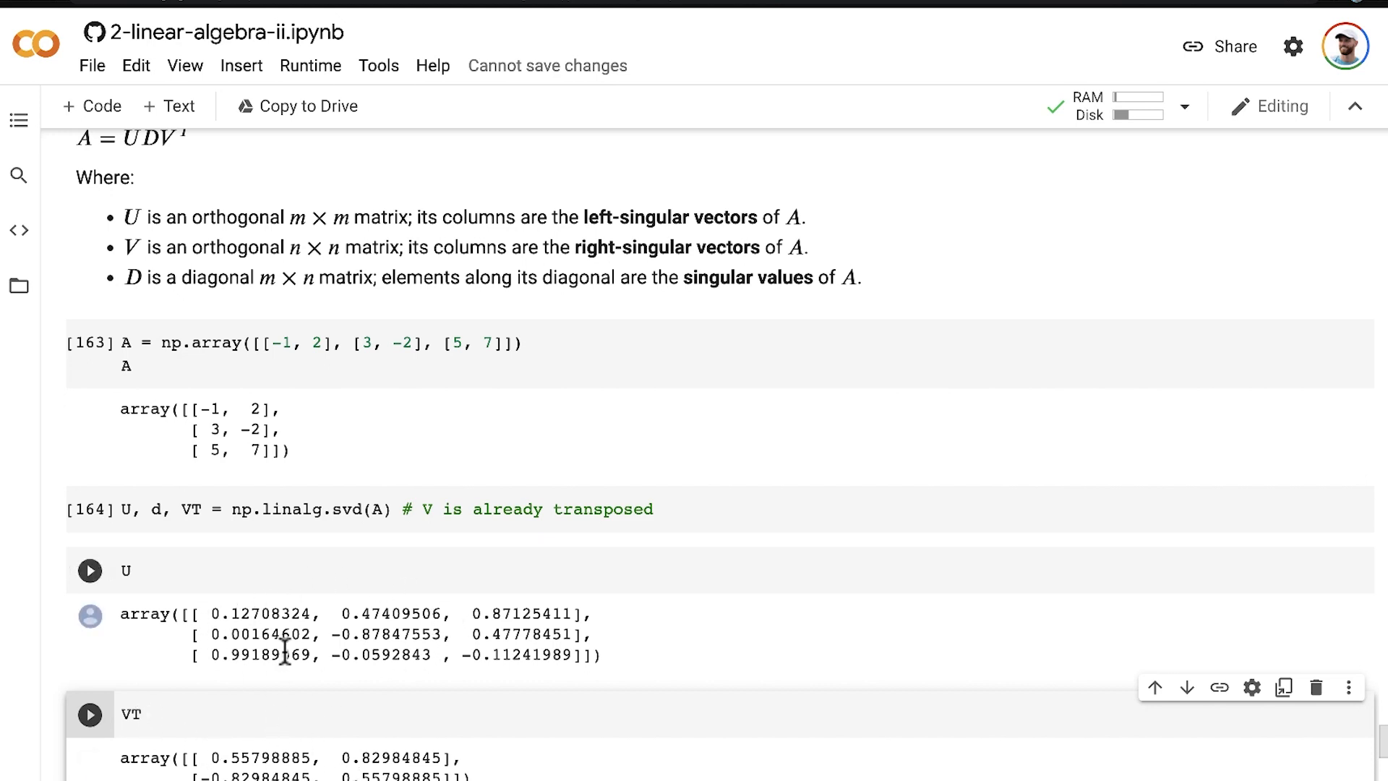
{"action": "left_click", "coordinate": [89, 344]}
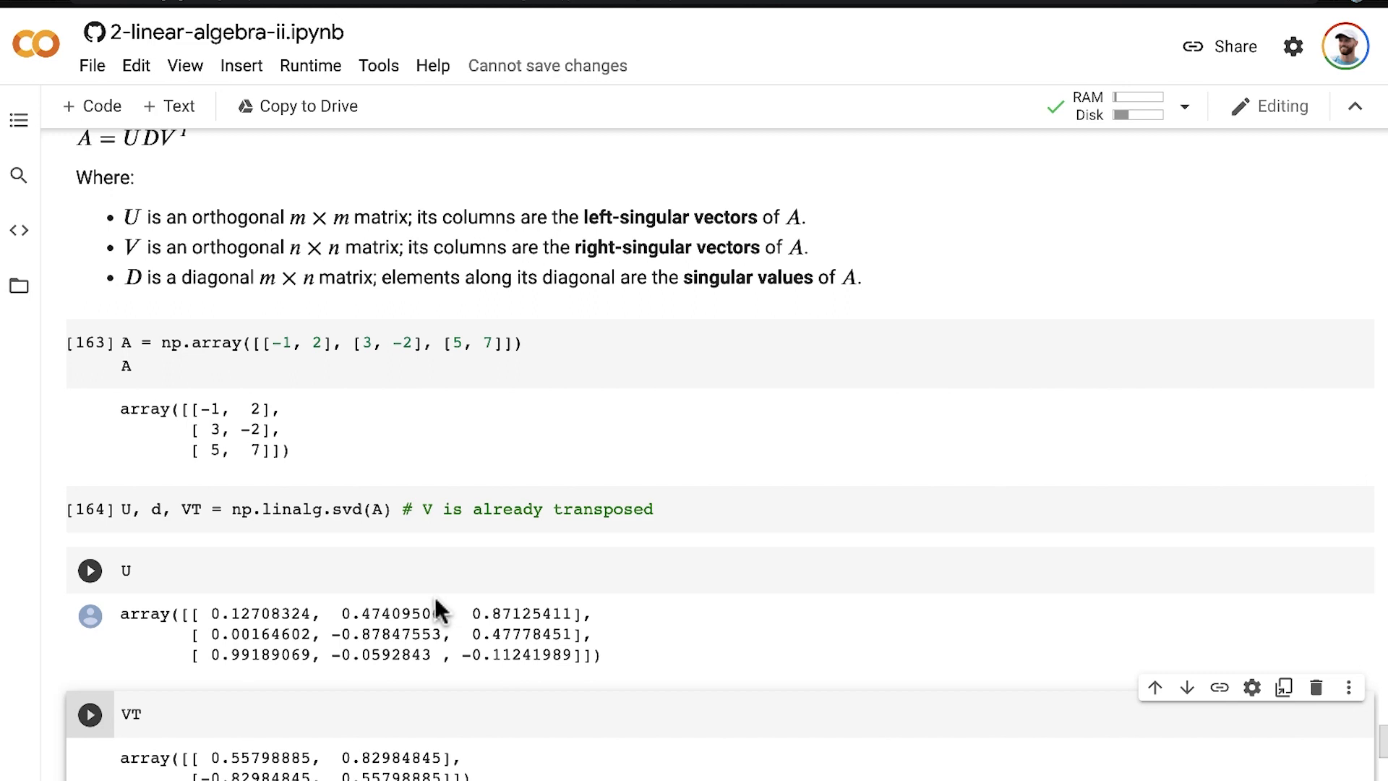
{"action": "mouse_move", "coordinate": [565, 609]}
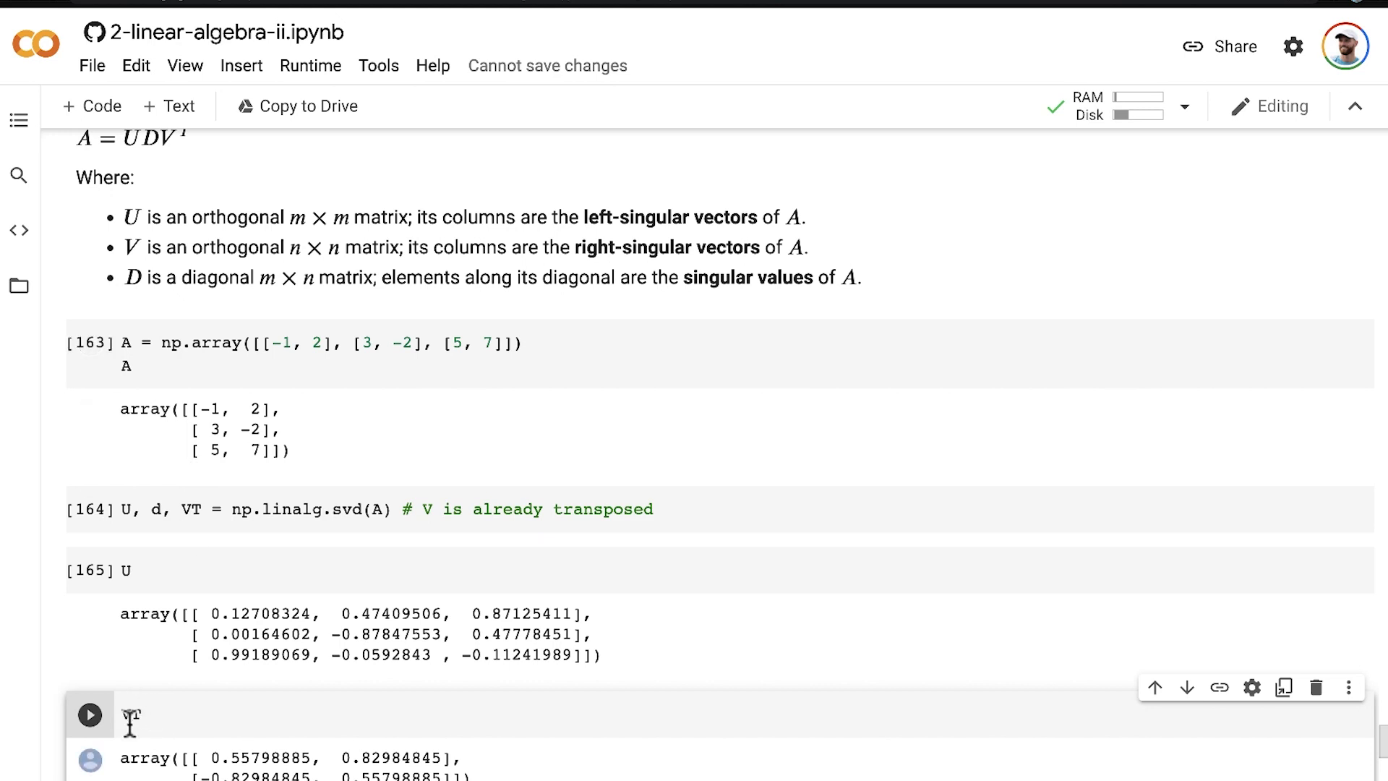
{"action": "type", "text": "VT"}
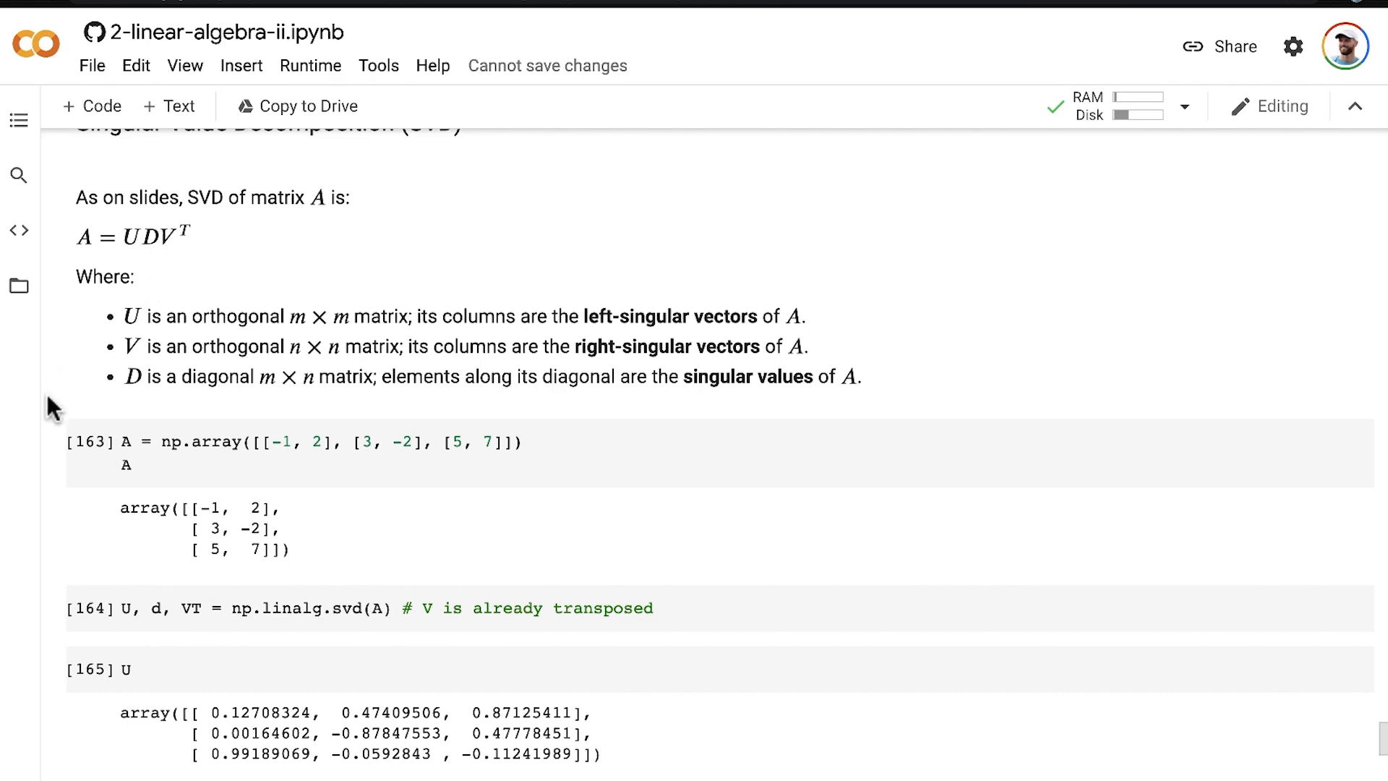
Run np.diag(d) to turn the two singular values into a 2×2 diagonal matrix
{"action": "scroll", "scroll_direction": "down", "scroll_amount": 3}
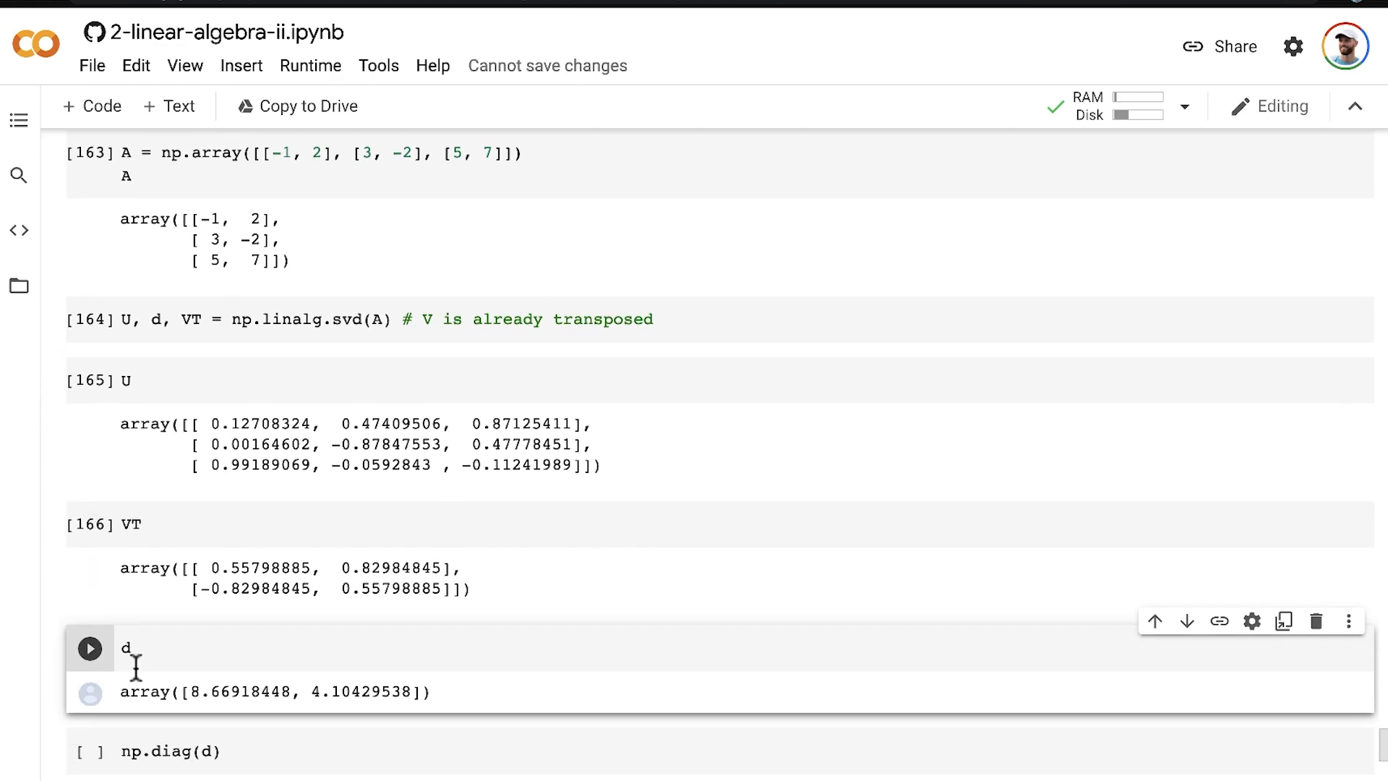
{"action": "mouse_move", "coordinate": [68, 591]}
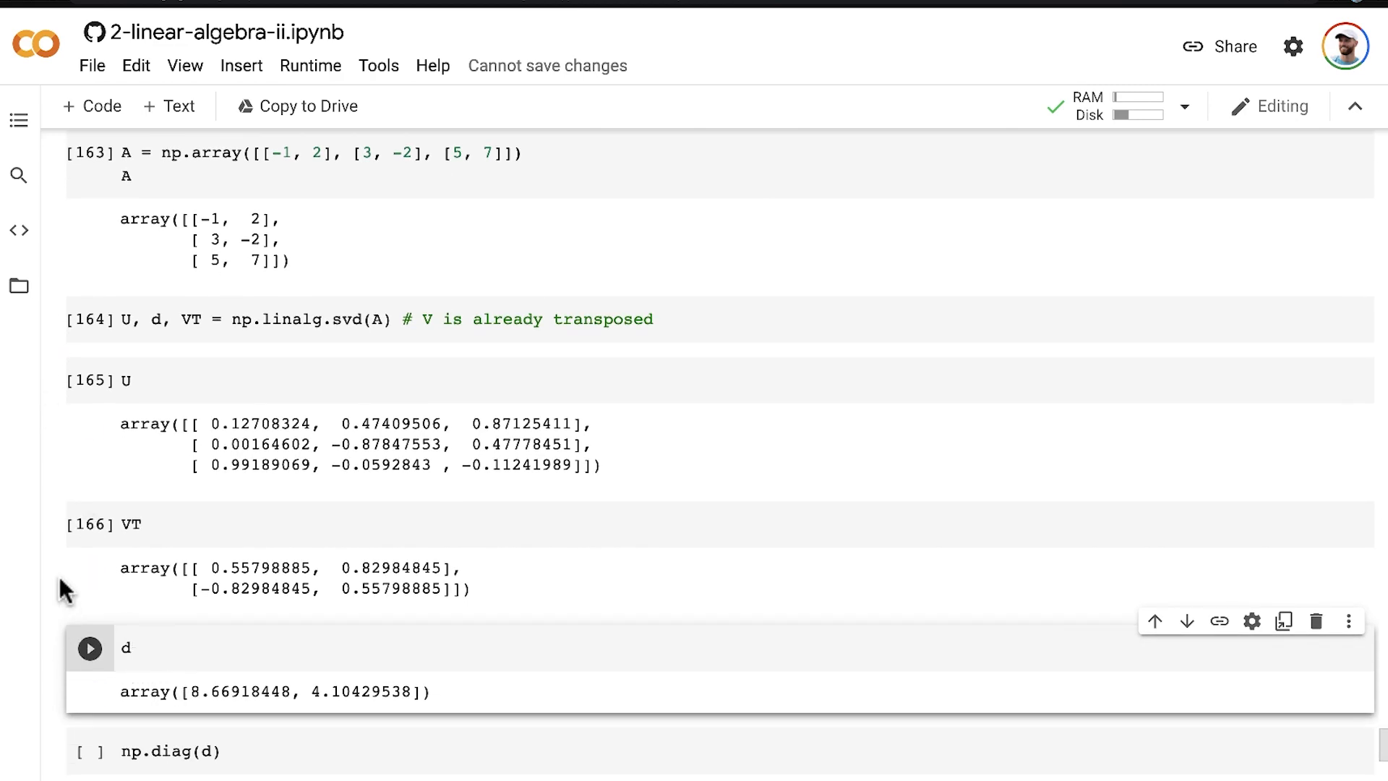
{"action": "scroll", "scroll_direction": "down", "scroll_amount": 3}
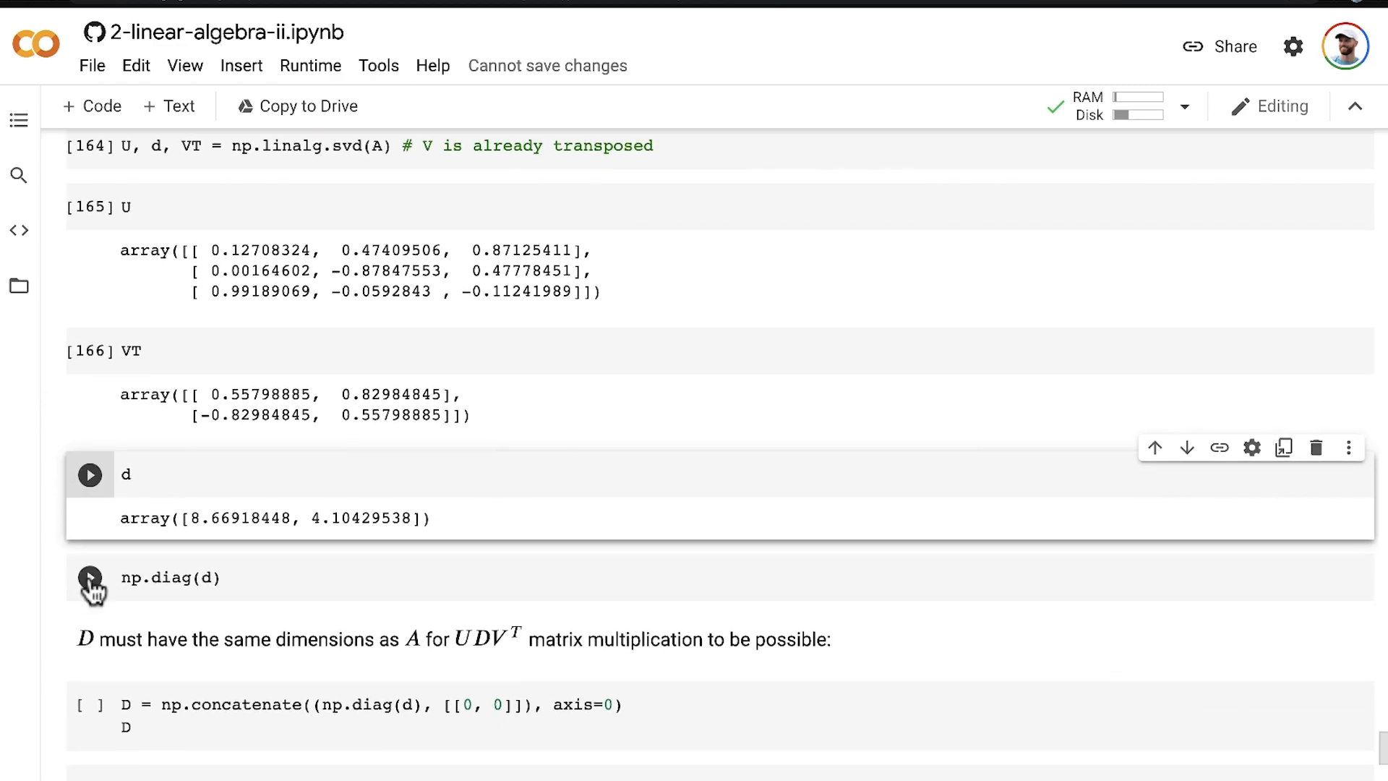
{"action": "left_click", "coordinate": [90, 577]}
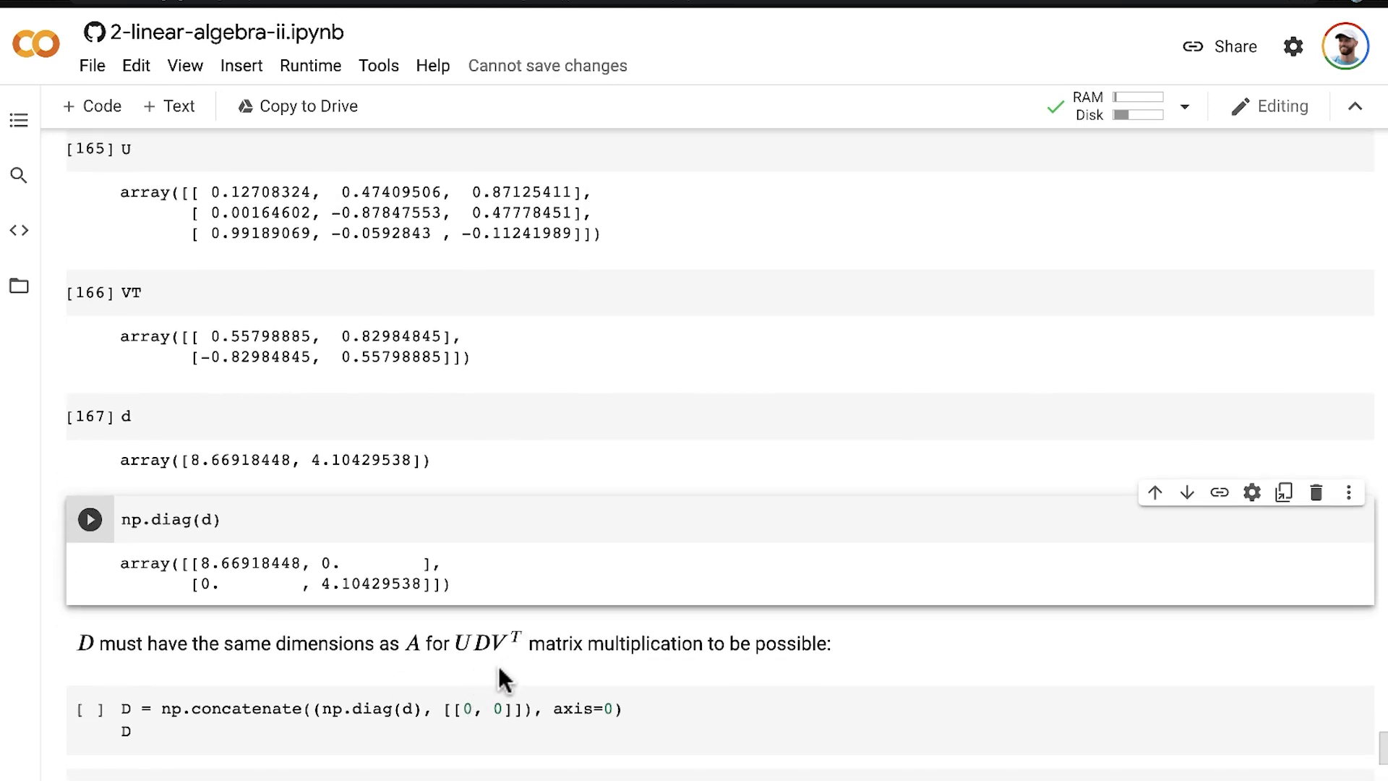
{"action": "mouse_move", "coordinate": [294, 664]}
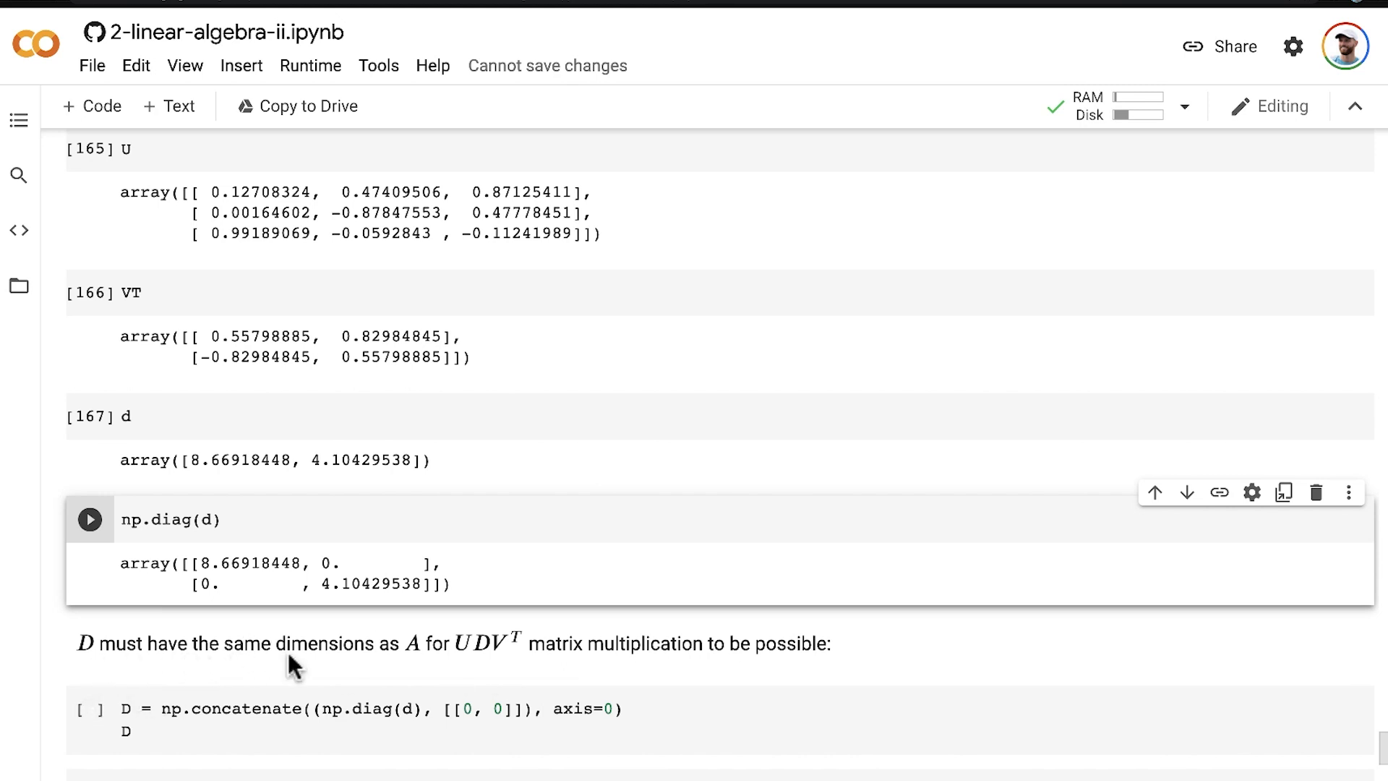
{"action": "mouse_move", "coordinate": [496, 662]}
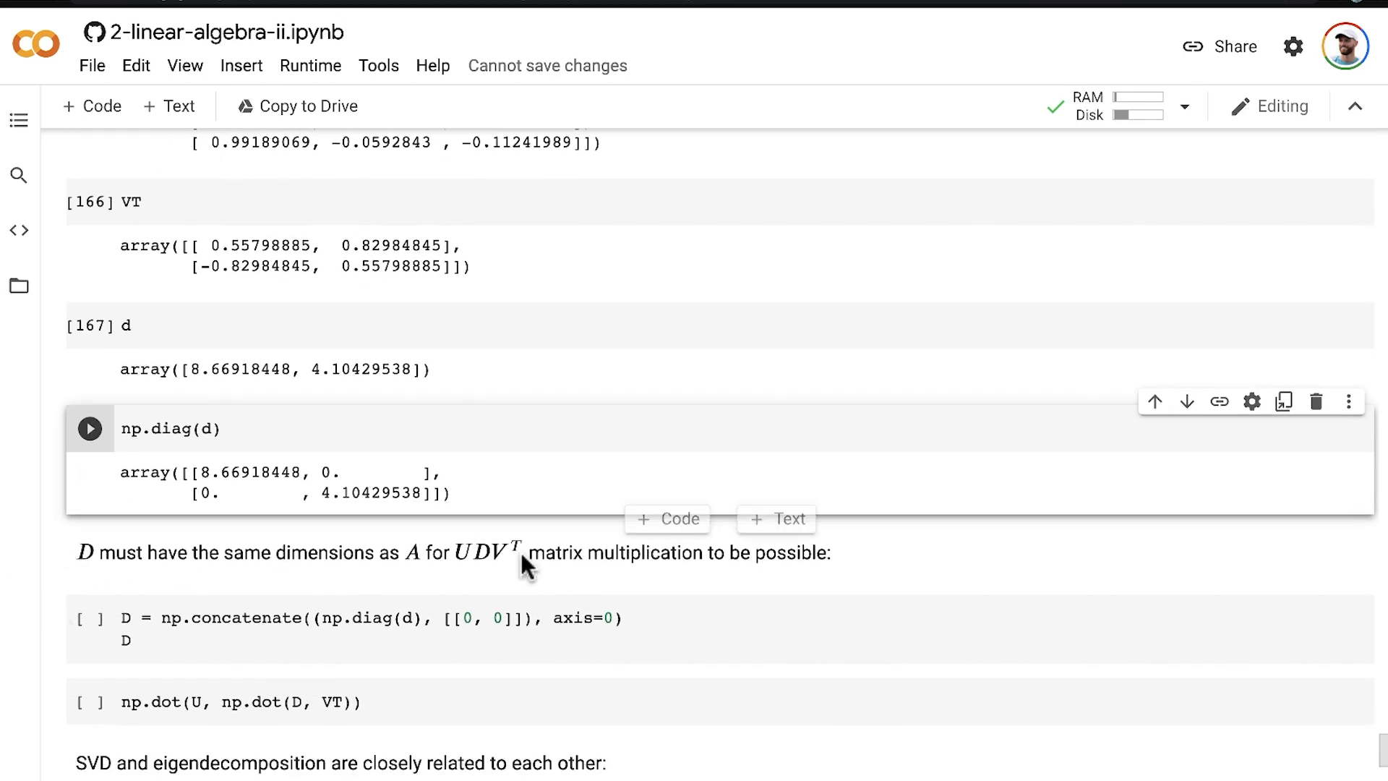
{"action": "mouse_move", "coordinate": [565, 587]}
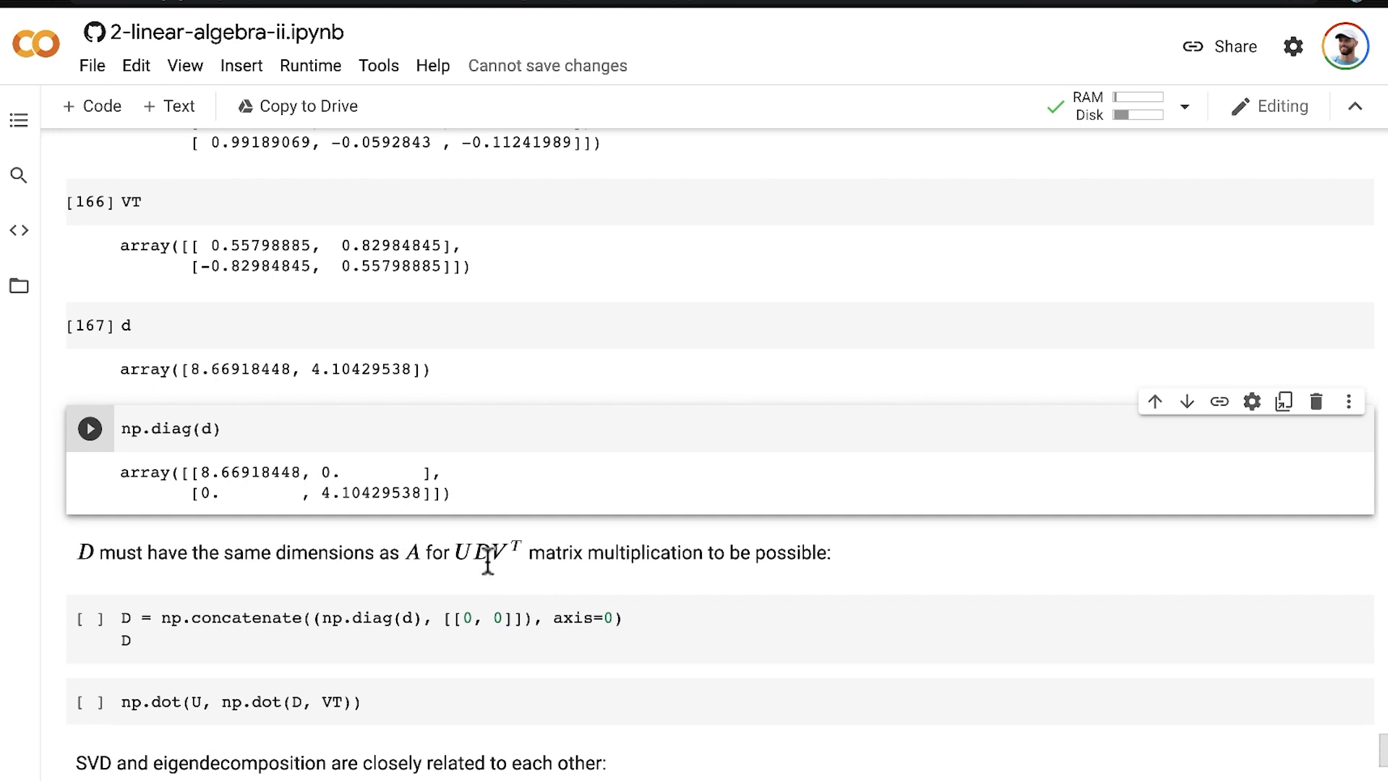
{"action": "mouse_move", "coordinate": [382, 565]}
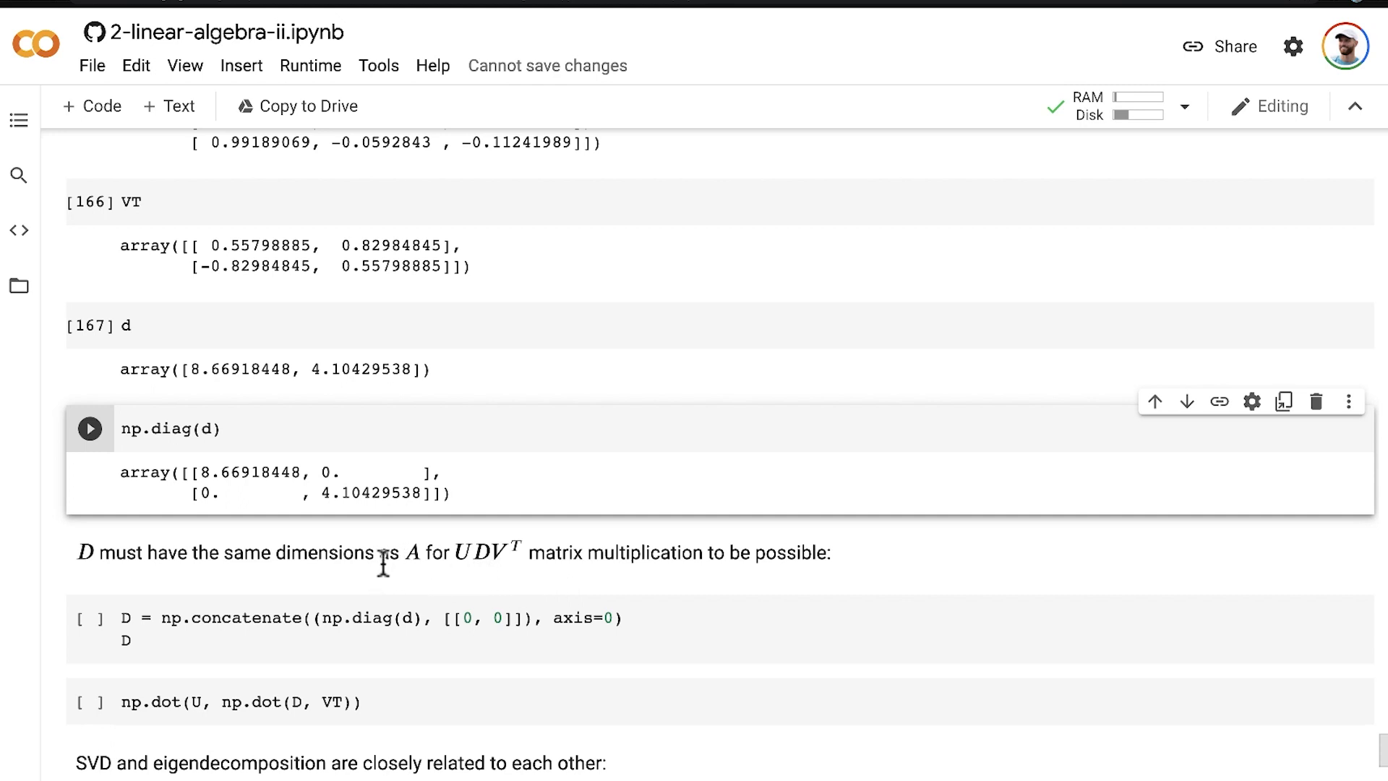
{"action": "mouse_move", "coordinate": [70, 574]}
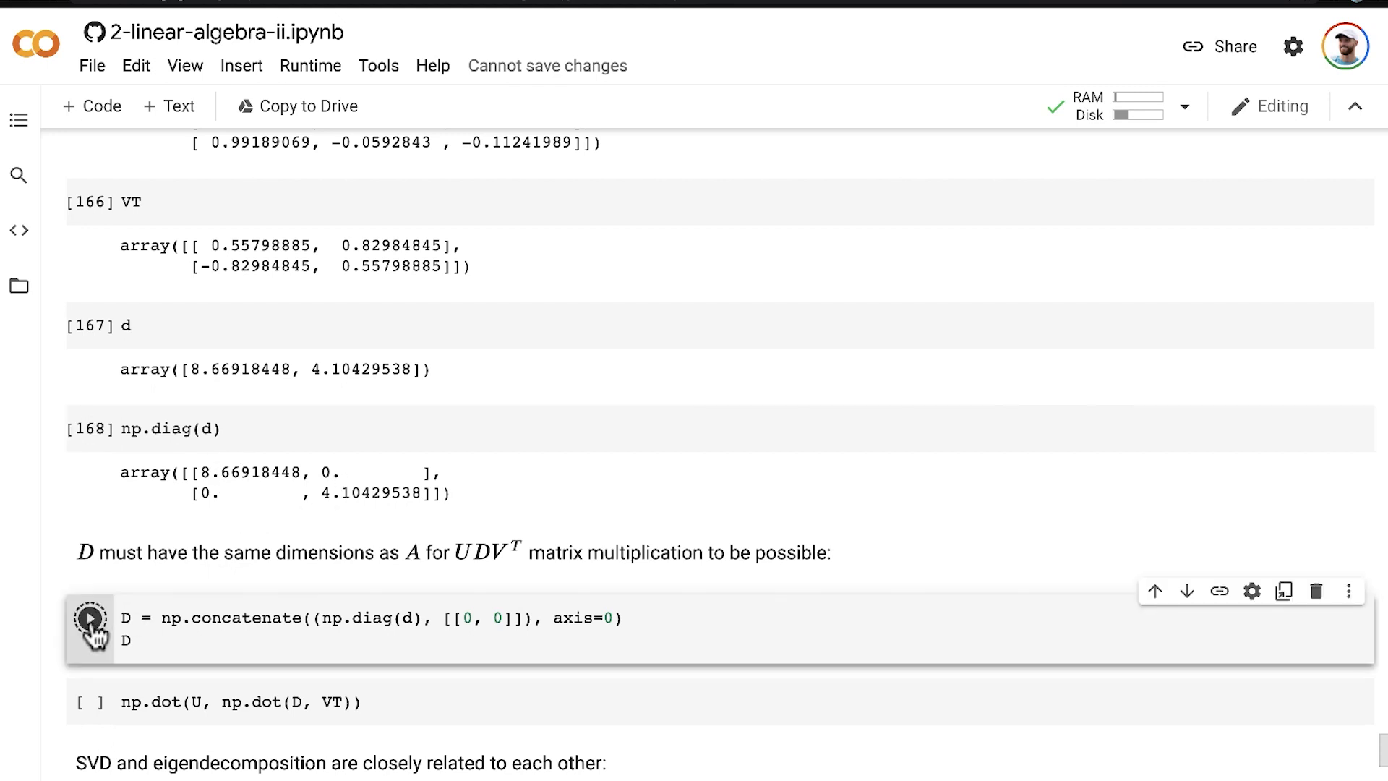
Pad D with a zero row via np.concatenate, compute np.dot(U, np.dot(D, VT)) and compare the result with the original A
{"action": "left_click", "coordinate": [88, 618]}
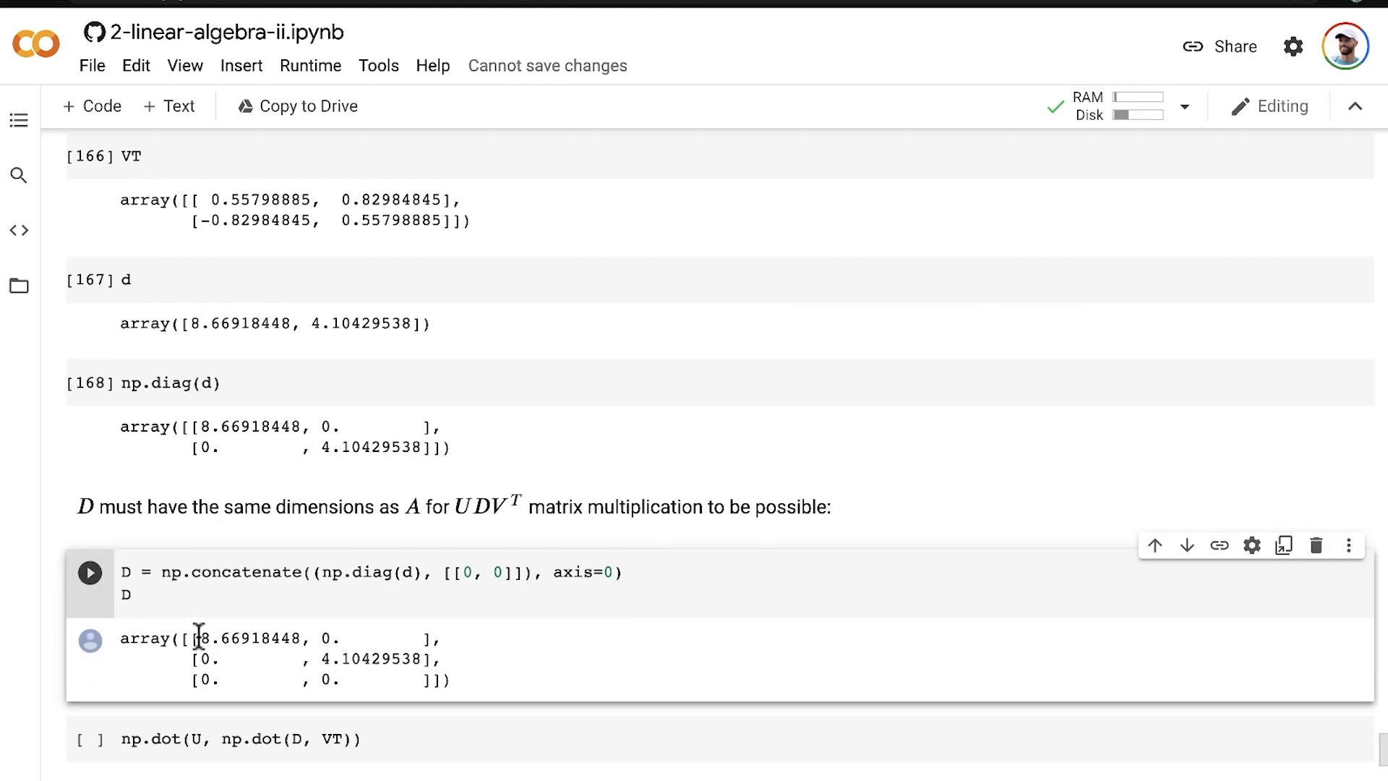
{"action": "mouse_move", "coordinate": [370, 584]}
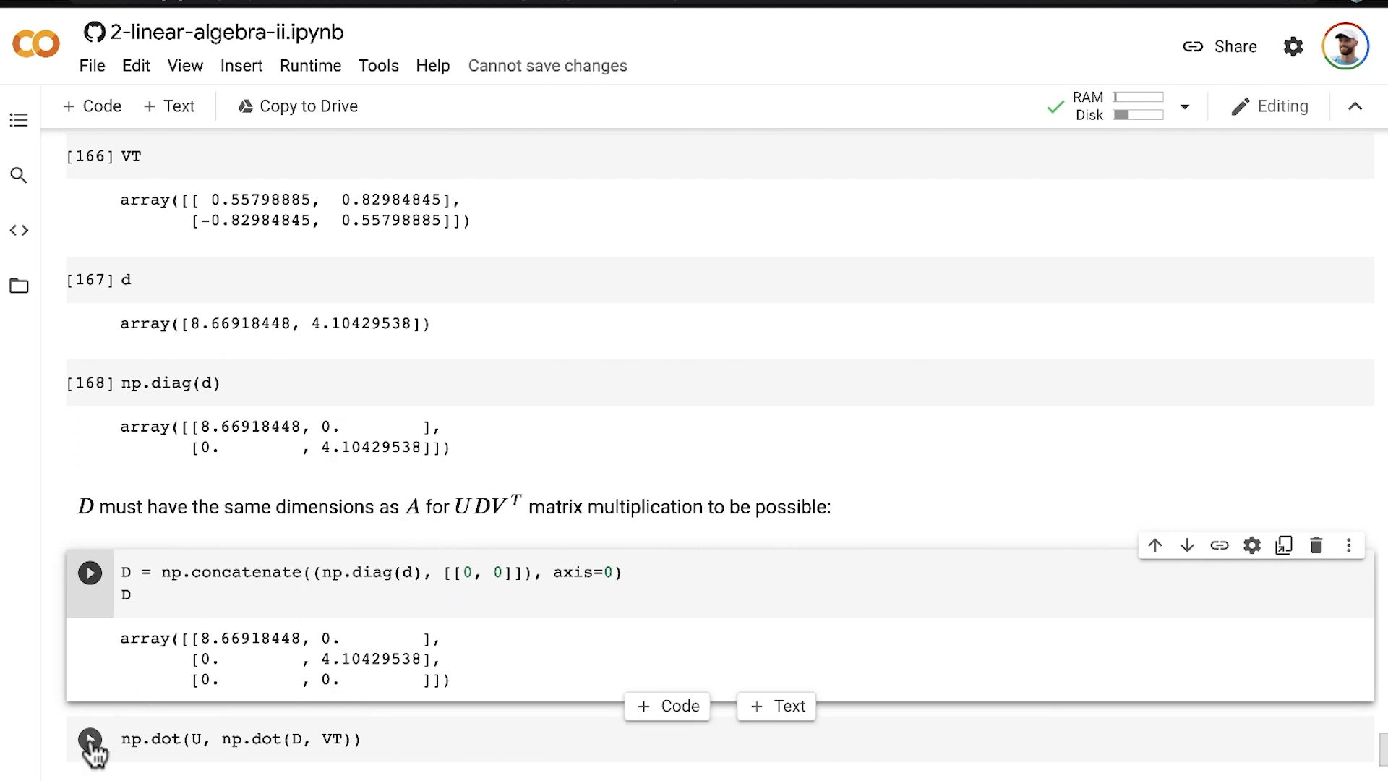
{"action": "left_click", "coordinate": [90, 739]}
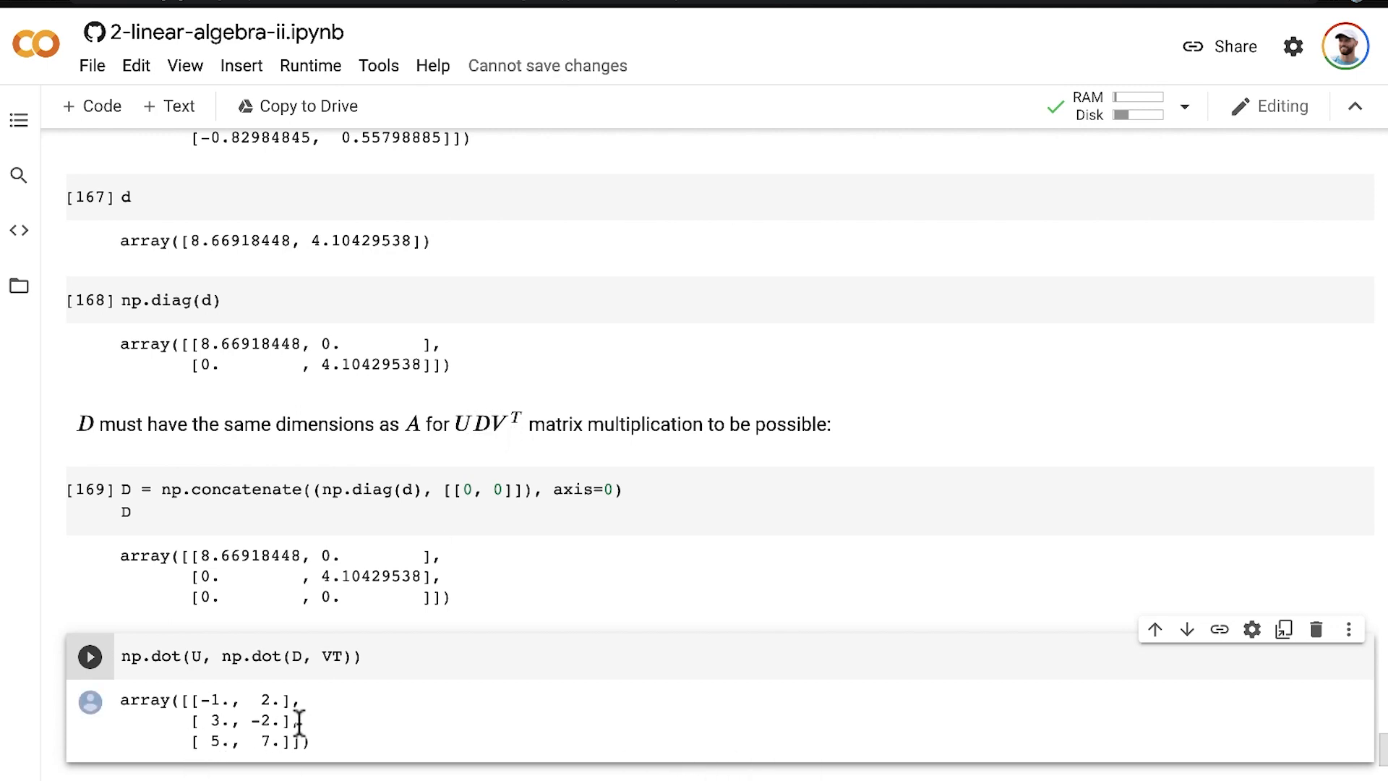
{"action": "triple_click", "coordinate": [239, 657]}
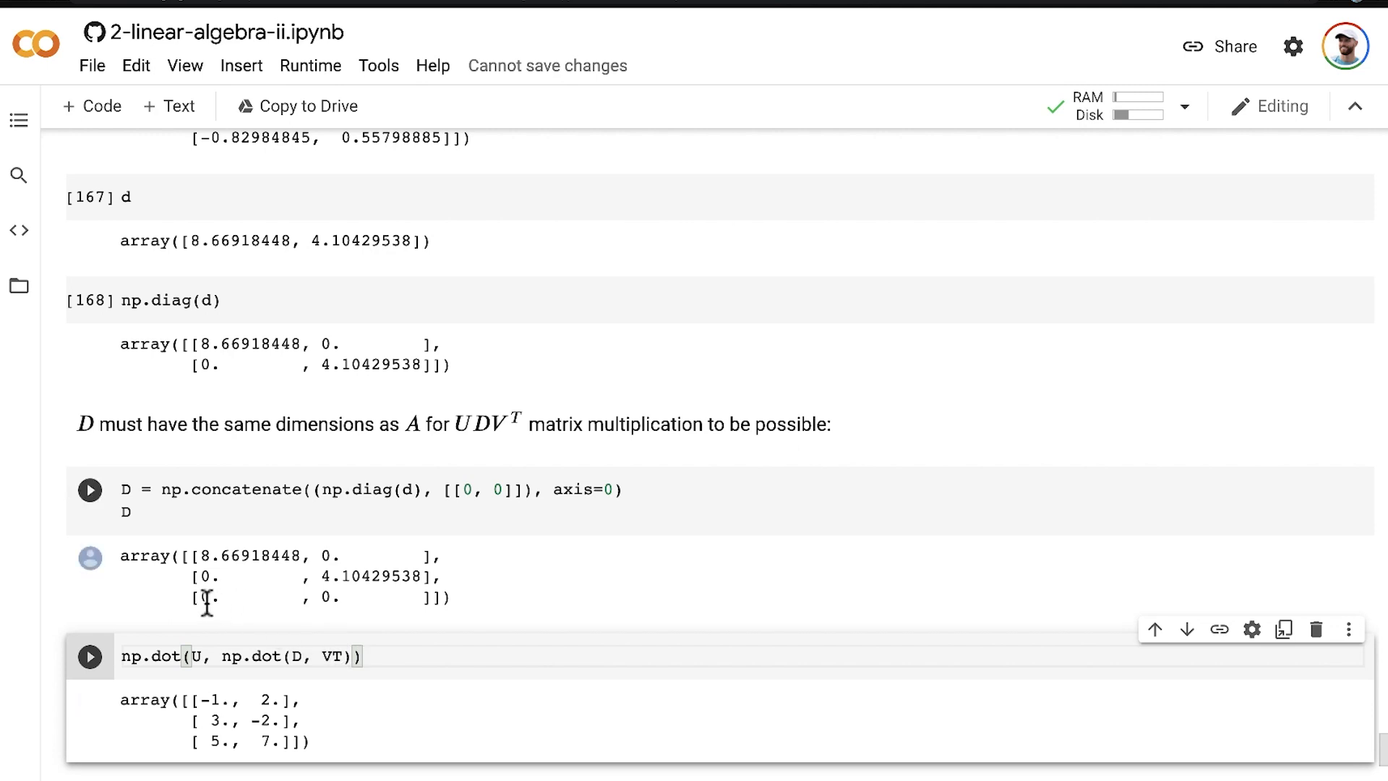
{"action": "double_click", "coordinate": [479, 490]}
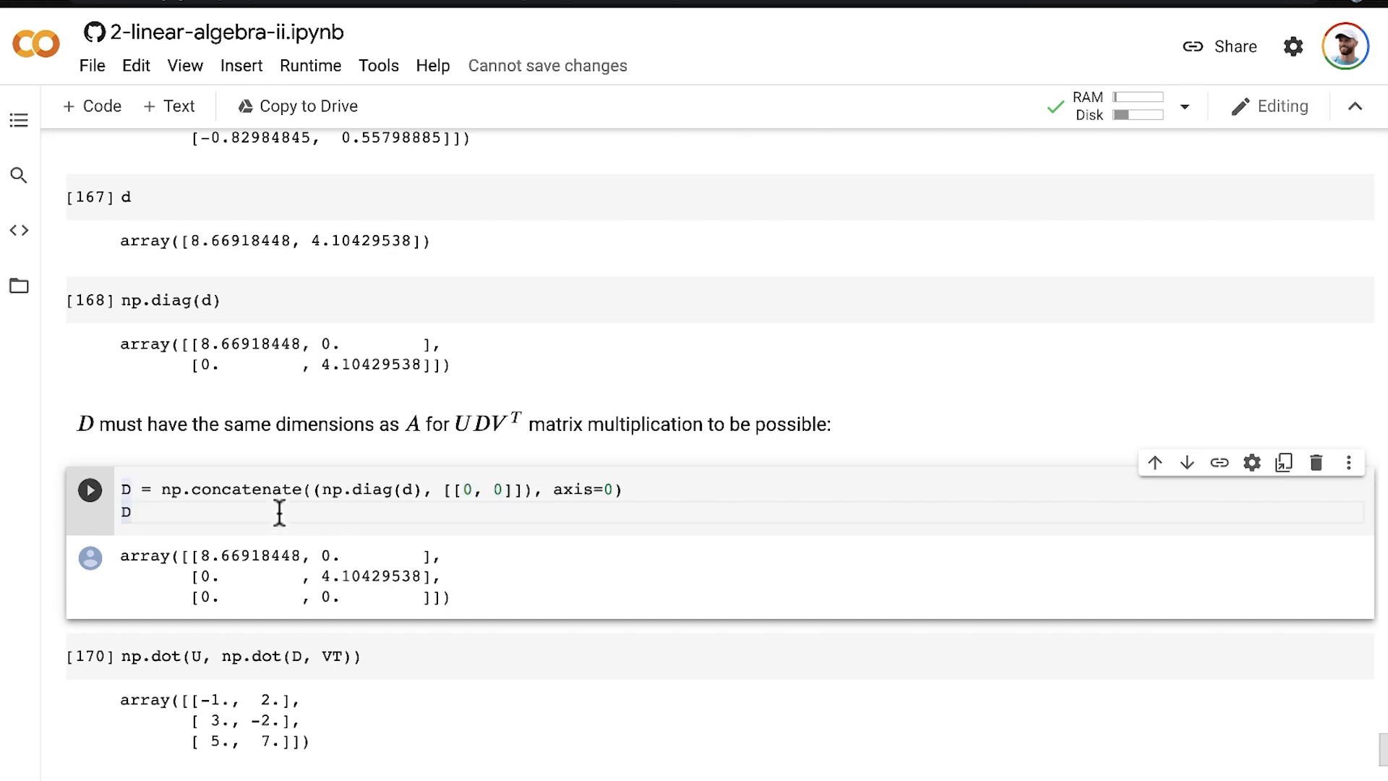
{"action": "mouse_move", "coordinate": [34, 440]}
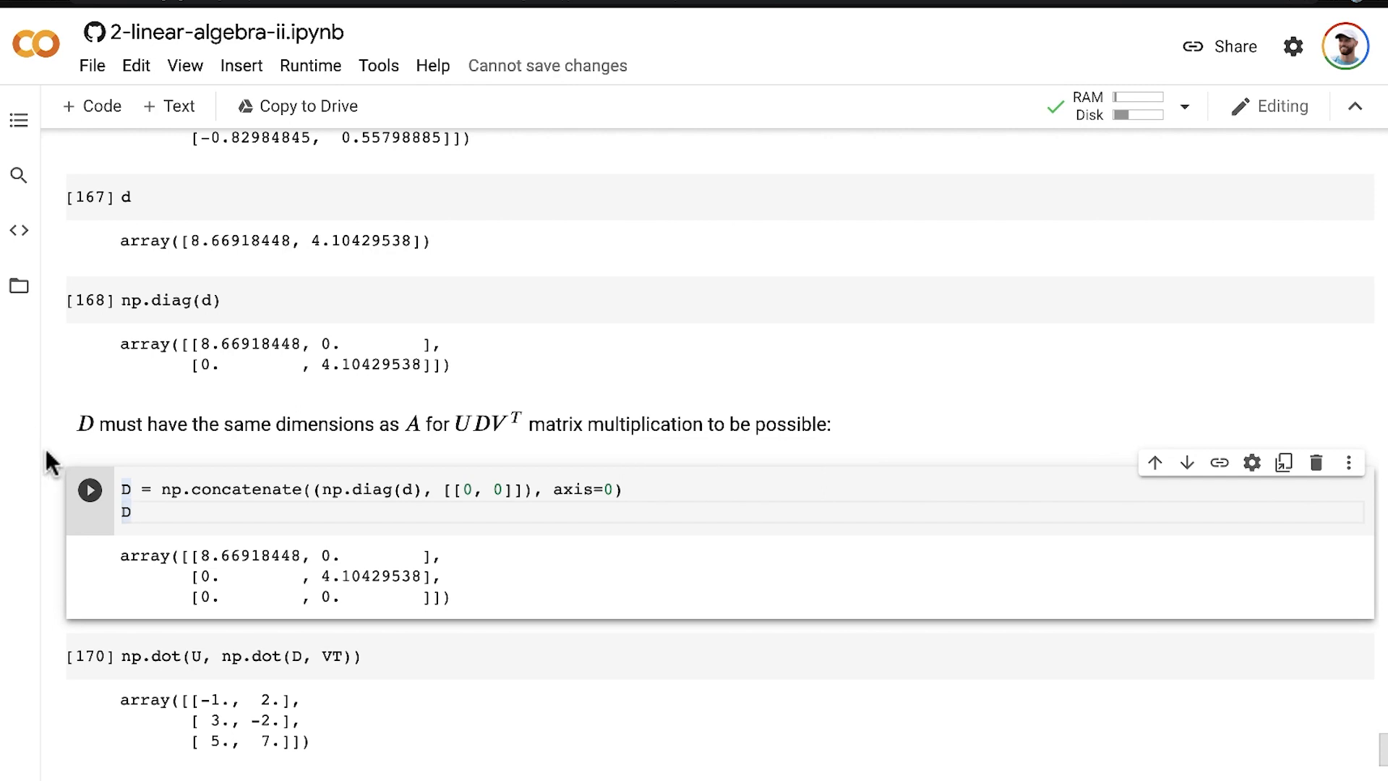
{"action": "mouse_move", "coordinate": [464, 444]}
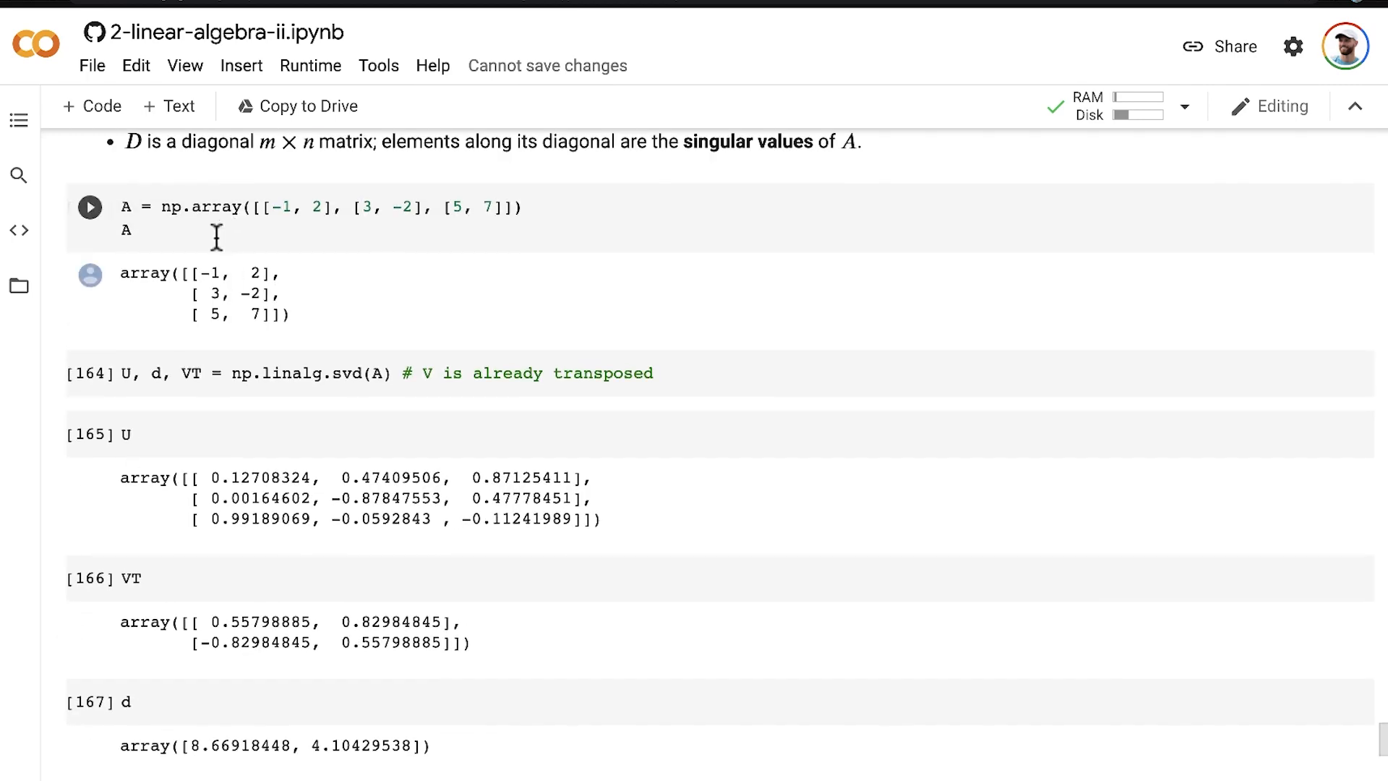
{"action": "left_click", "coordinate": [89, 207]}
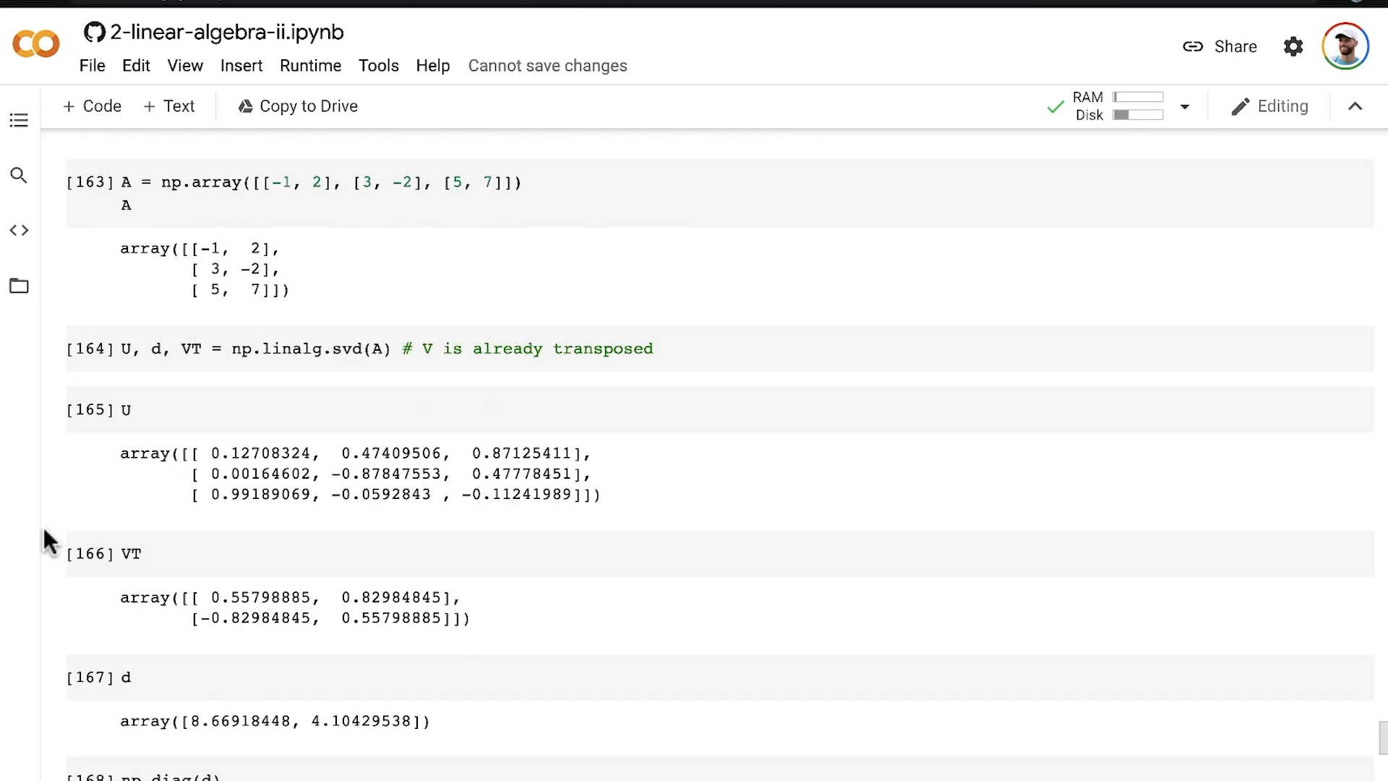
Scroll to the eigendecomposition check where np.dot(Q, np.dot(Lambda, Q.T)) returns [[2,1],[1,2]] and highlight the A = VΛV⁻¹ note
{"action": "scroll", "scroll_direction": "down", "scroll_amount": 3}
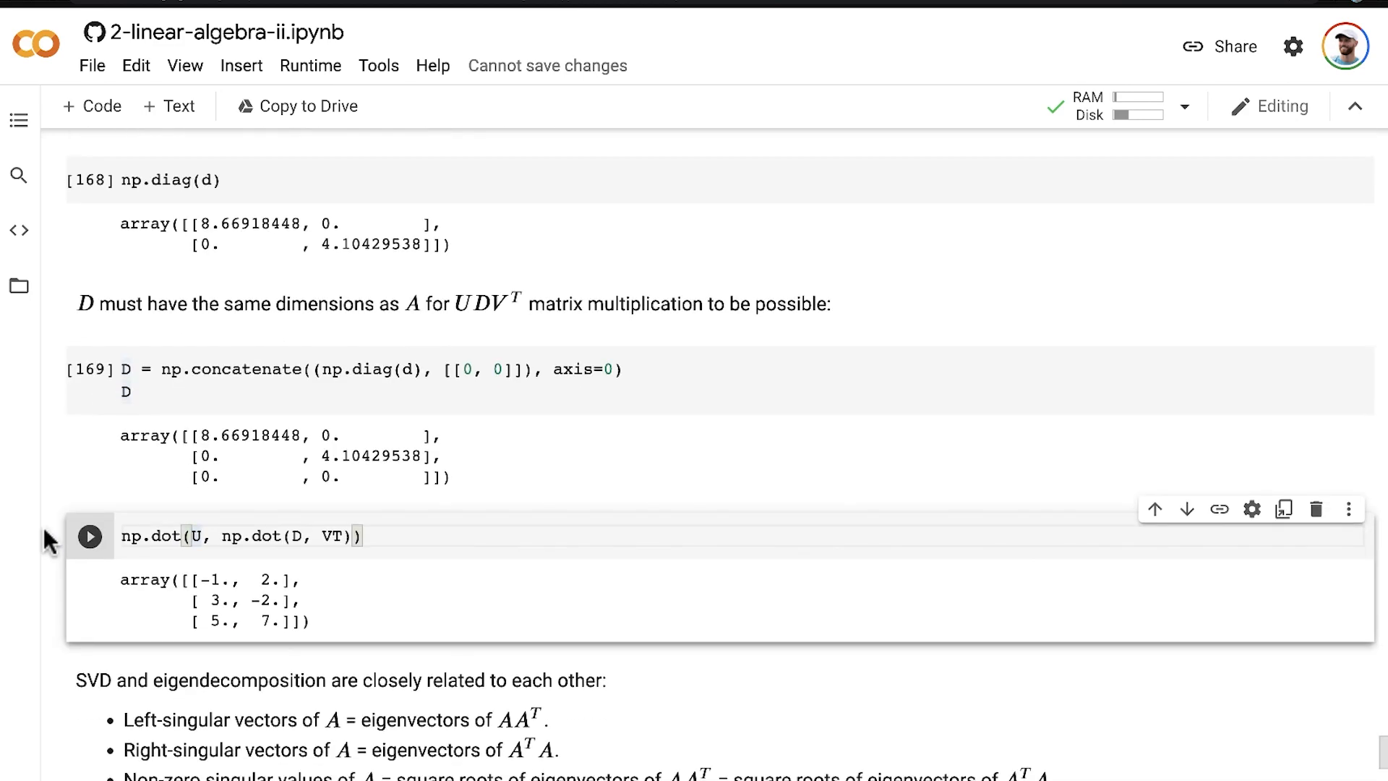
{"action": "scroll", "scroll_direction": "down", "scroll_amount": 3}
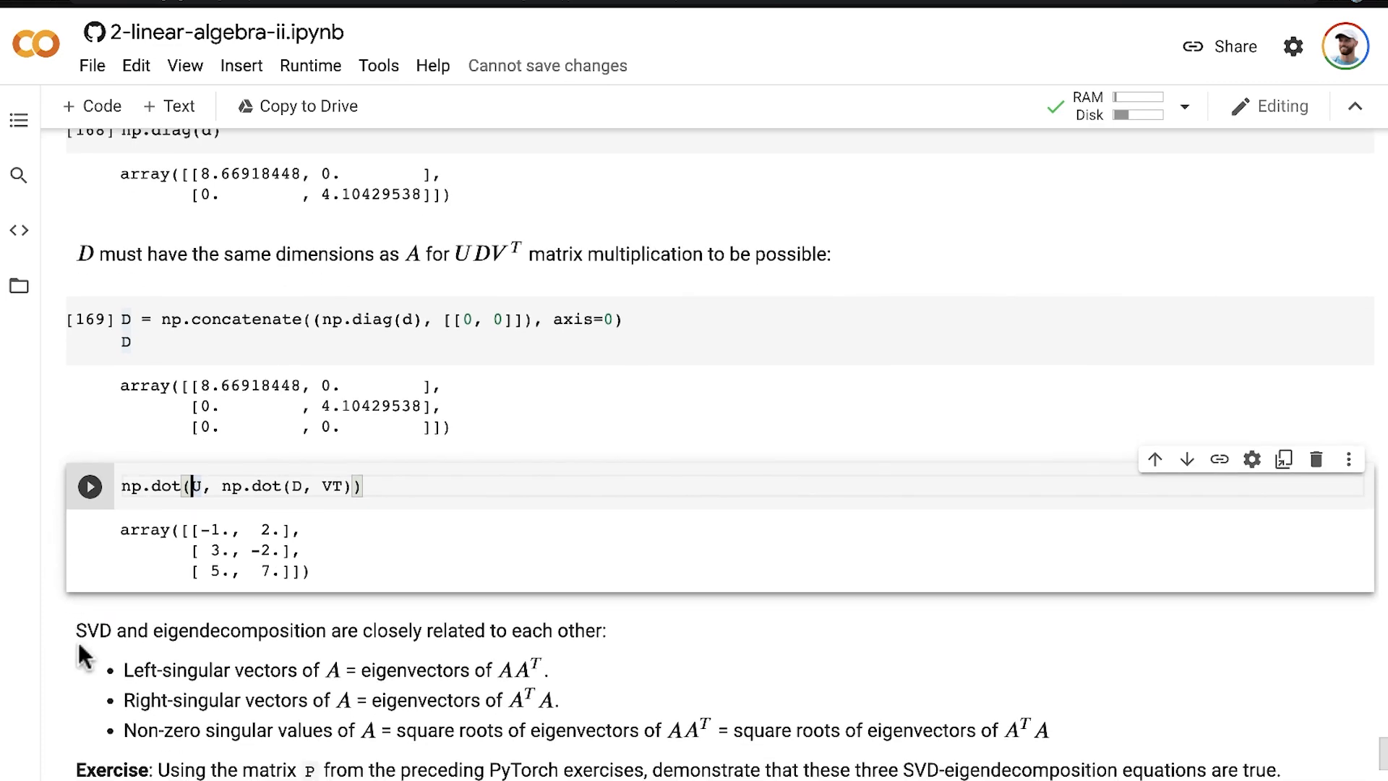
{"action": "mouse_move", "coordinate": [356, 642]}
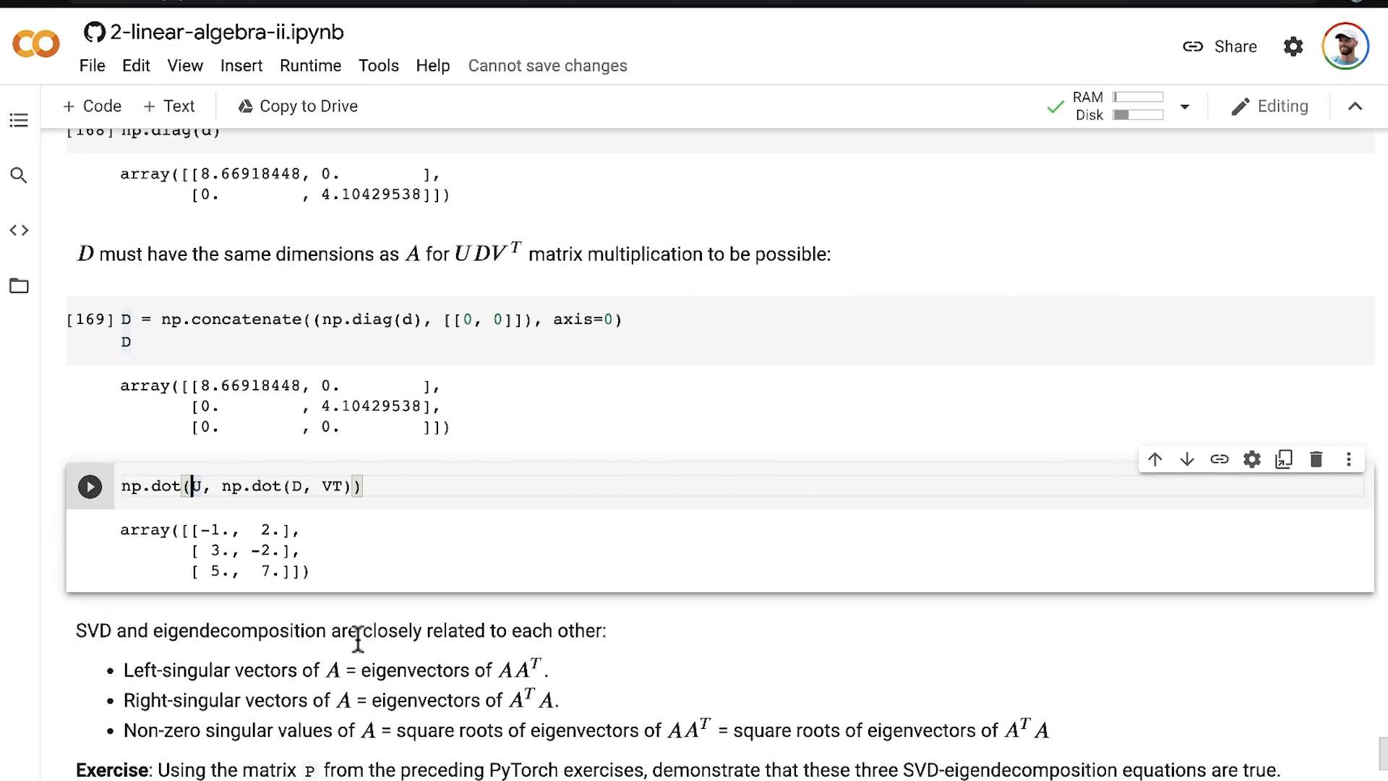
{"action": "mouse_move", "coordinate": [573, 641]}
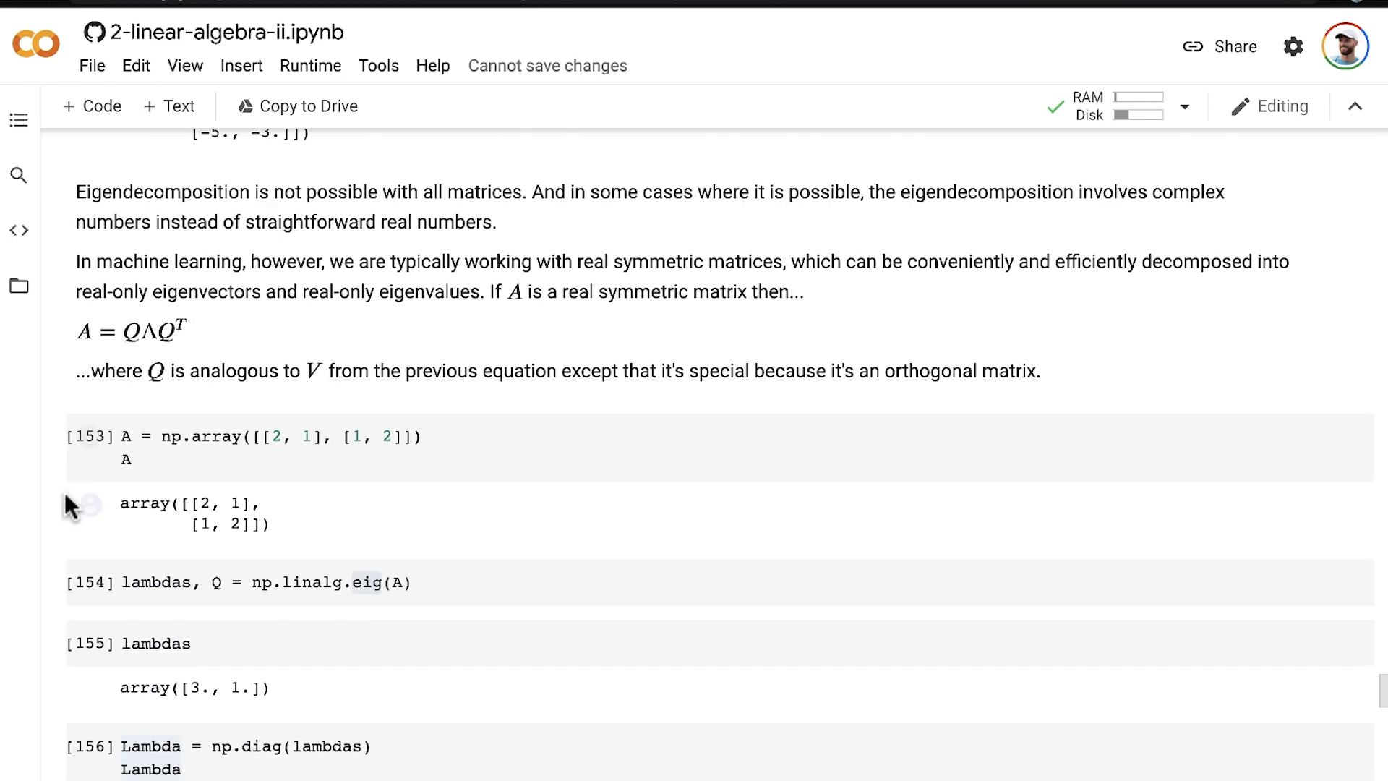
{"action": "scroll", "scroll_direction": "up", "scroll_amount": 3}
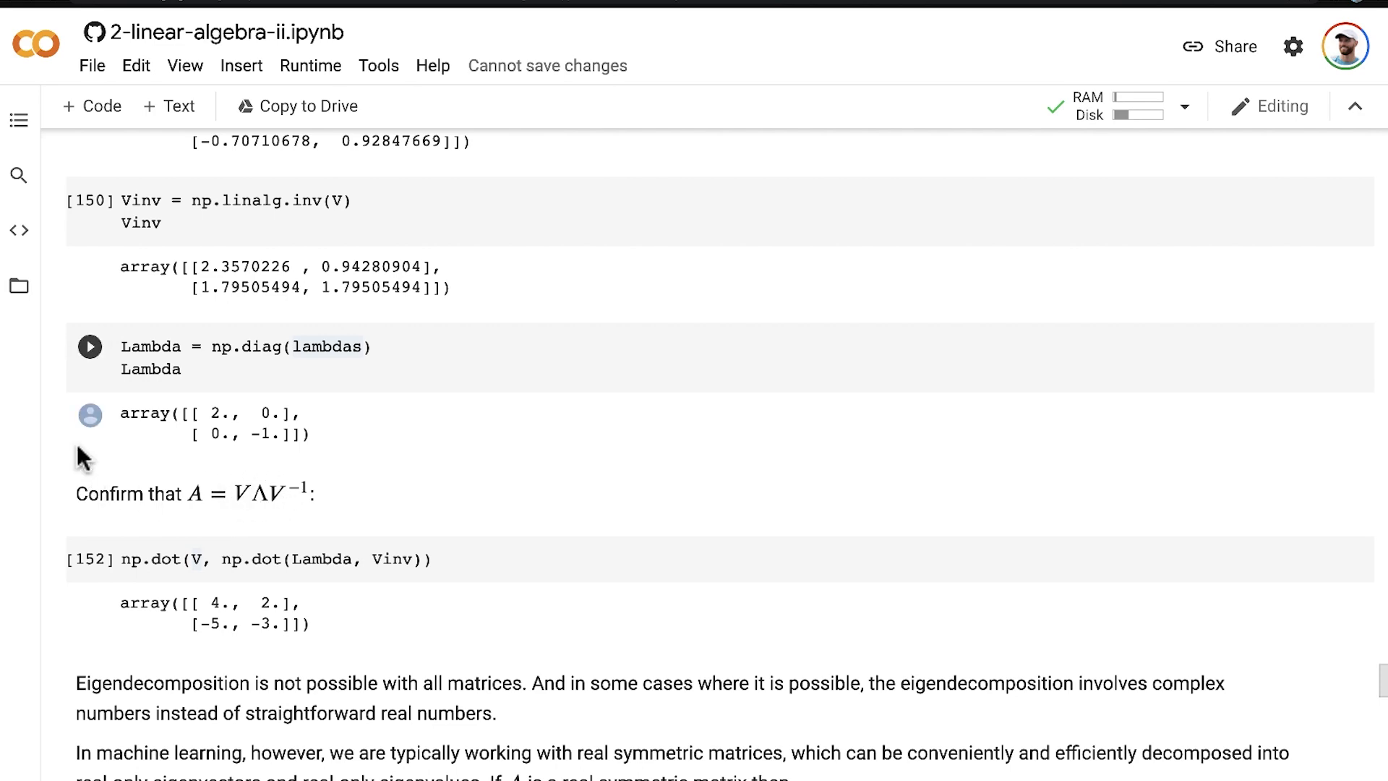
{"action": "left_click", "coordinate": [89, 346]}
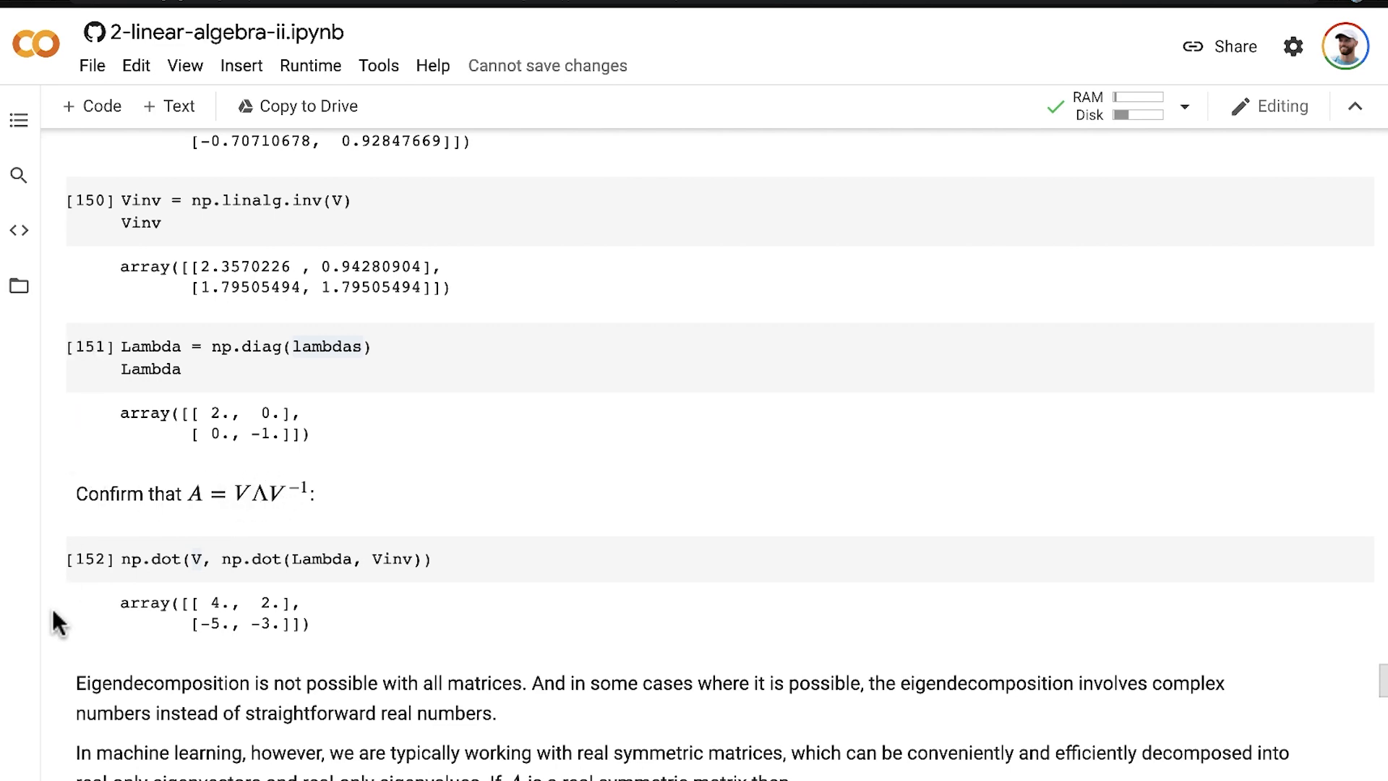
{"action": "scroll", "scroll_direction": "down", "scroll_amount": 3}
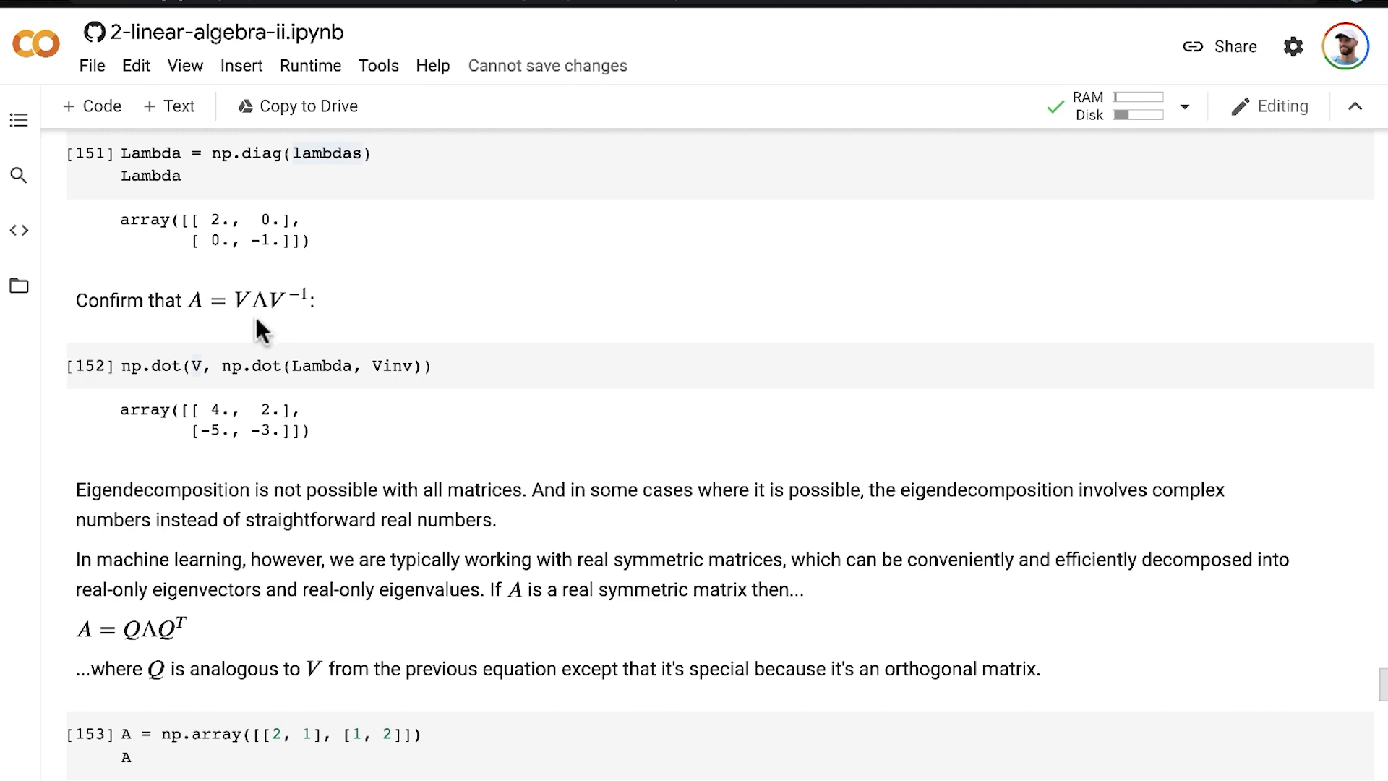
{"action": "mouse_move", "coordinate": [252, 308]}
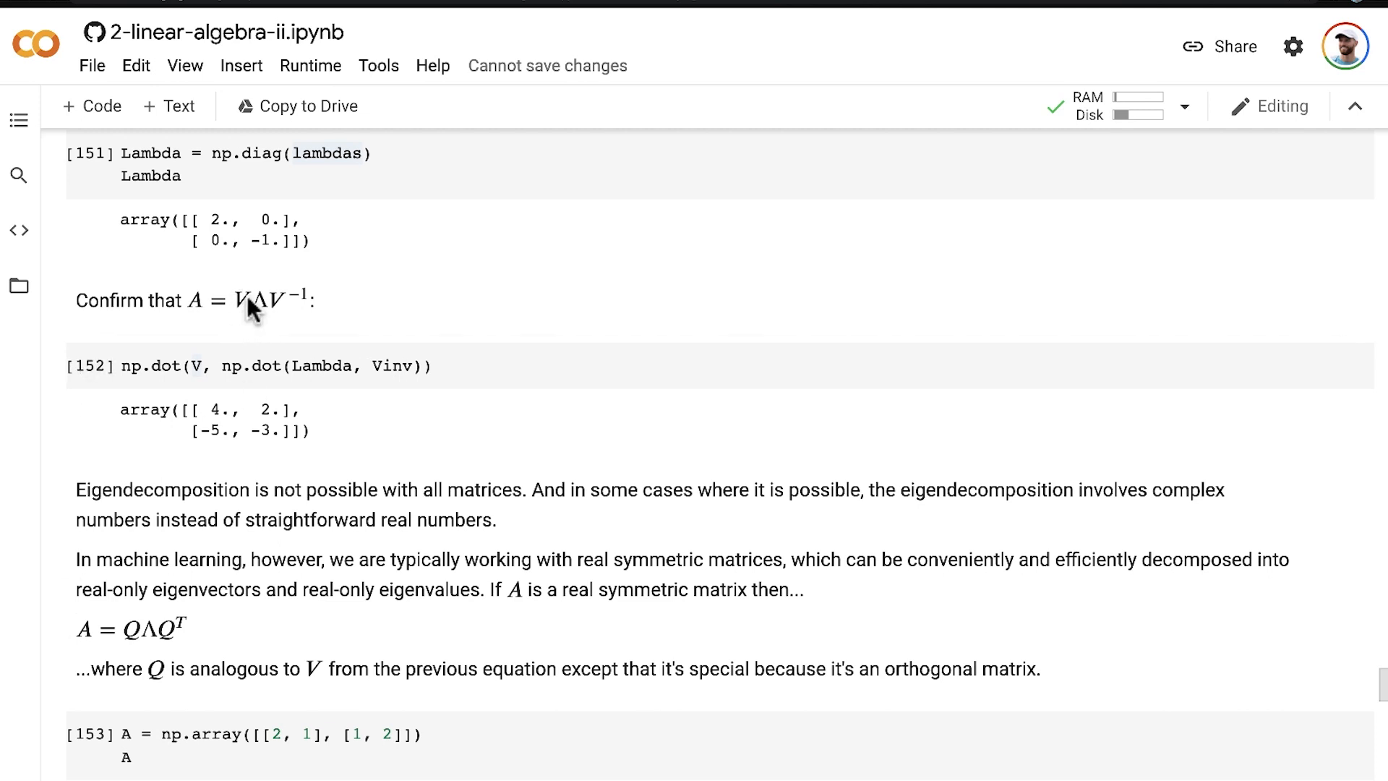
{"action": "left_click", "coordinate": [252, 300]}
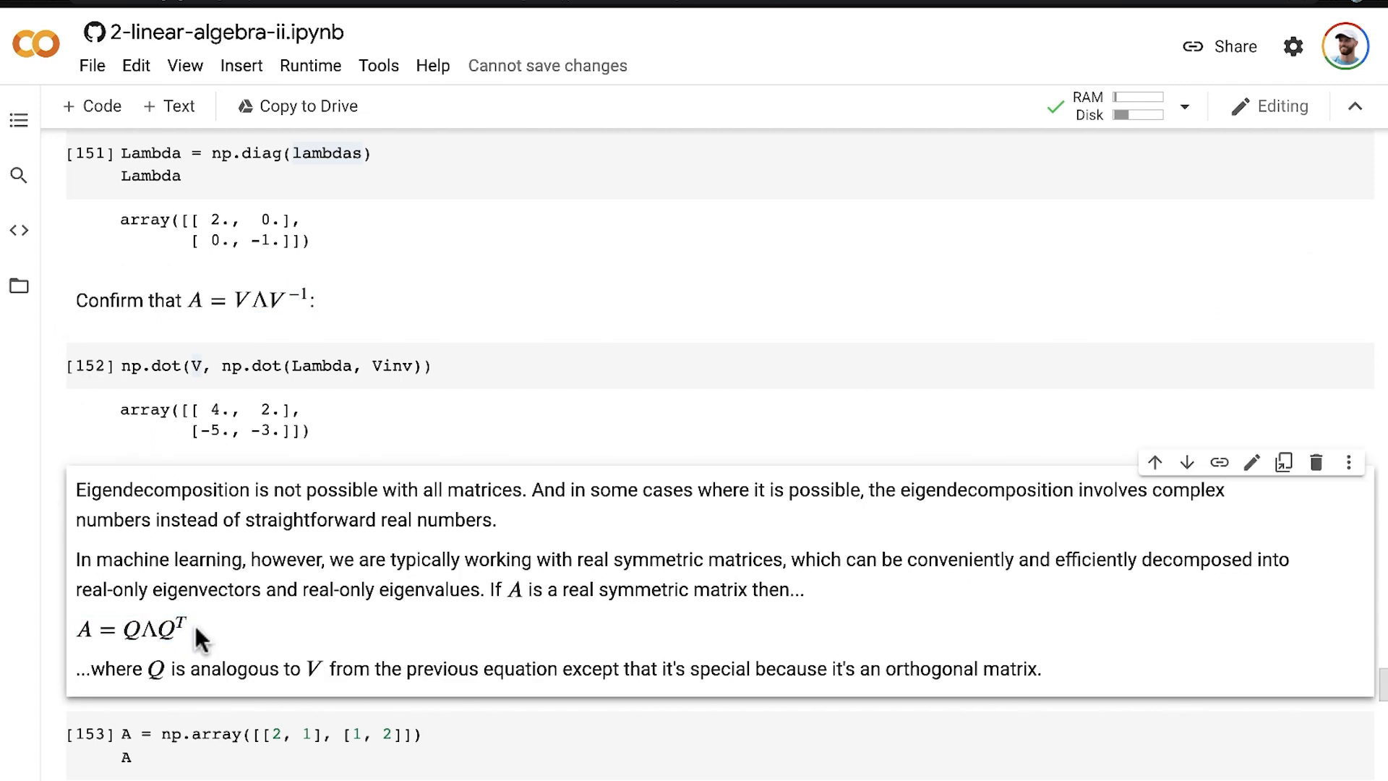
{"action": "left_click", "coordinate": [251, 301]}
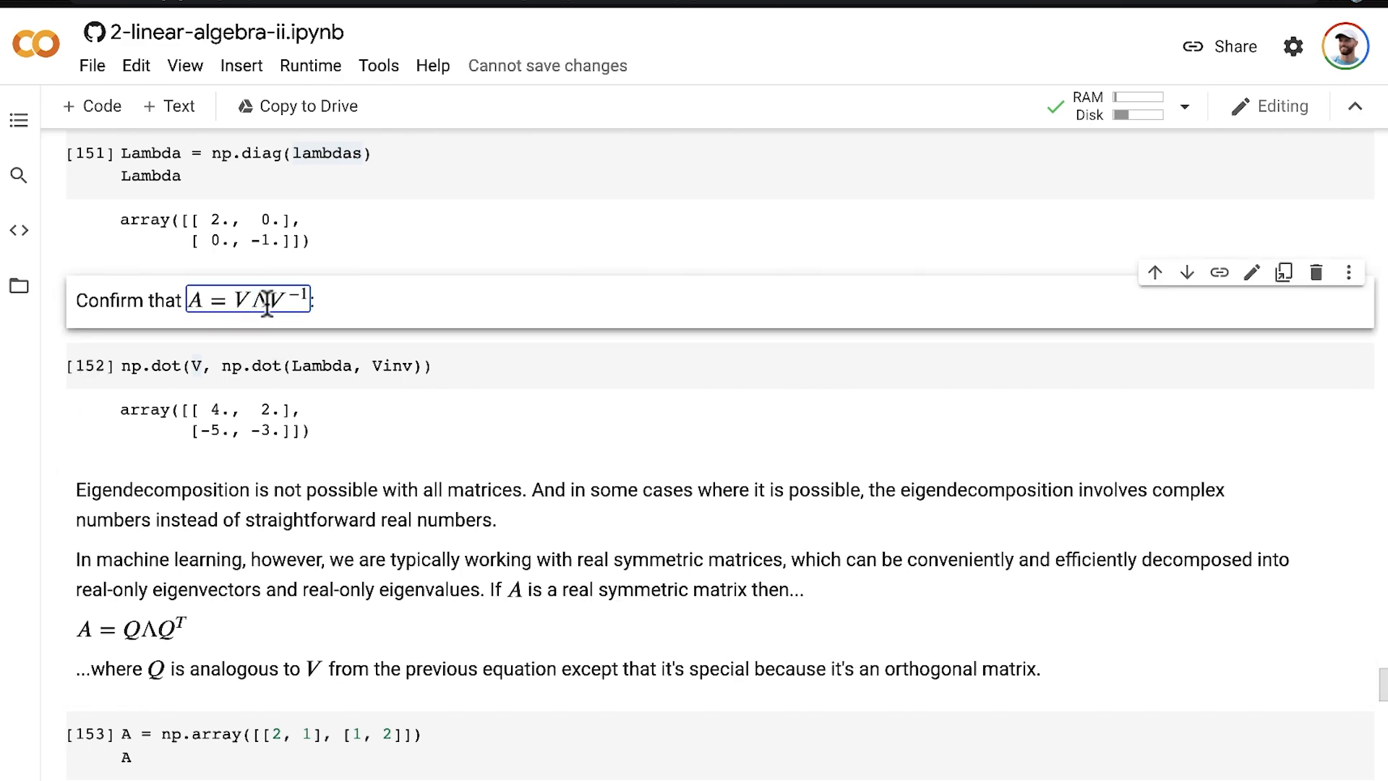
{"action": "scroll", "scroll_direction": "down", "scroll_amount": 3}
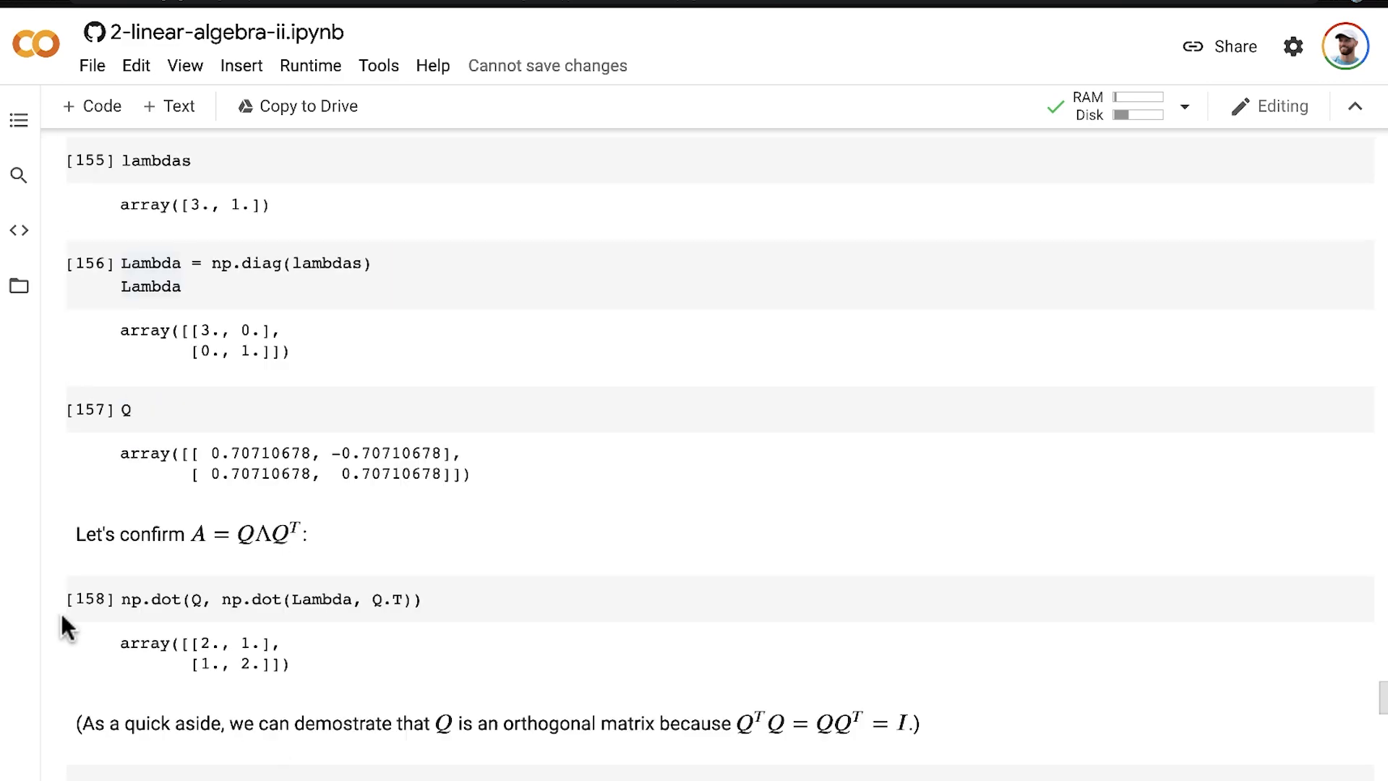
Scroll down to the Singular Value Decomposition heading and cells showing A, U, VT and d
{"action": "scroll", "scroll_direction": "down", "scroll_amount": 3}
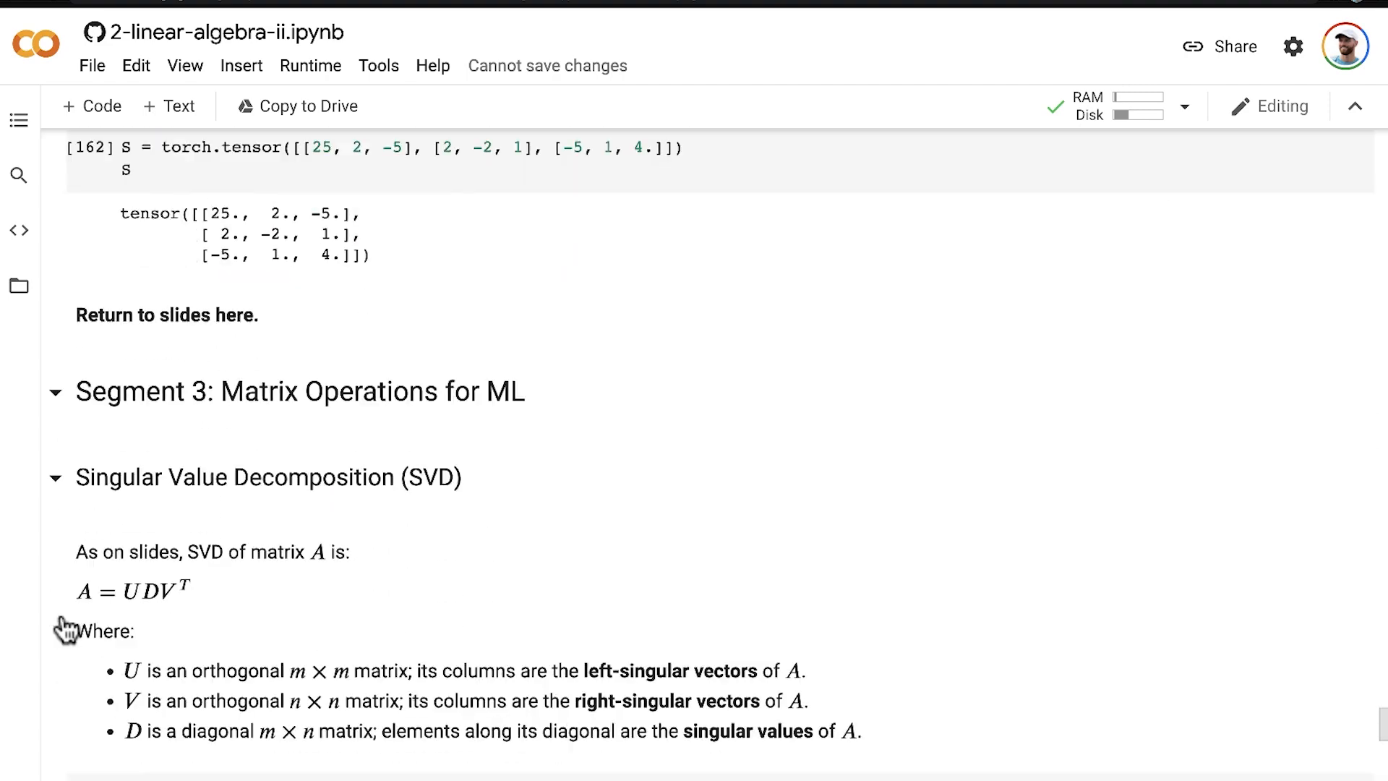
{"action": "scroll", "scroll_direction": "down", "scroll_amount": 3}
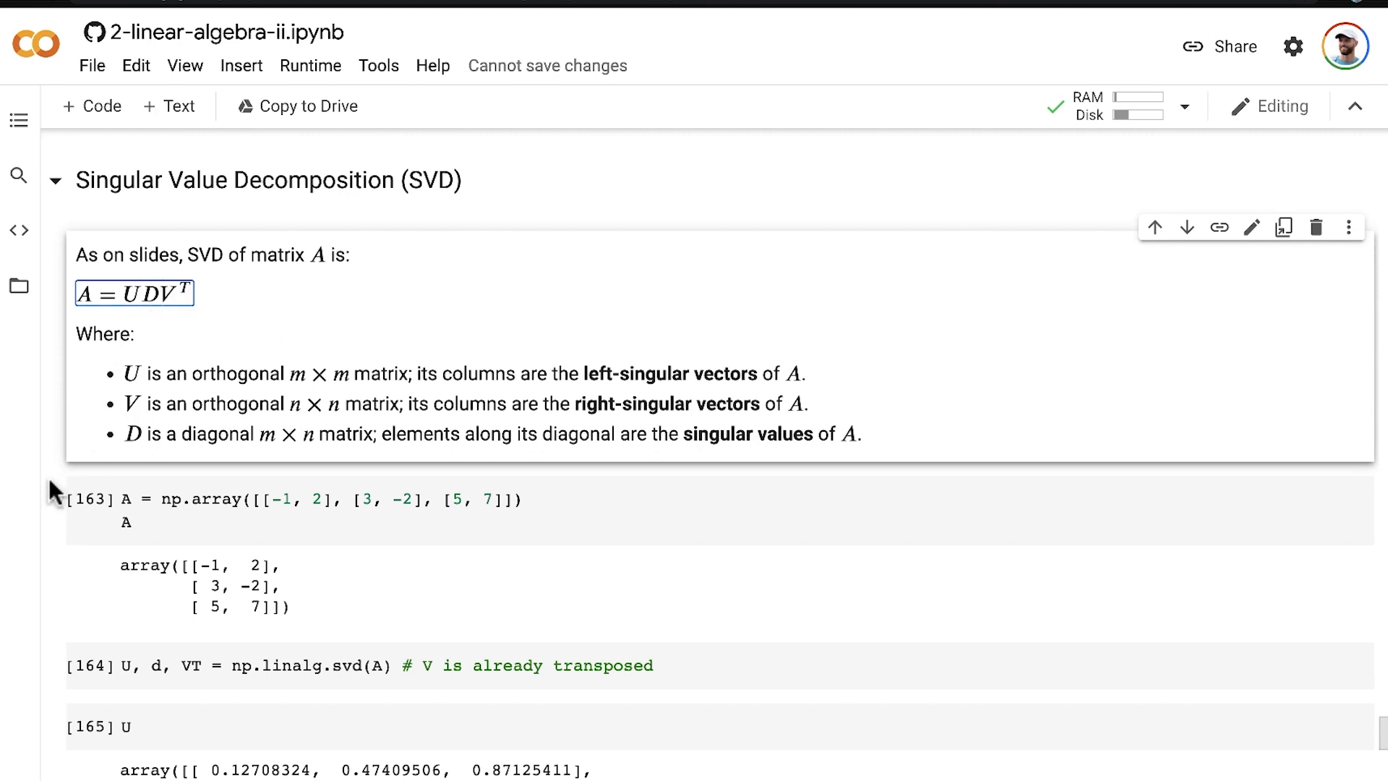
{"action": "scroll", "scroll_direction": "down", "scroll_amount": 3}
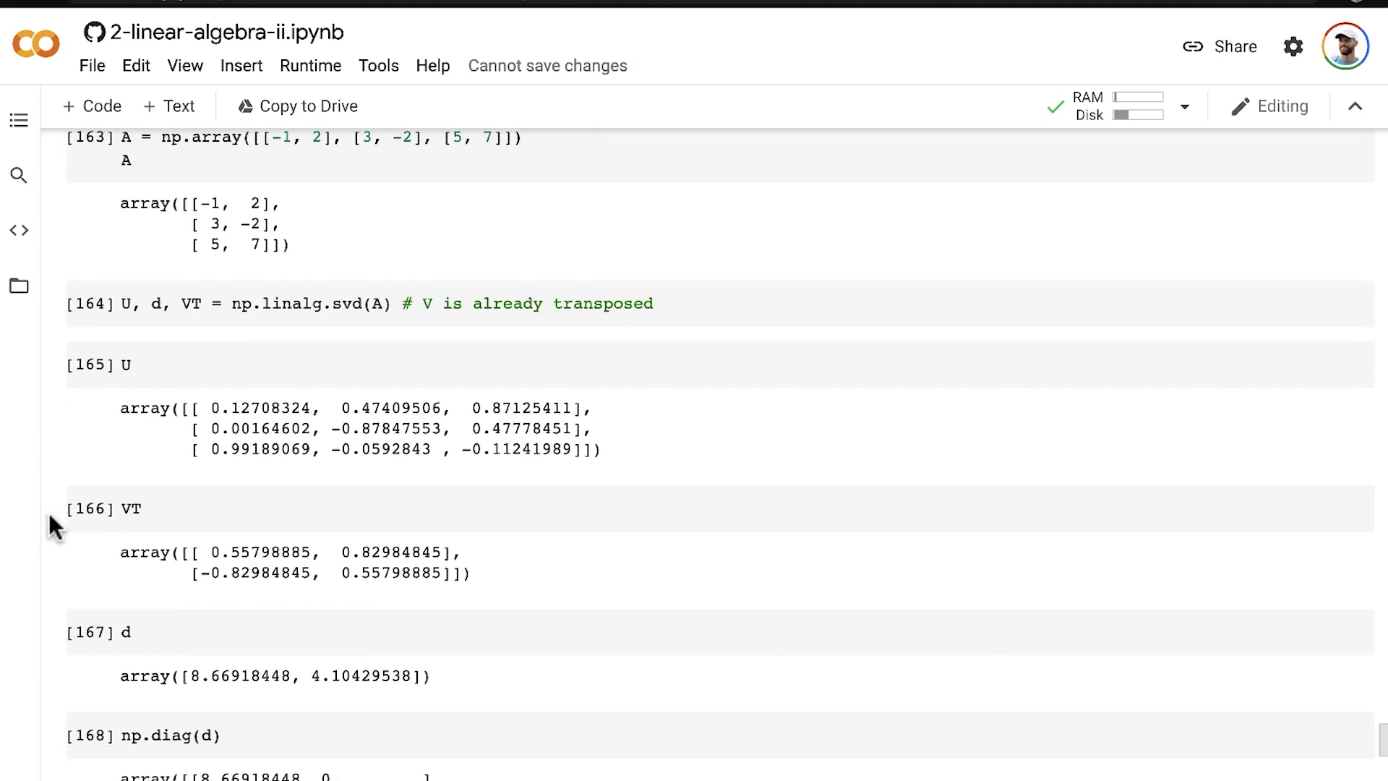
Scroll to the reconstructed A and highlight the left-singular vectors relation in the SVD–eigendecomposition exercise text
{"action": "scroll", "scroll_direction": "down", "scroll_amount": 3}
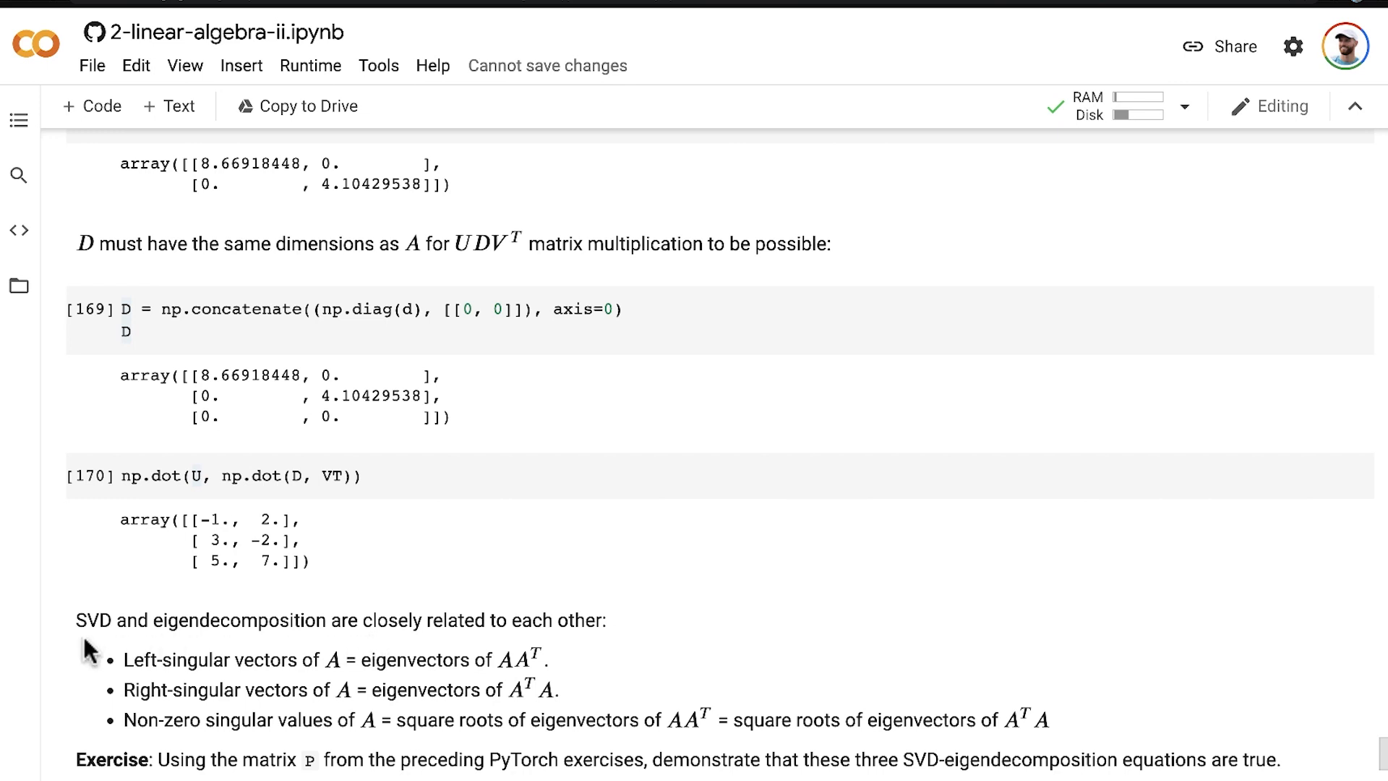
{"action": "mouse_move", "coordinate": [579, 631]}
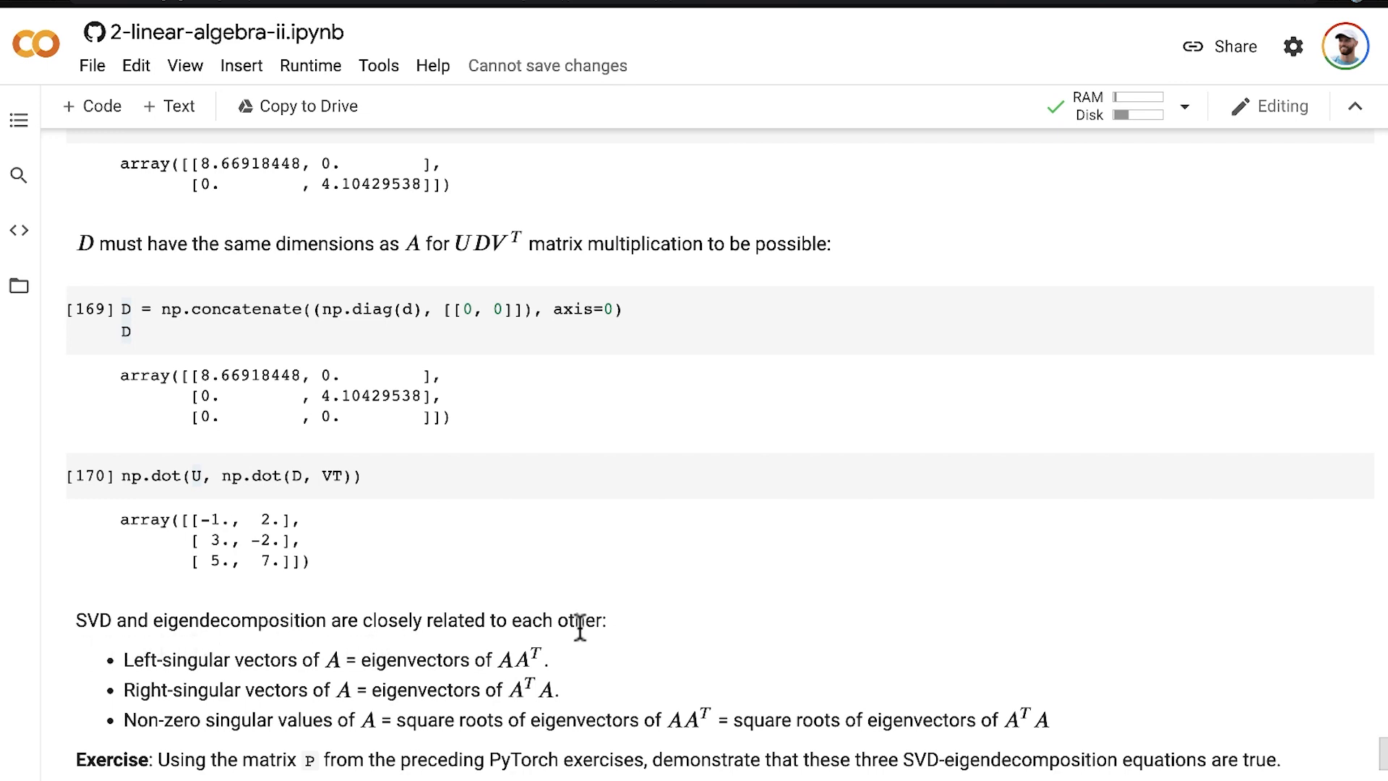
{"action": "mouse_move", "coordinate": [186, 665]}
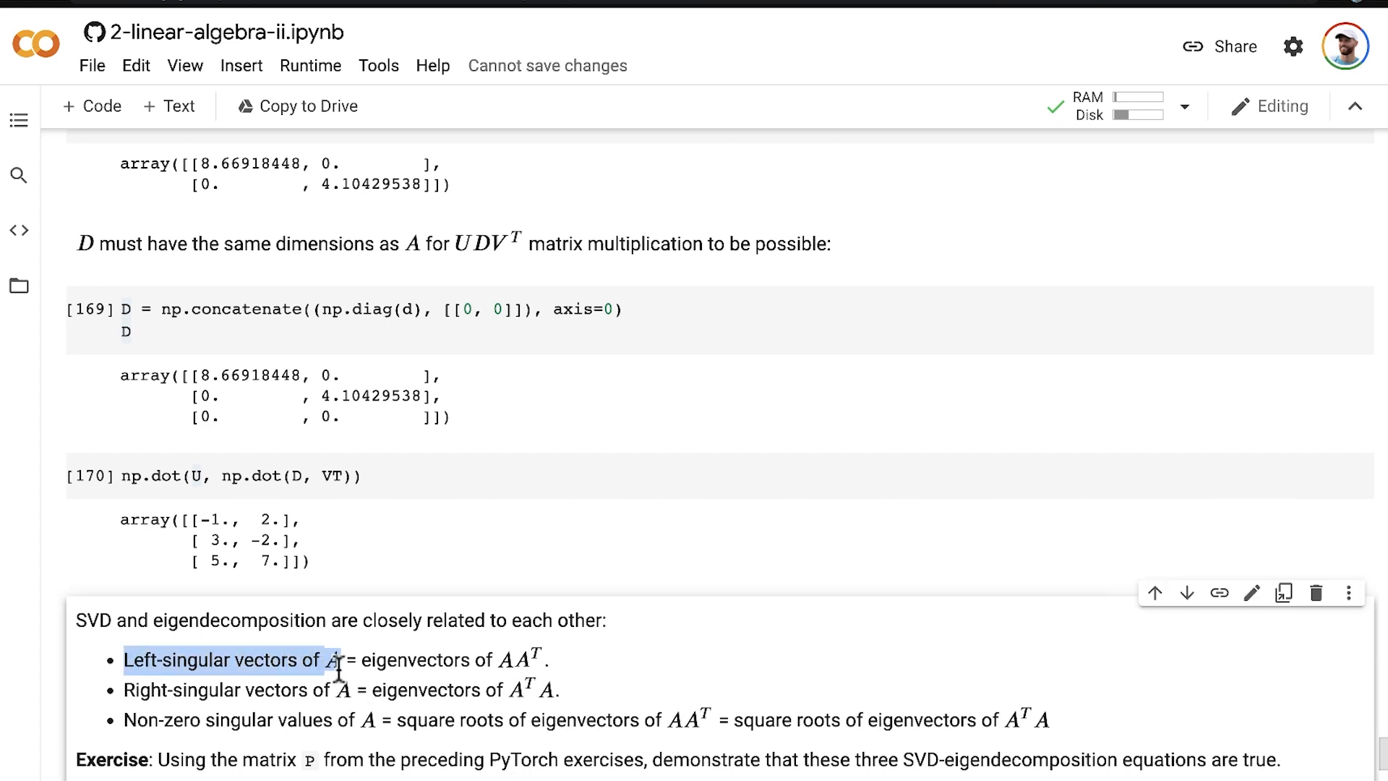
{"action": "left_click", "coordinate": [361, 659]}
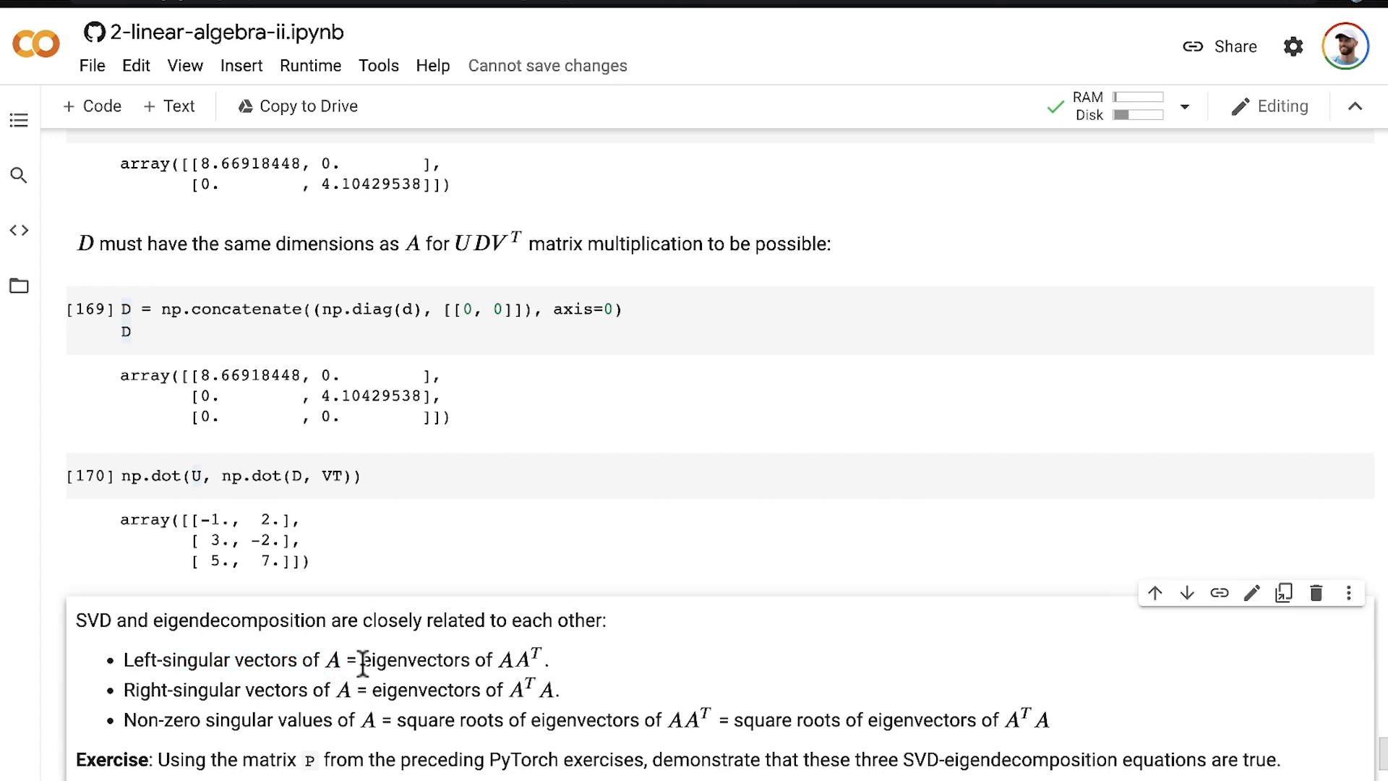
{"action": "left_click_drag", "start_coordinate": [361, 659], "coordinate": [538, 659]}
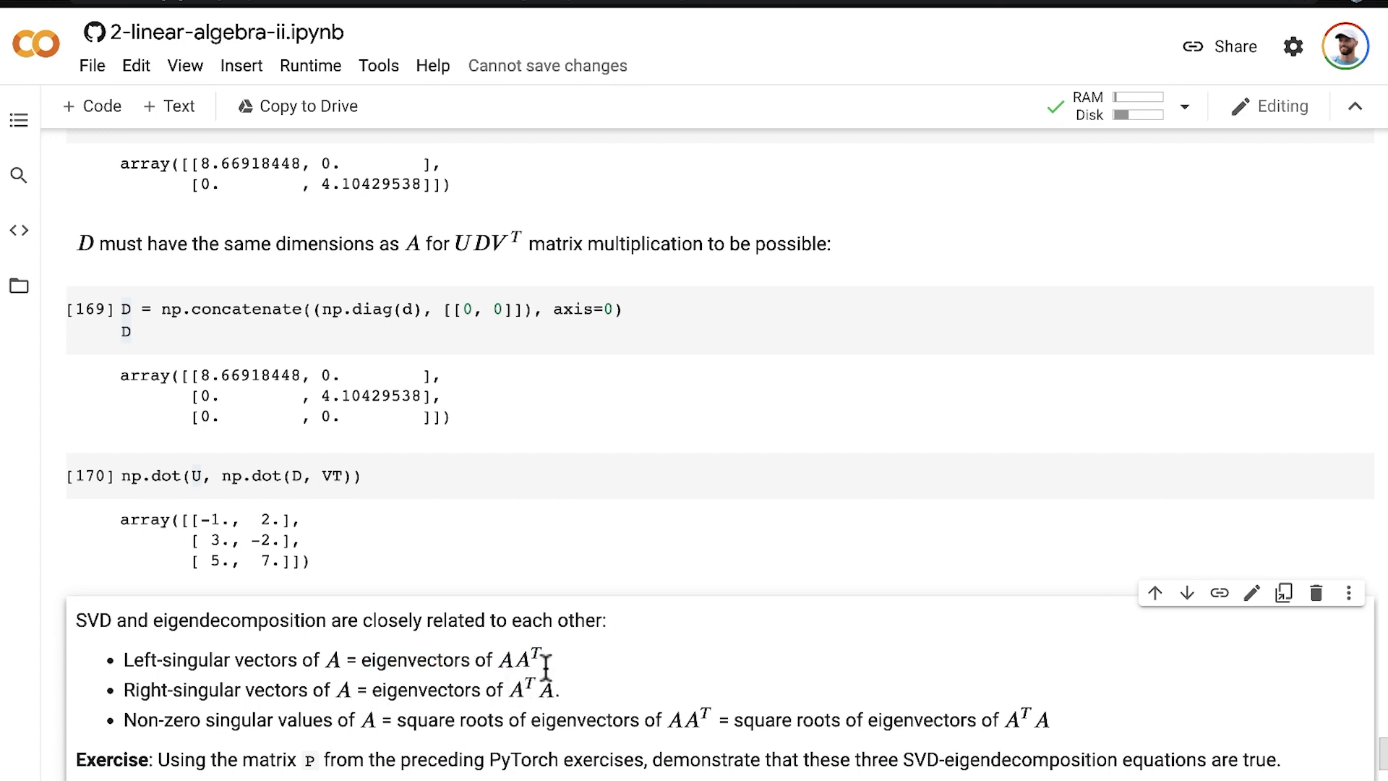
{"action": "mouse_move", "coordinate": [171, 709]}
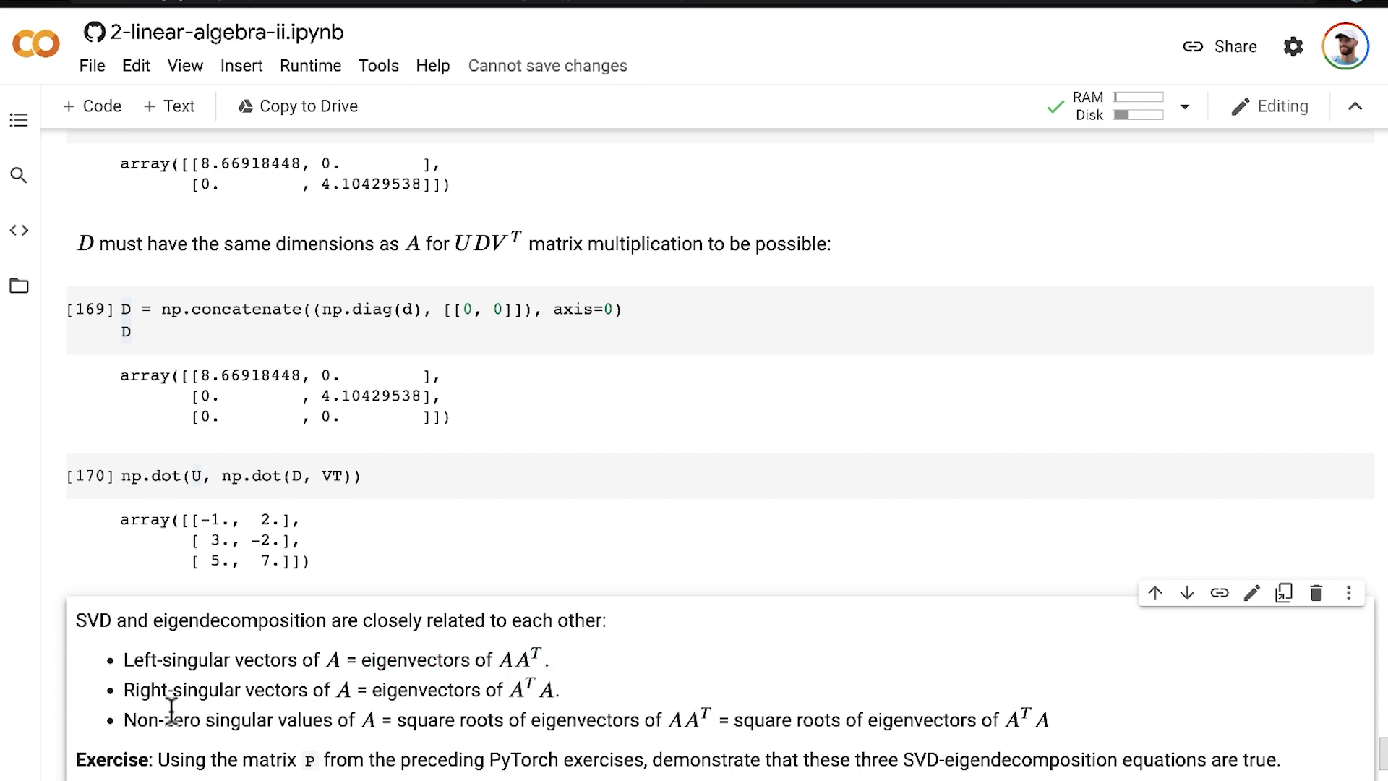
{"action": "mouse_move", "coordinate": [403, 713]}
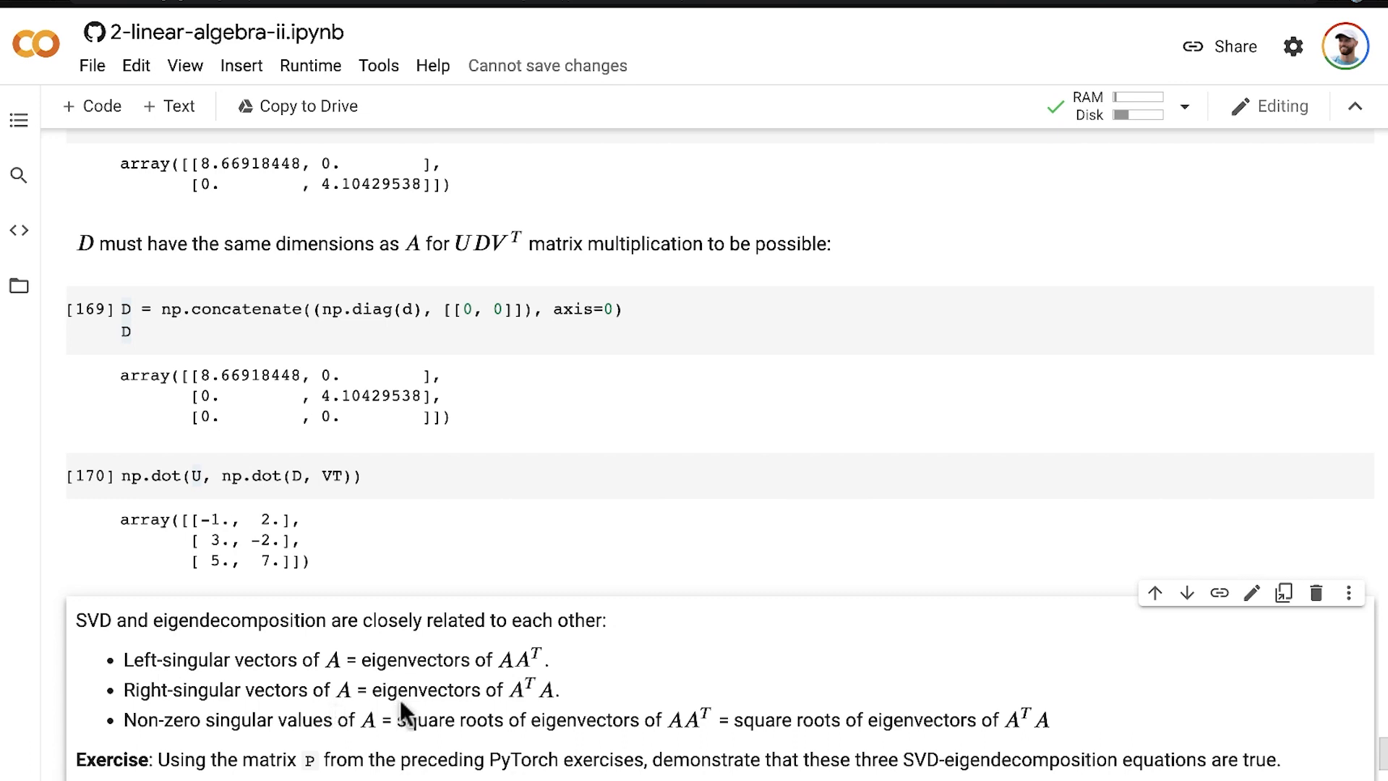
{"action": "mouse_move", "coordinate": [518, 717]}
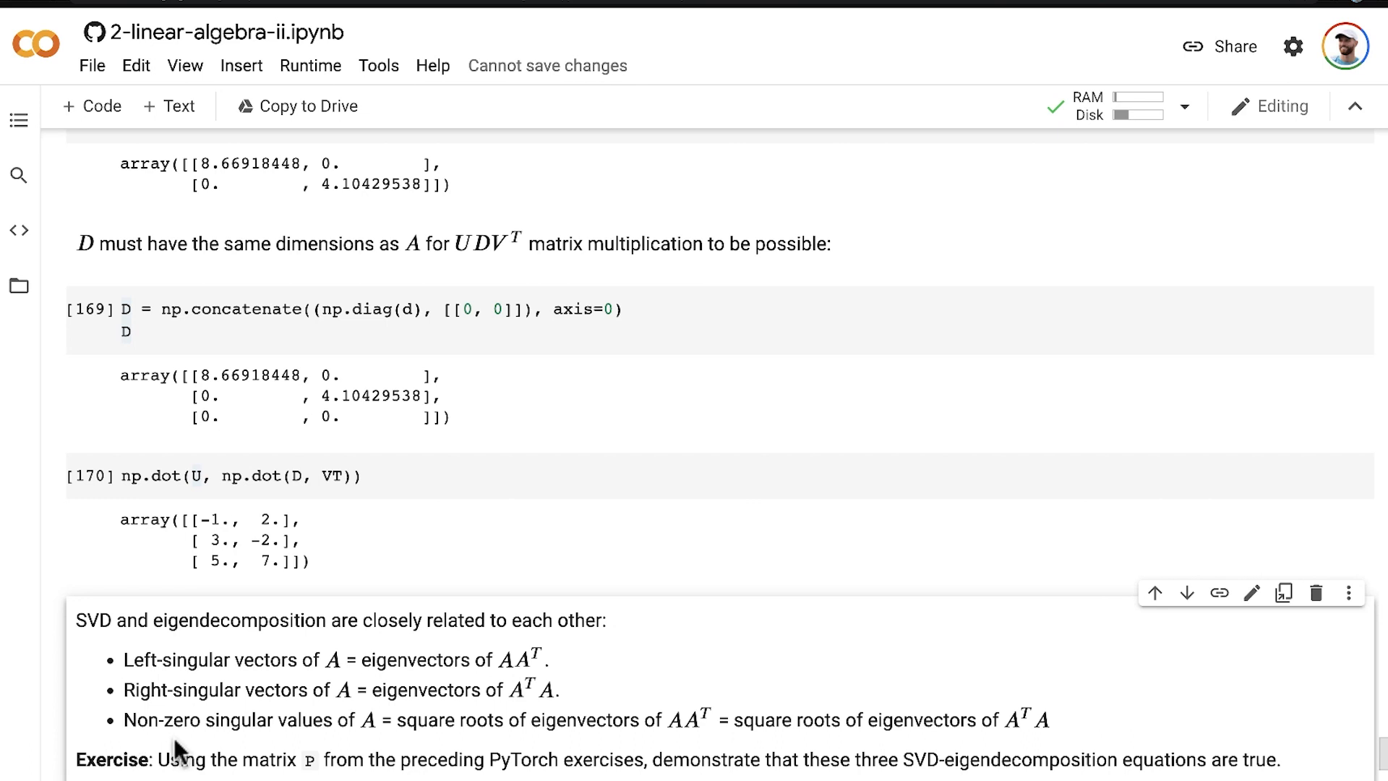
{"action": "mouse_move", "coordinate": [334, 740]}
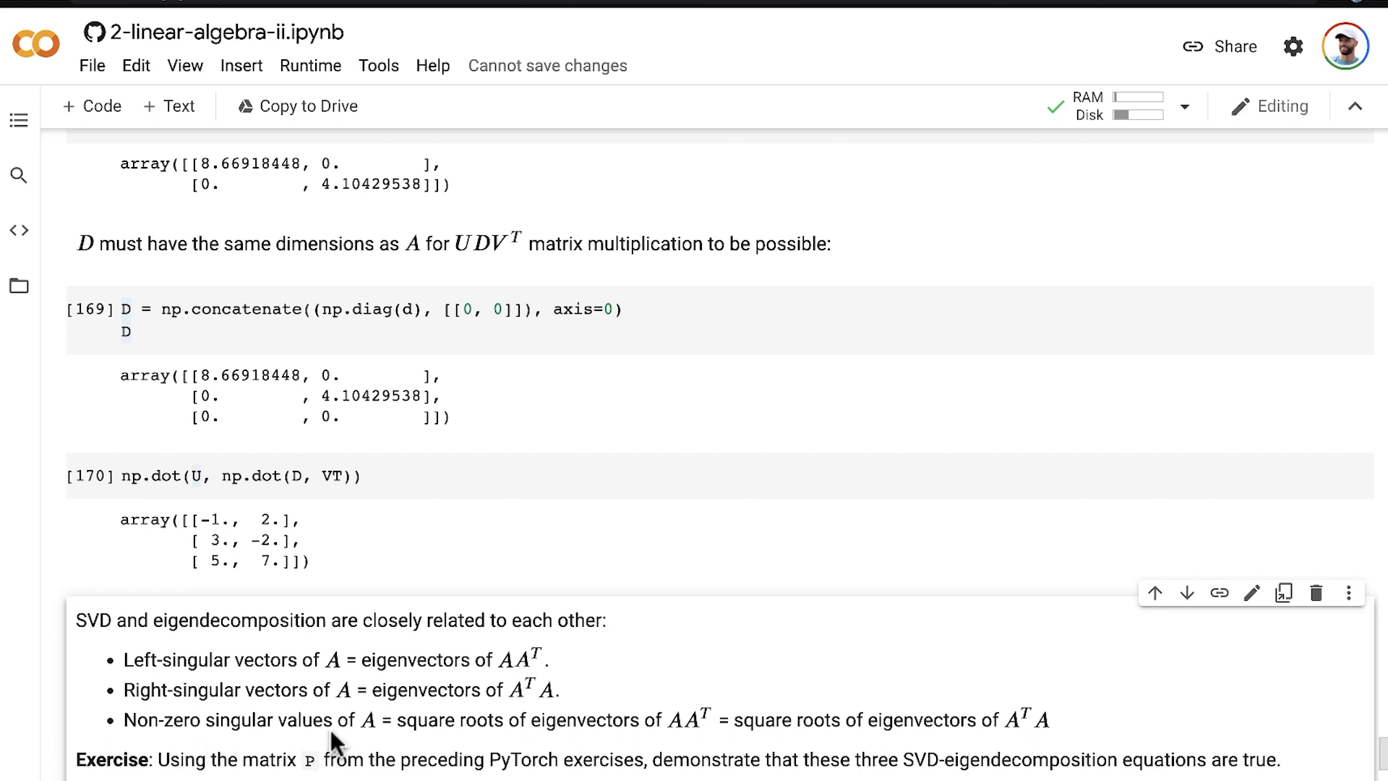
{"action": "mouse_move", "coordinate": [393, 749]}
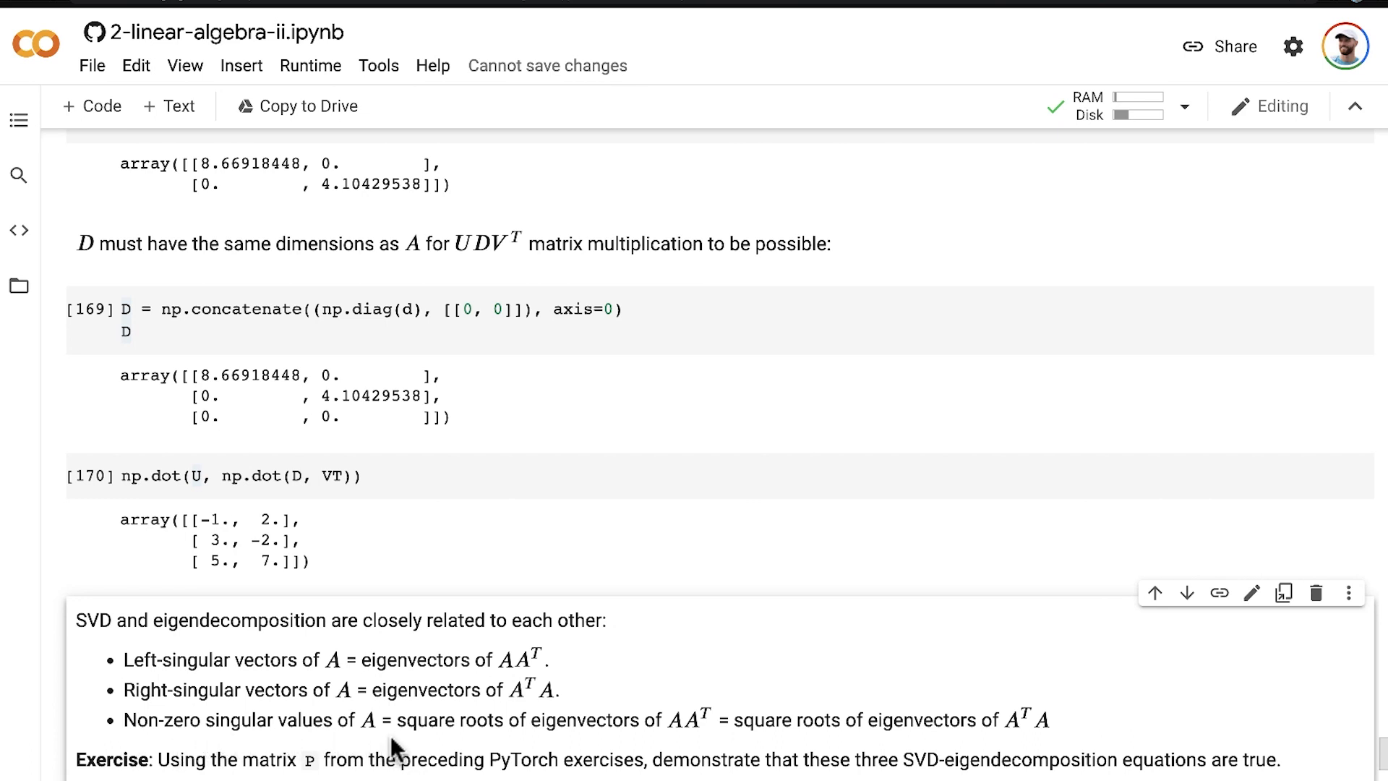
{"action": "mouse_move", "coordinate": [546, 746]}
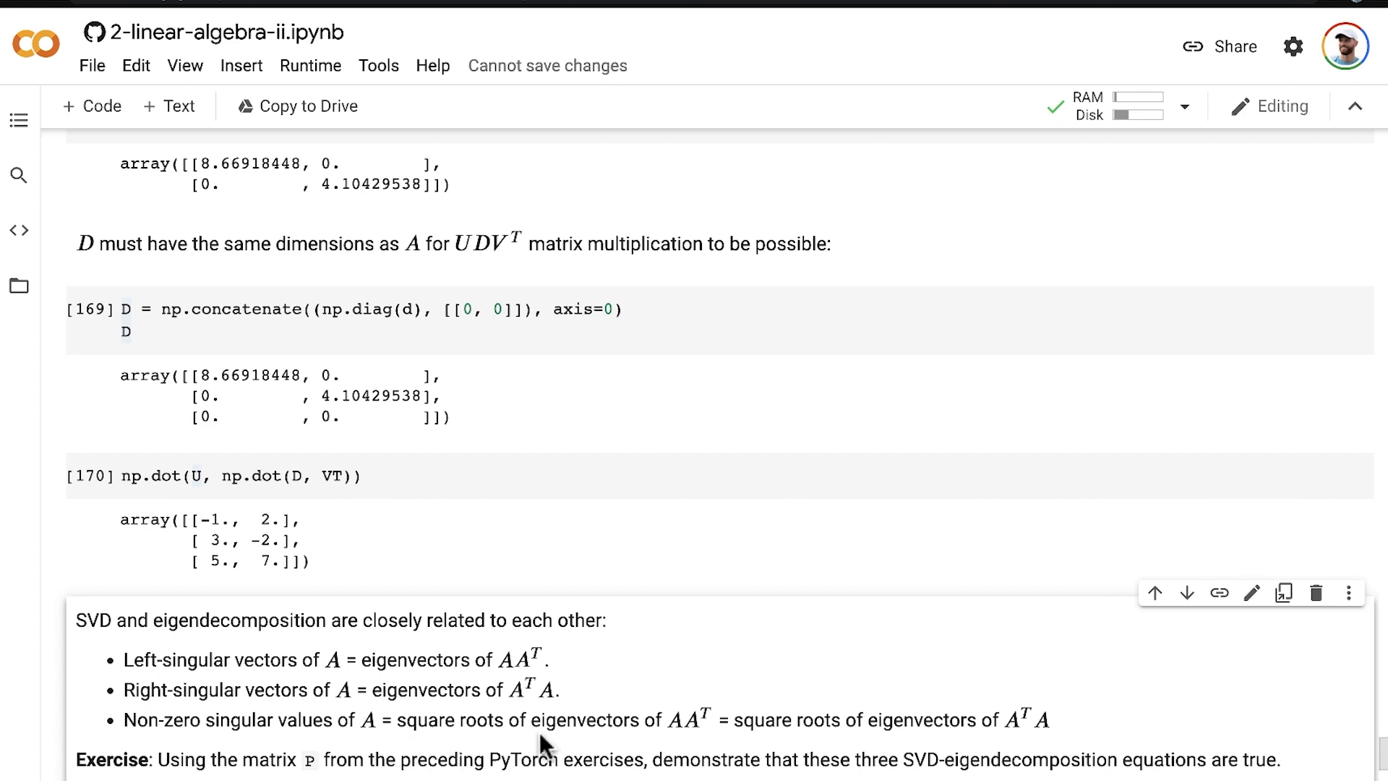
{"action": "mouse_move", "coordinate": [699, 742]}
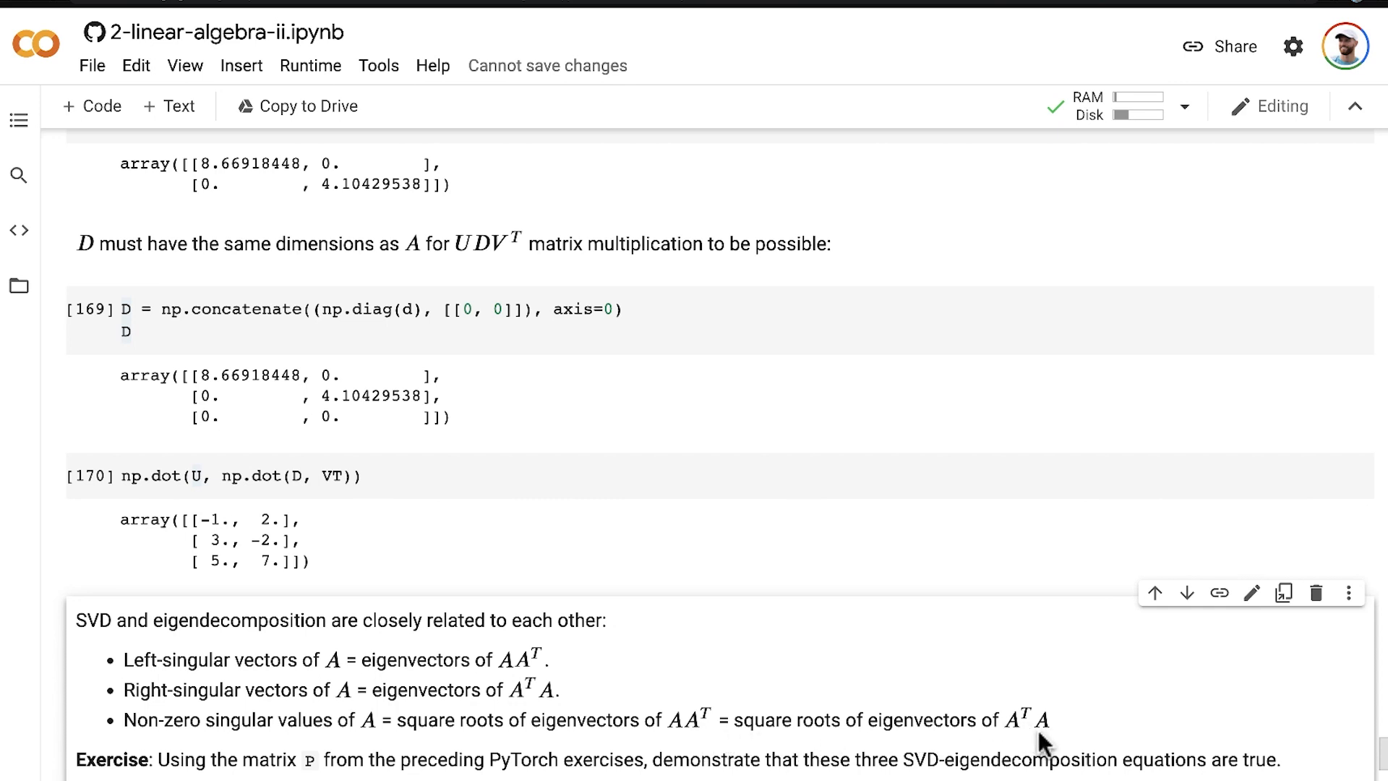
{"action": "mouse_move", "coordinate": [78, 719]}
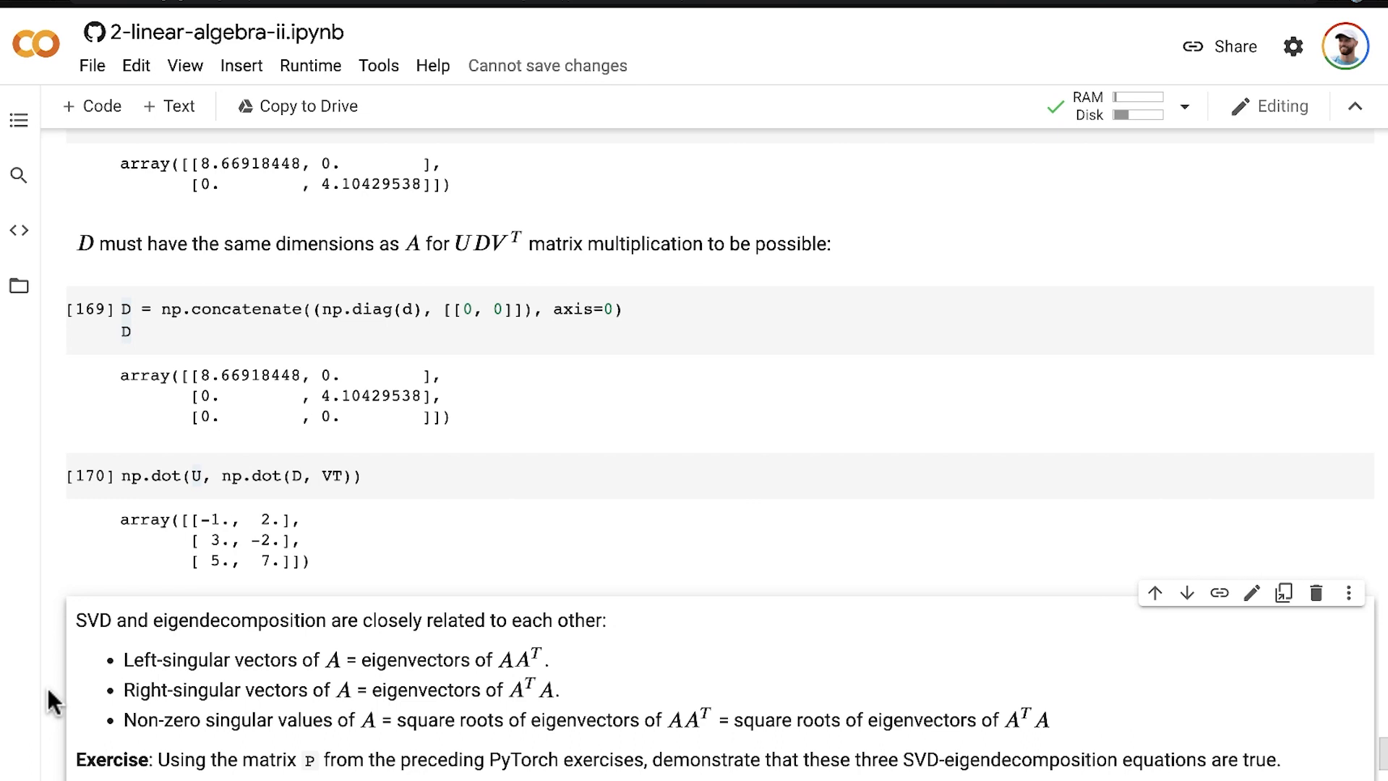
{"action": "mouse_move", "coordinate": [161, 713]}
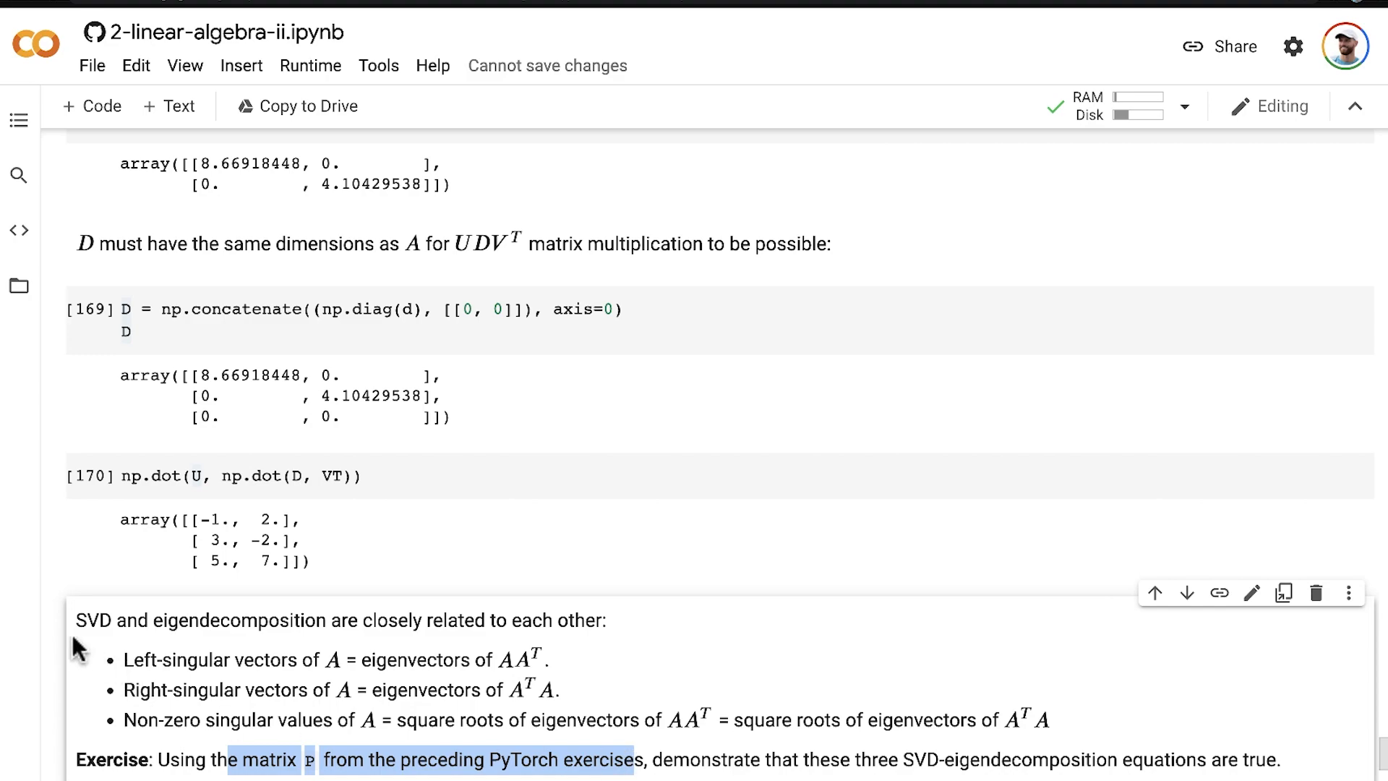
{"action": "scroll", "scroll_direction": "up", "scroll_amount": 3}
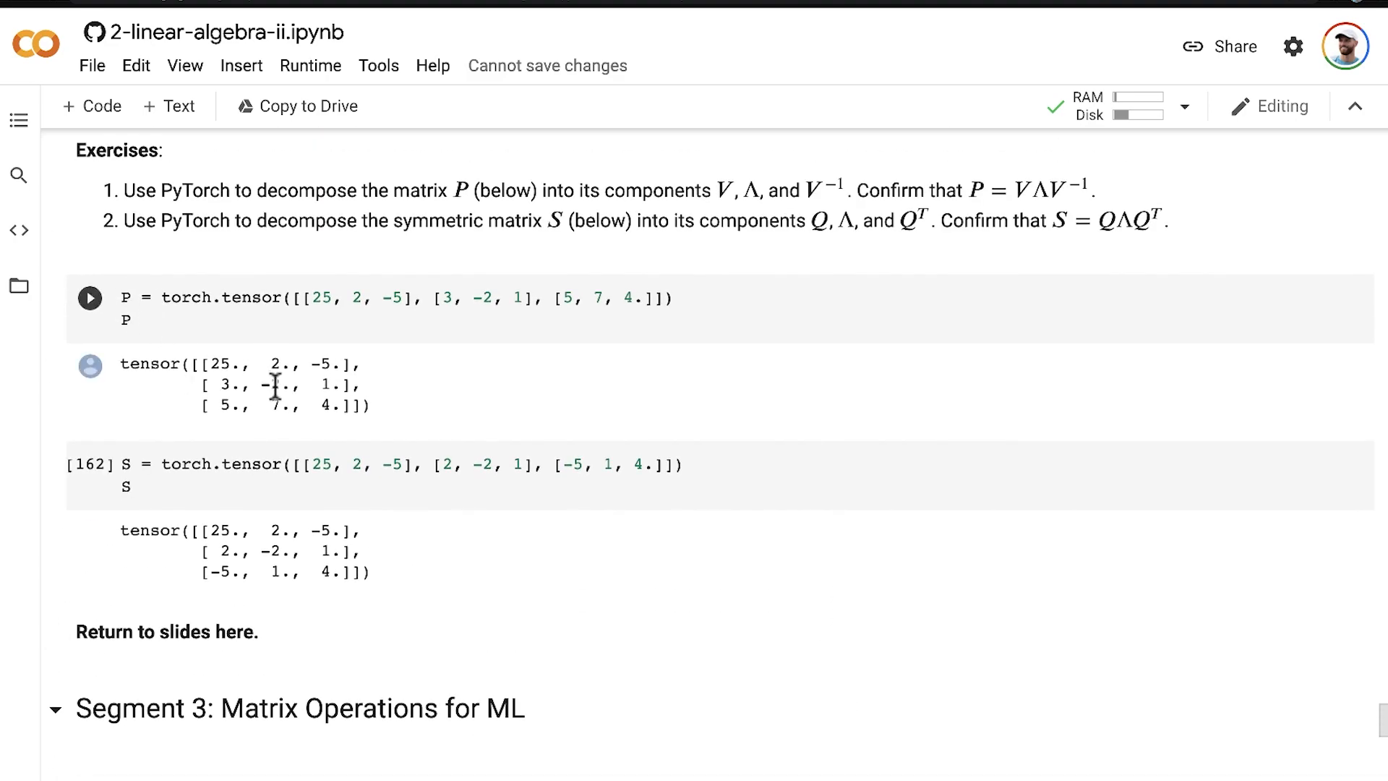
{"action": "left_click", "coordinate": [89, 298]}
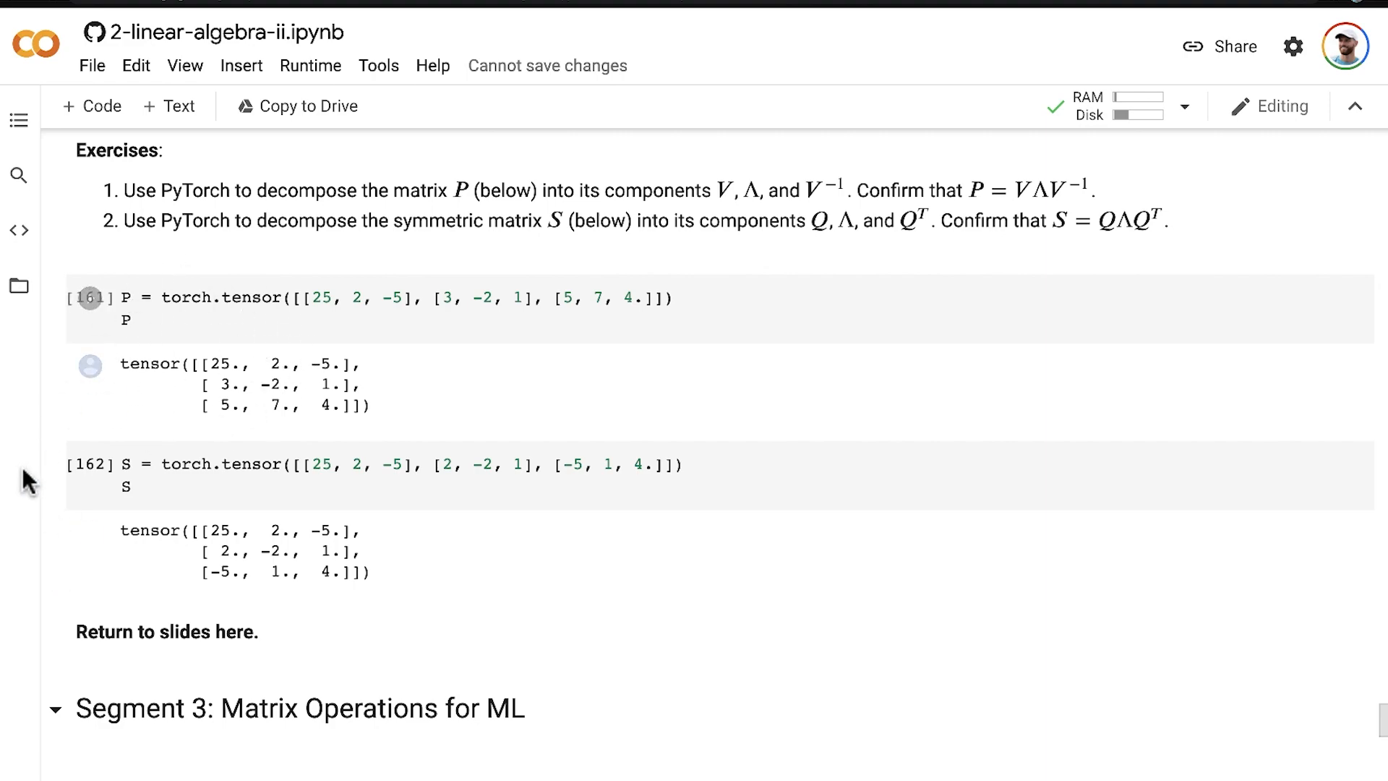
{"action": "scroll", "scroll_direction": "down", "scroll_amount": 3}
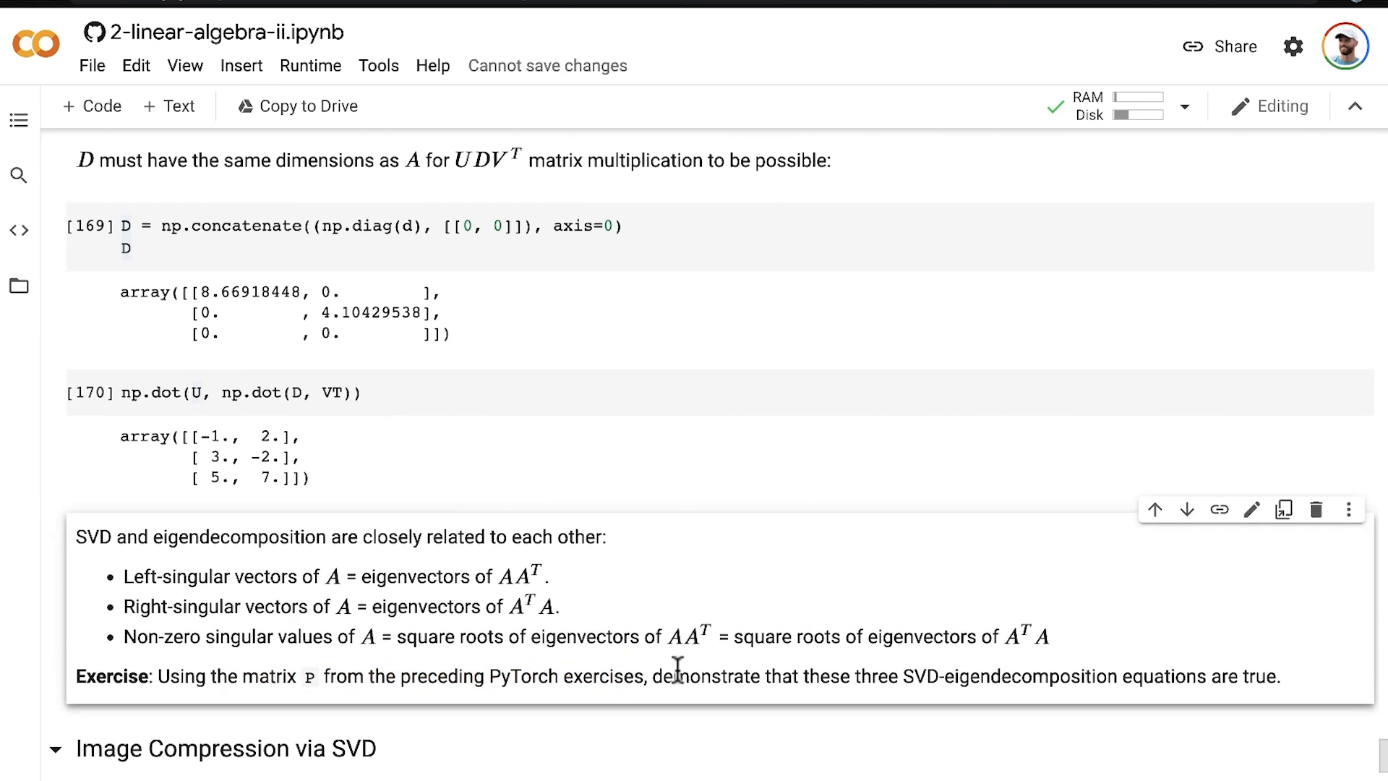
{"action": "scroll", "scroll_direction": "down", "scroll_amount": 3}
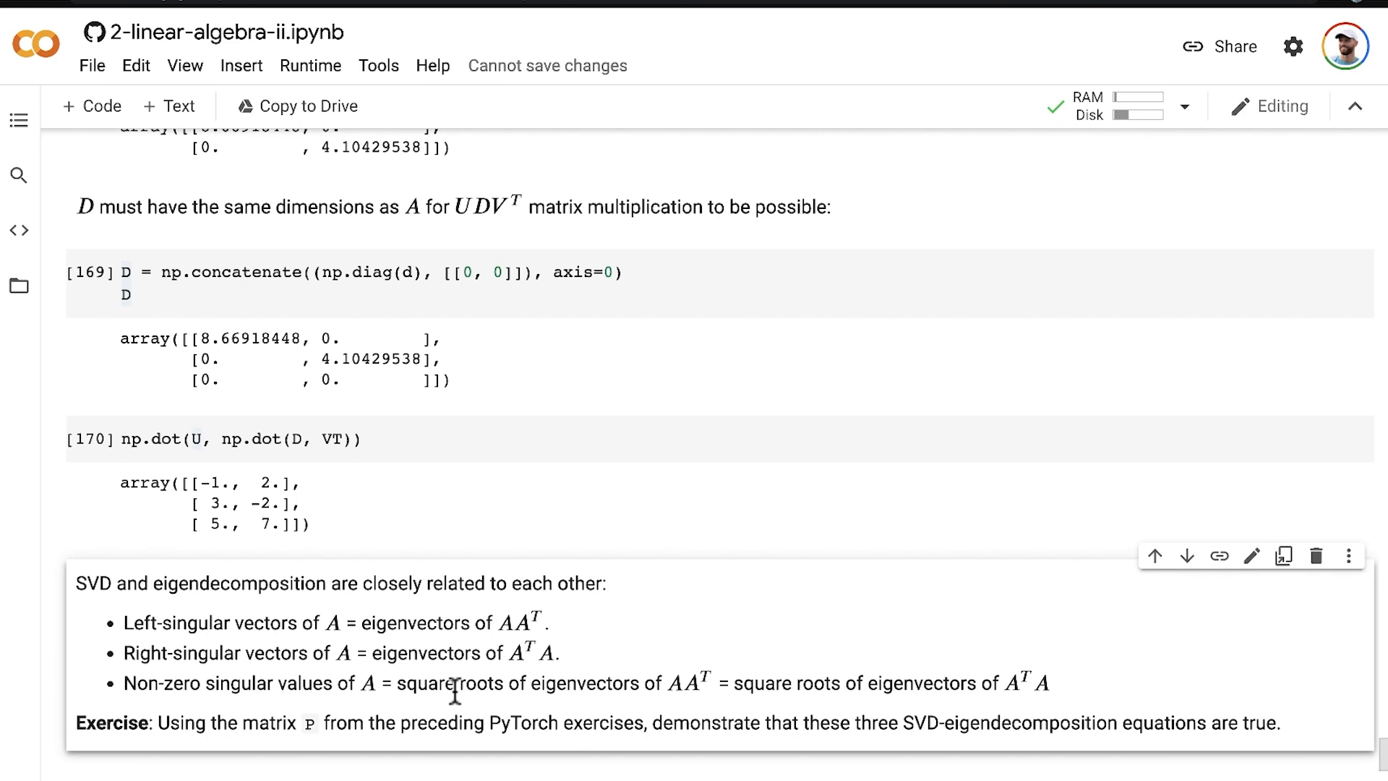
{"action": "mouse_move", "coordinate": [458, 689]}
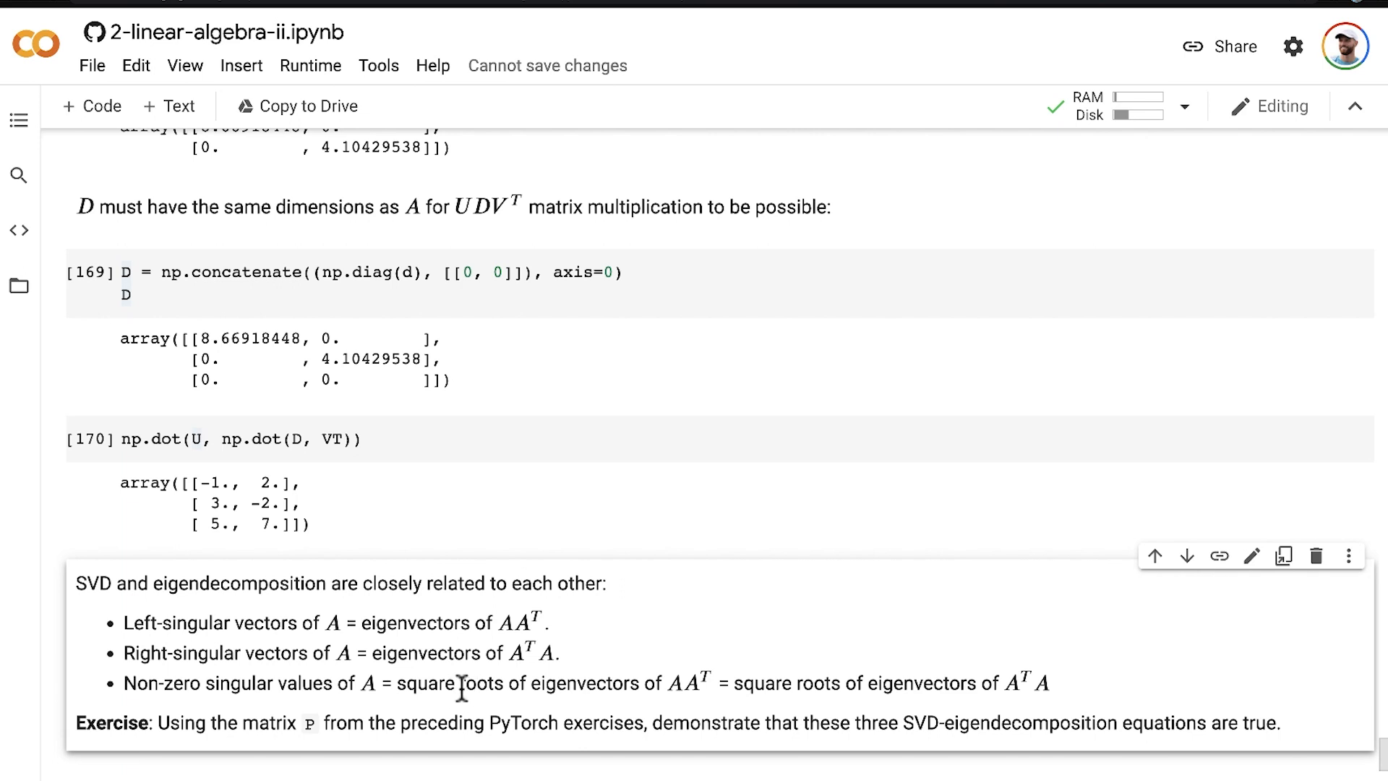